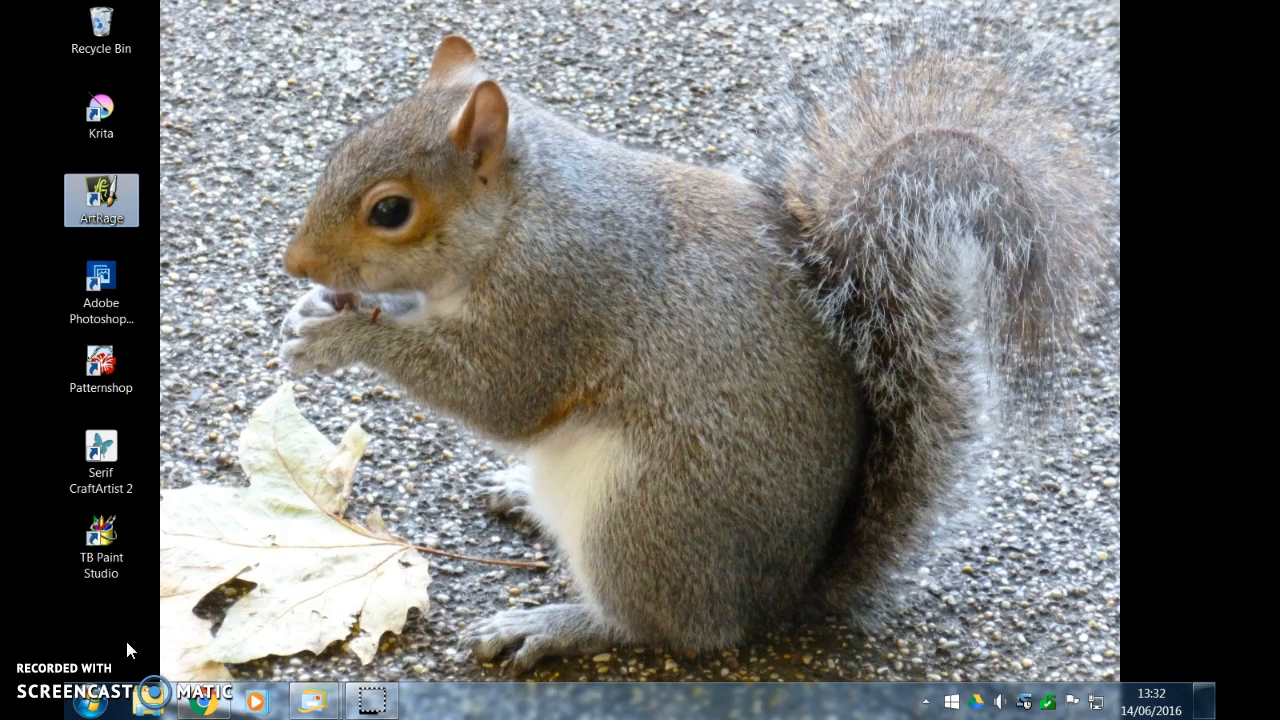
mouse_move(168, 516)
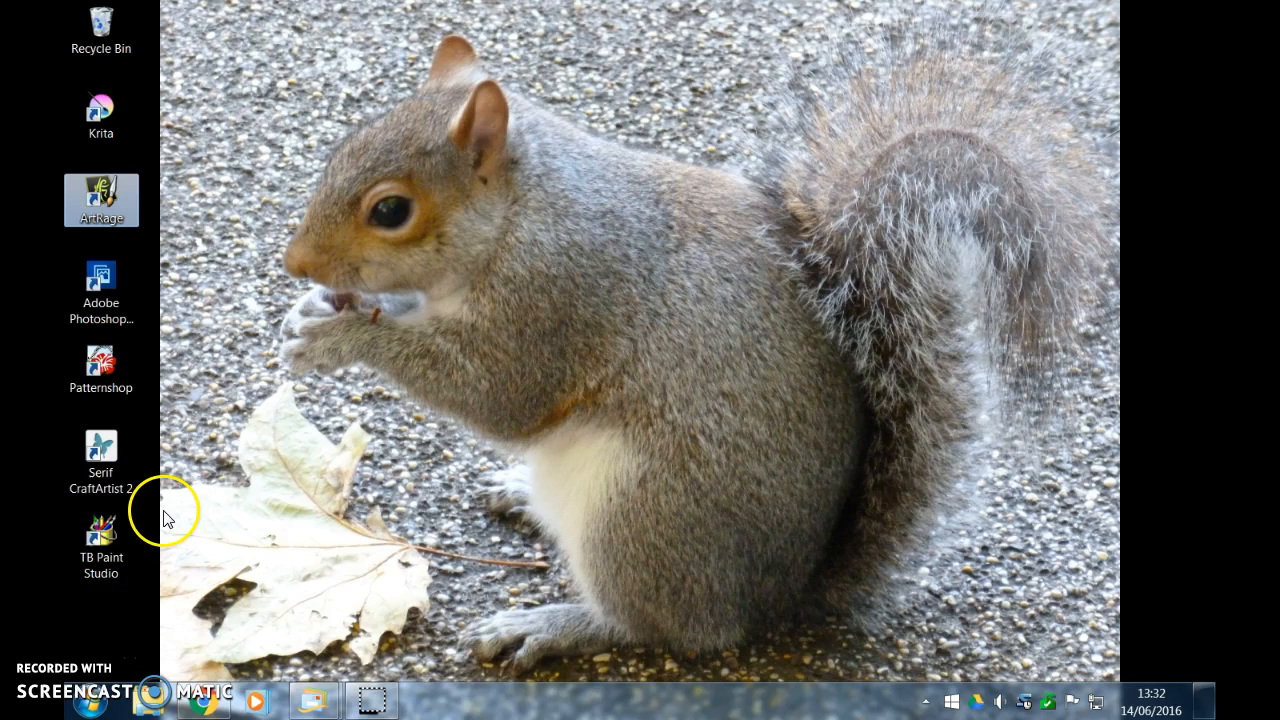
mouse_move(232, 472)
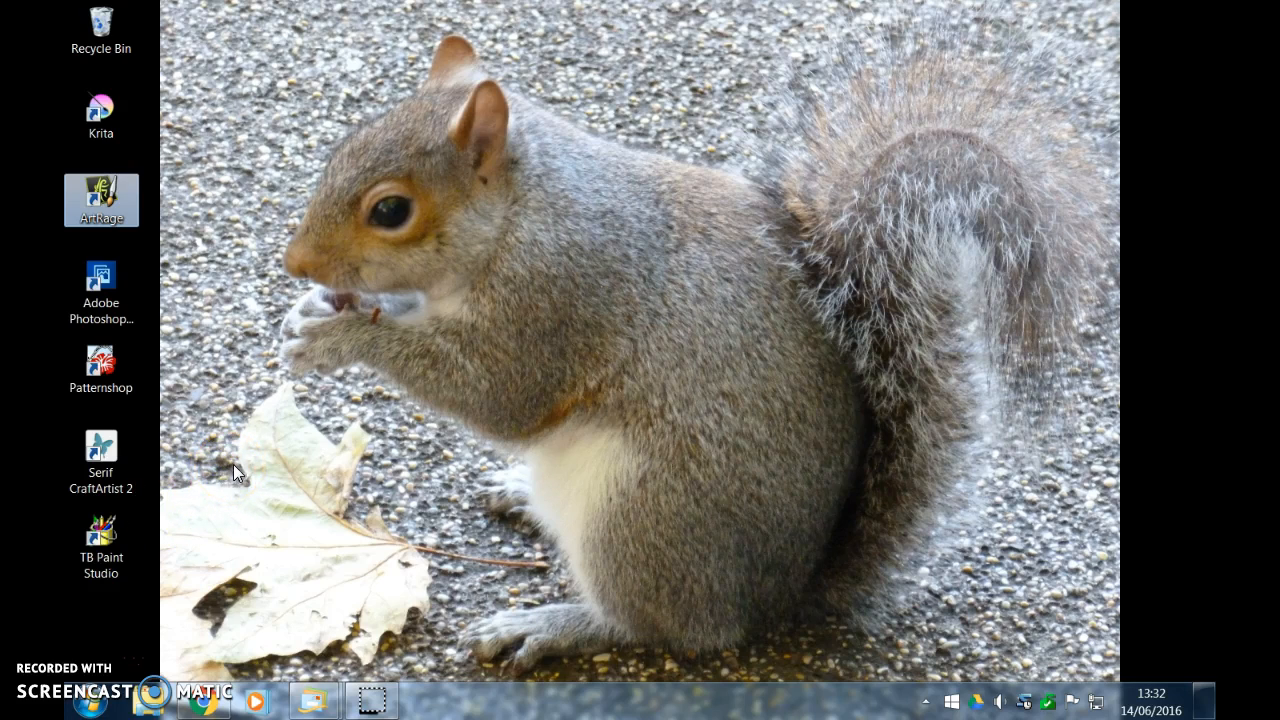
mouse_move(256, 452)
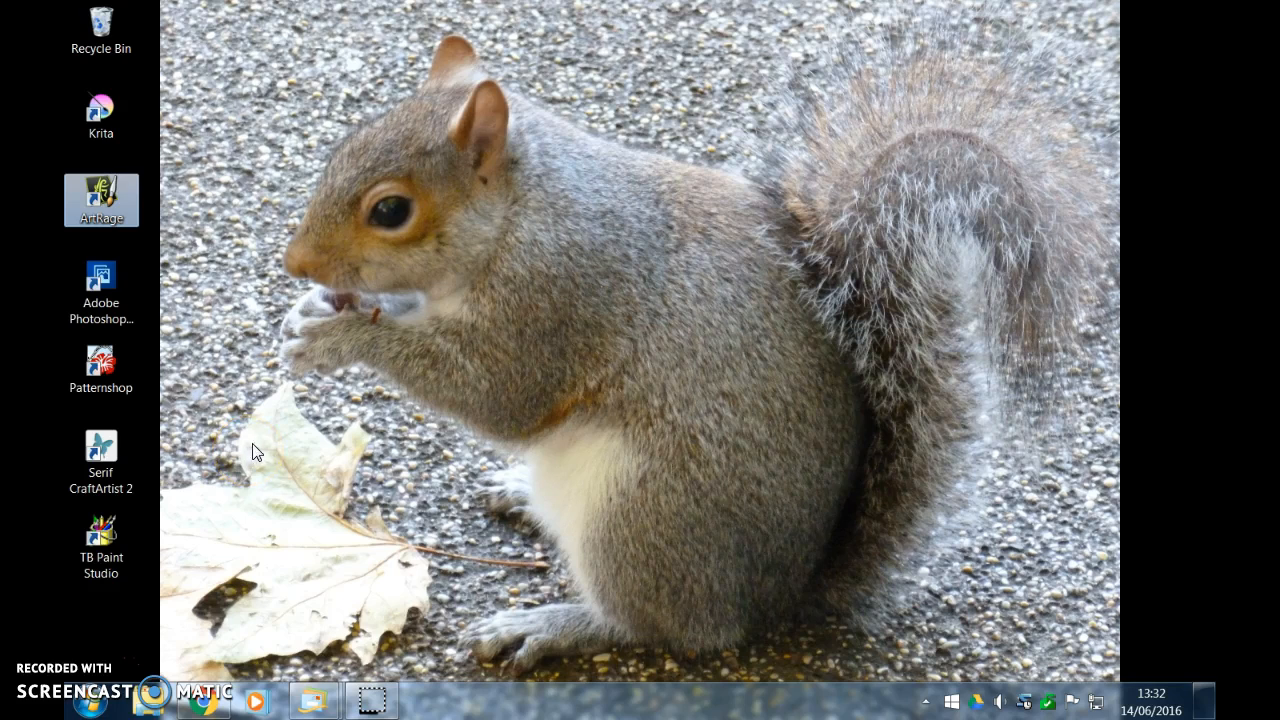
mouse_move(230, 410)
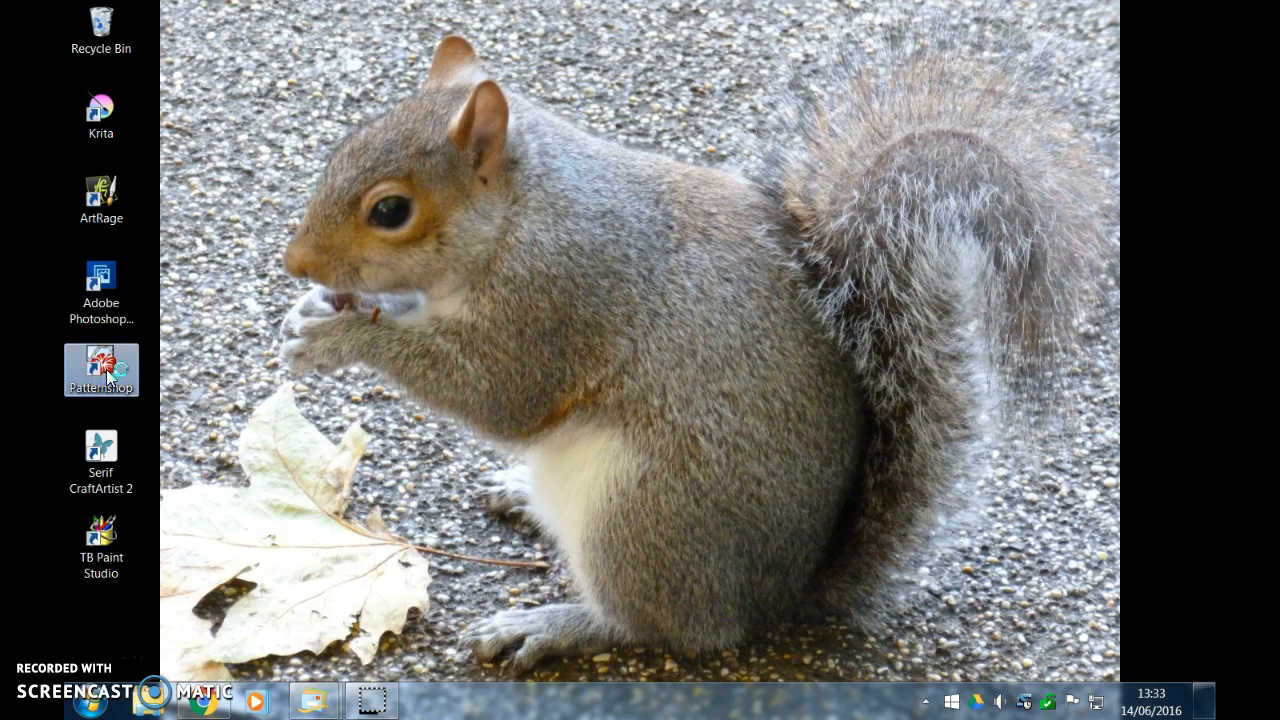
Launch Patternshop from the desktop and dismiss the slow-performance warning
double_click(100, 370)
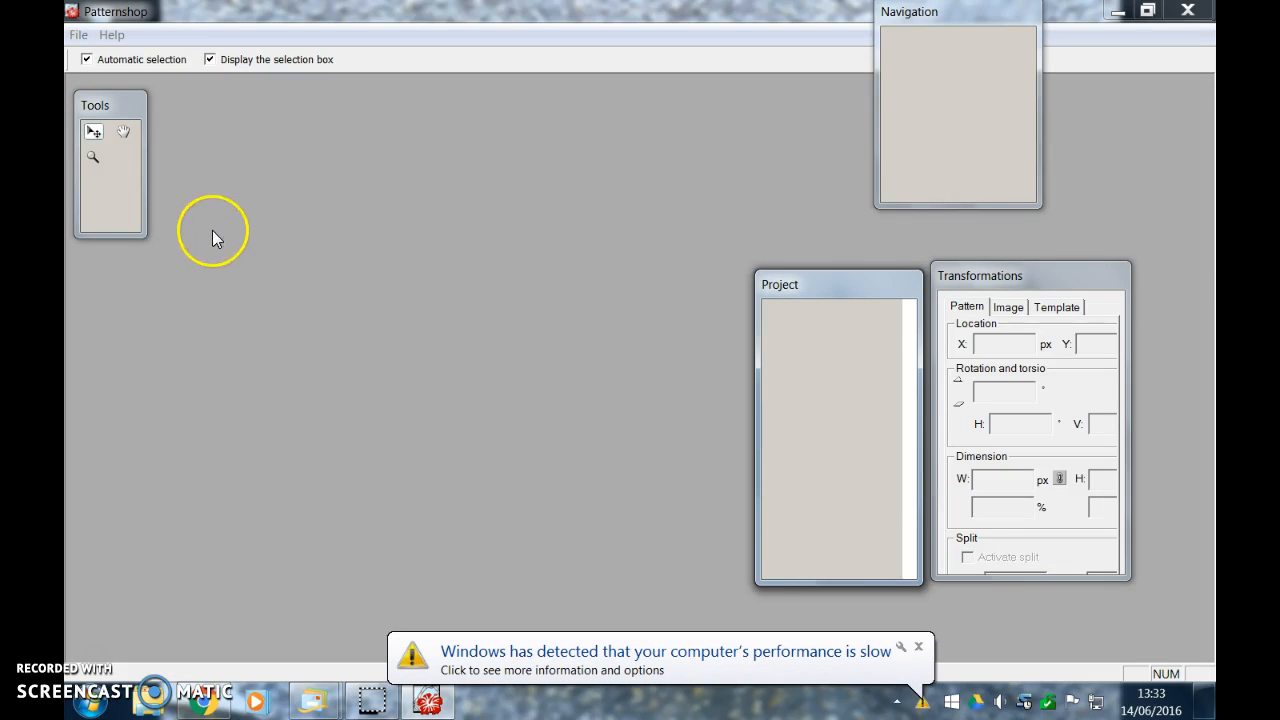
mouse_move(480, 628)
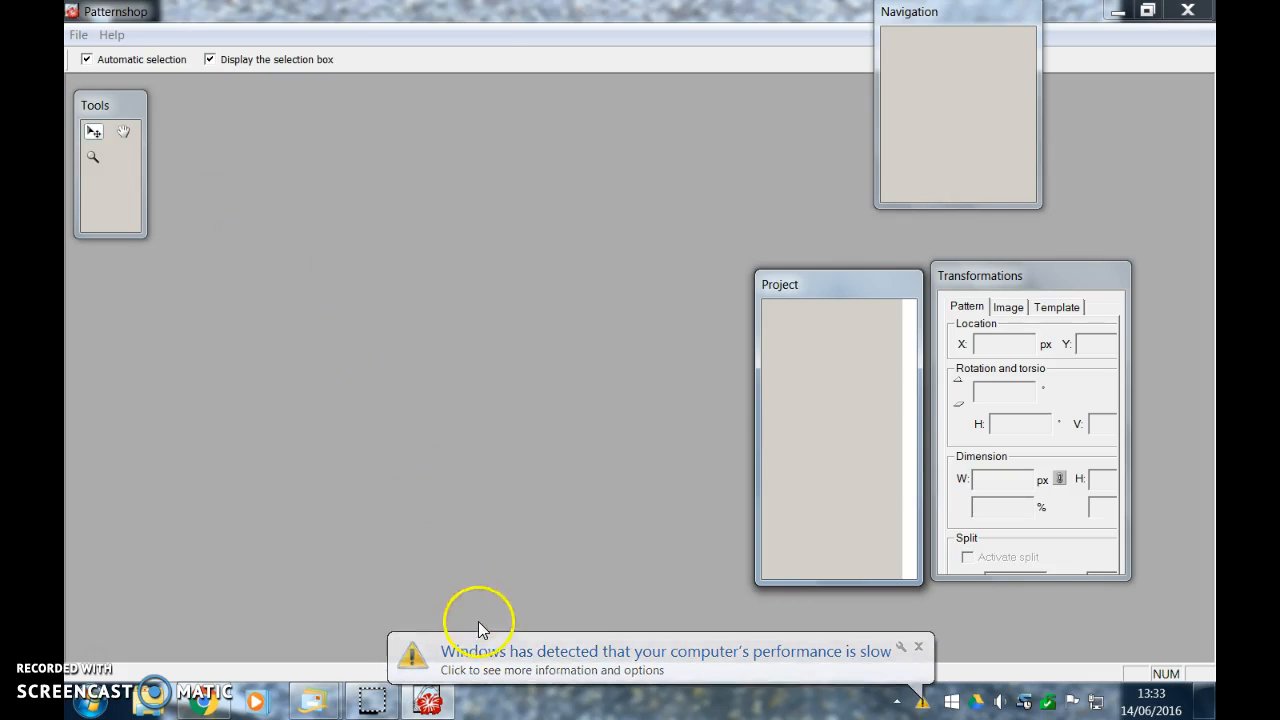
mouse_move(916, 668)
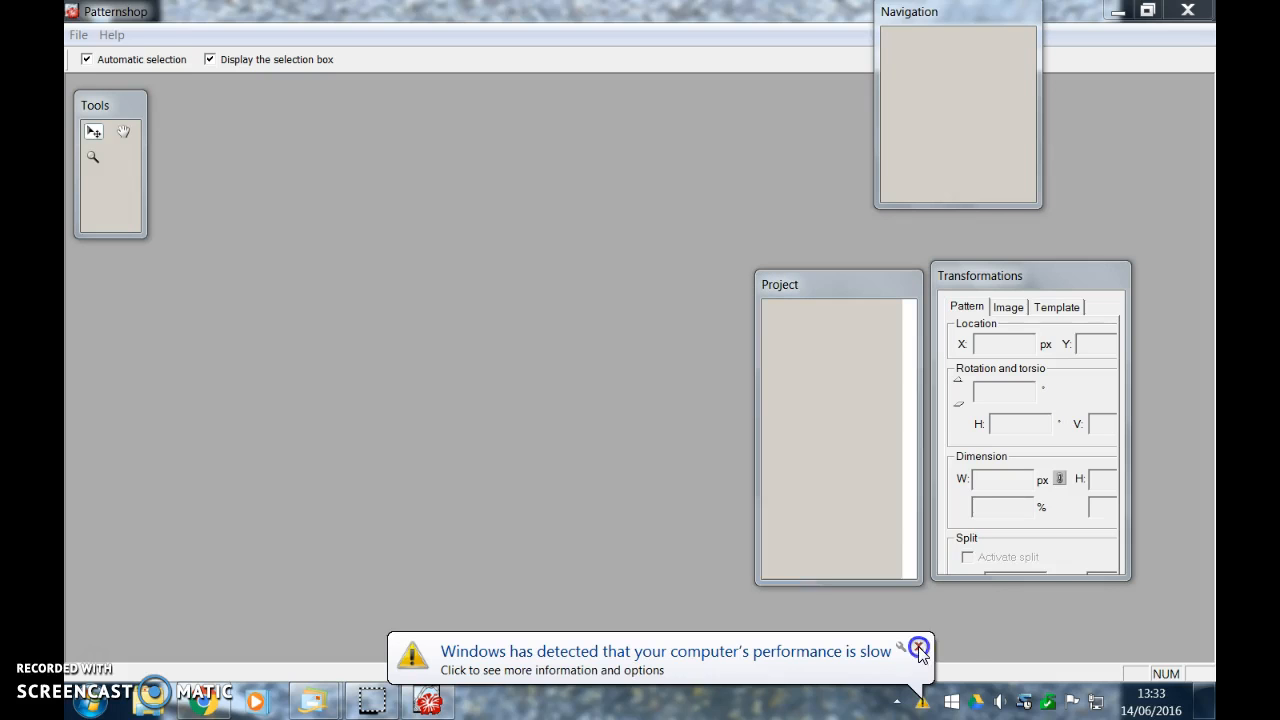
click(920, 648)
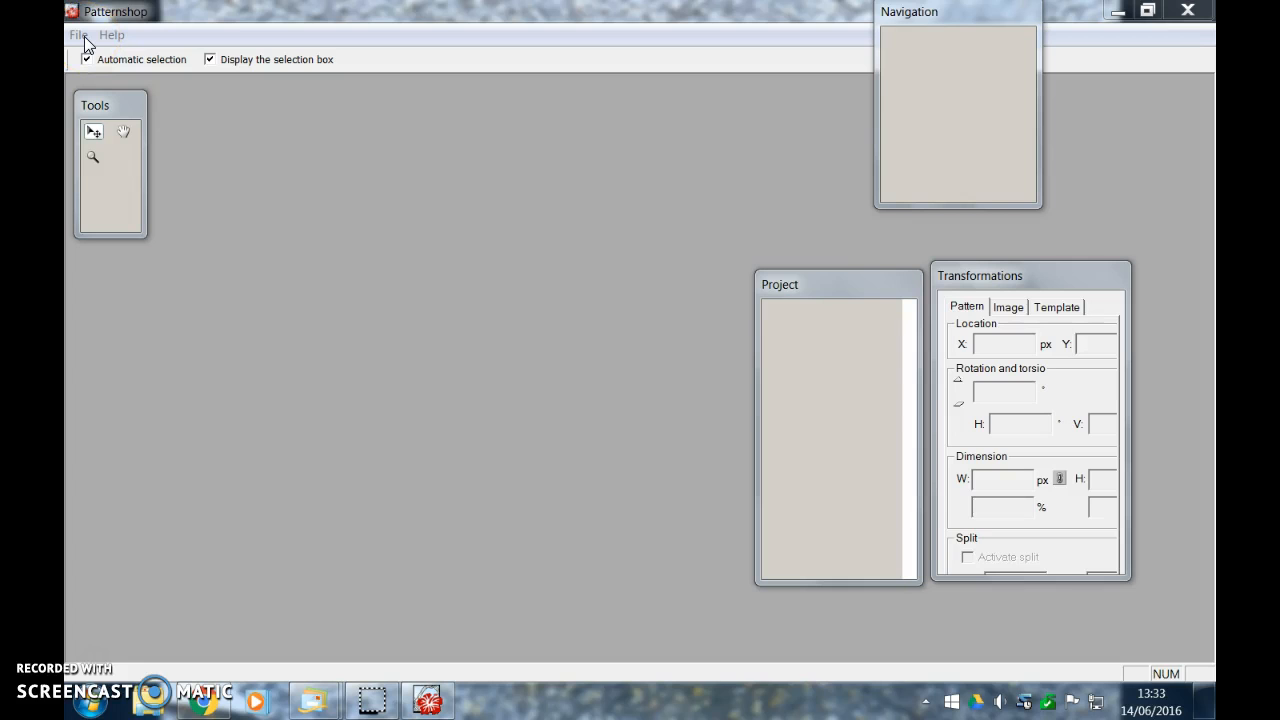
click(78, 34)
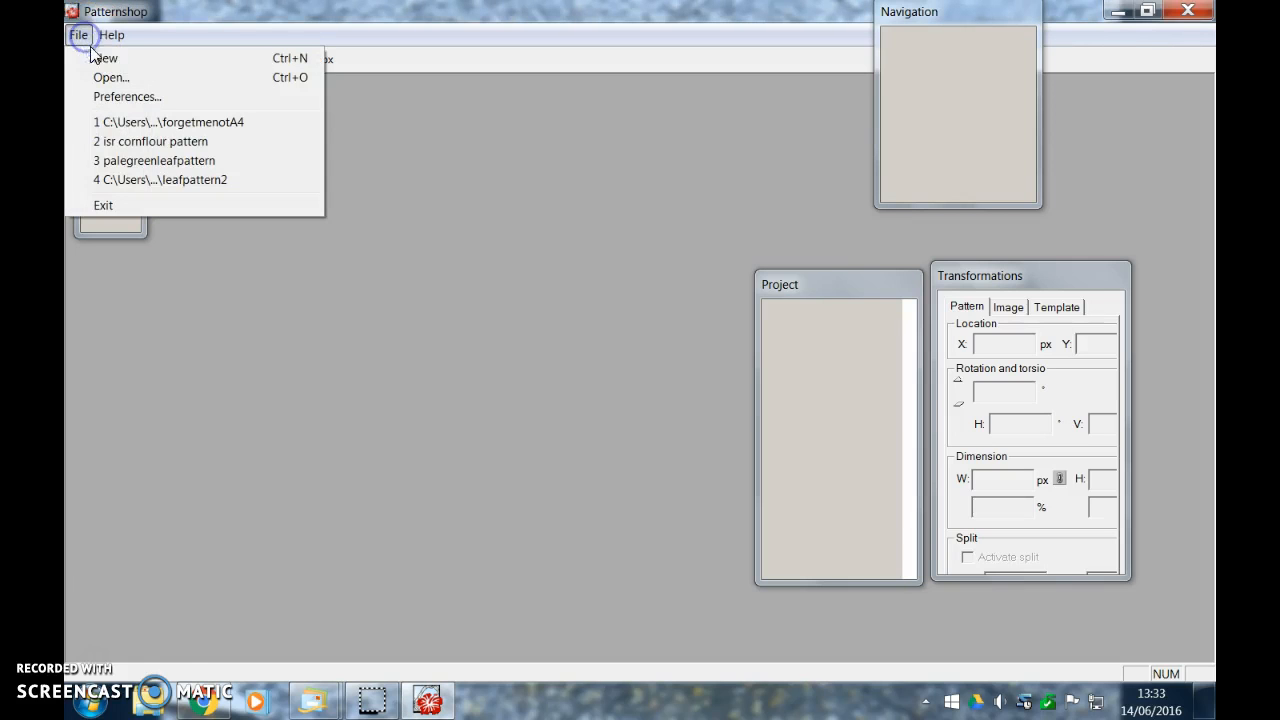
Create a new Customized document 22 by 18 inches at 300 pixels/inch
click(104, 58)
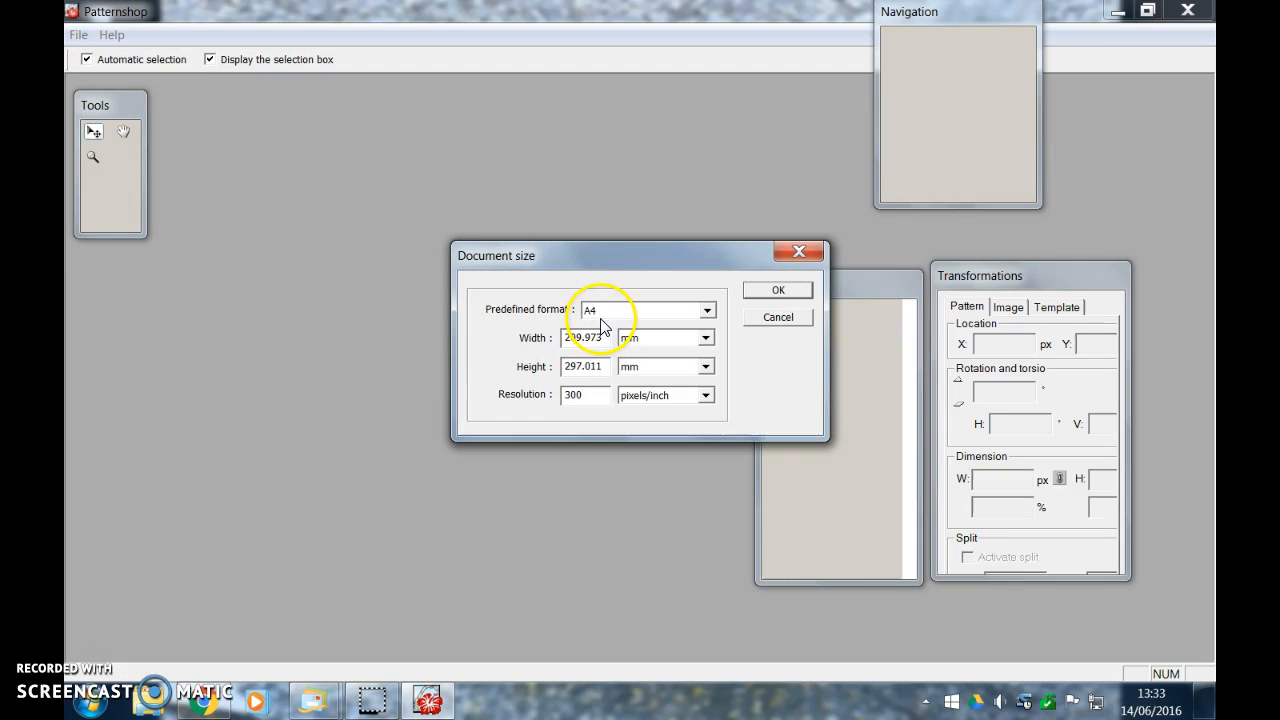
mouse_move(660, 328)
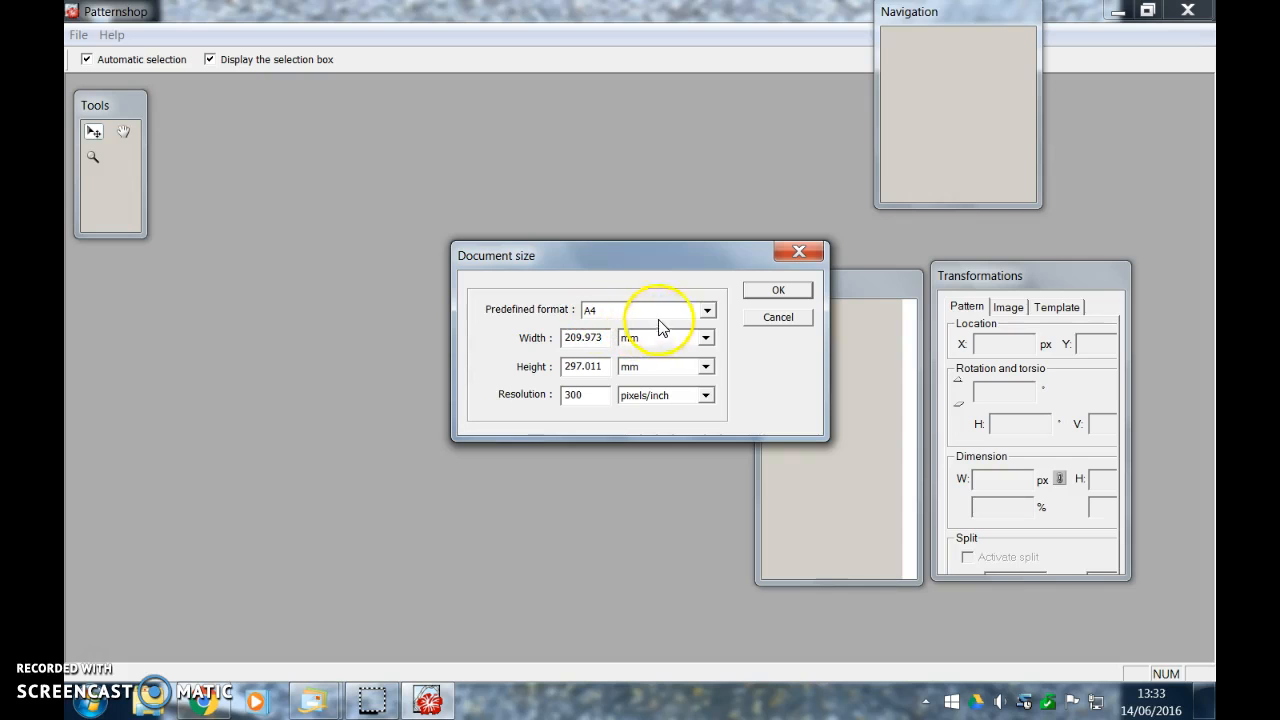
click(708, 308)
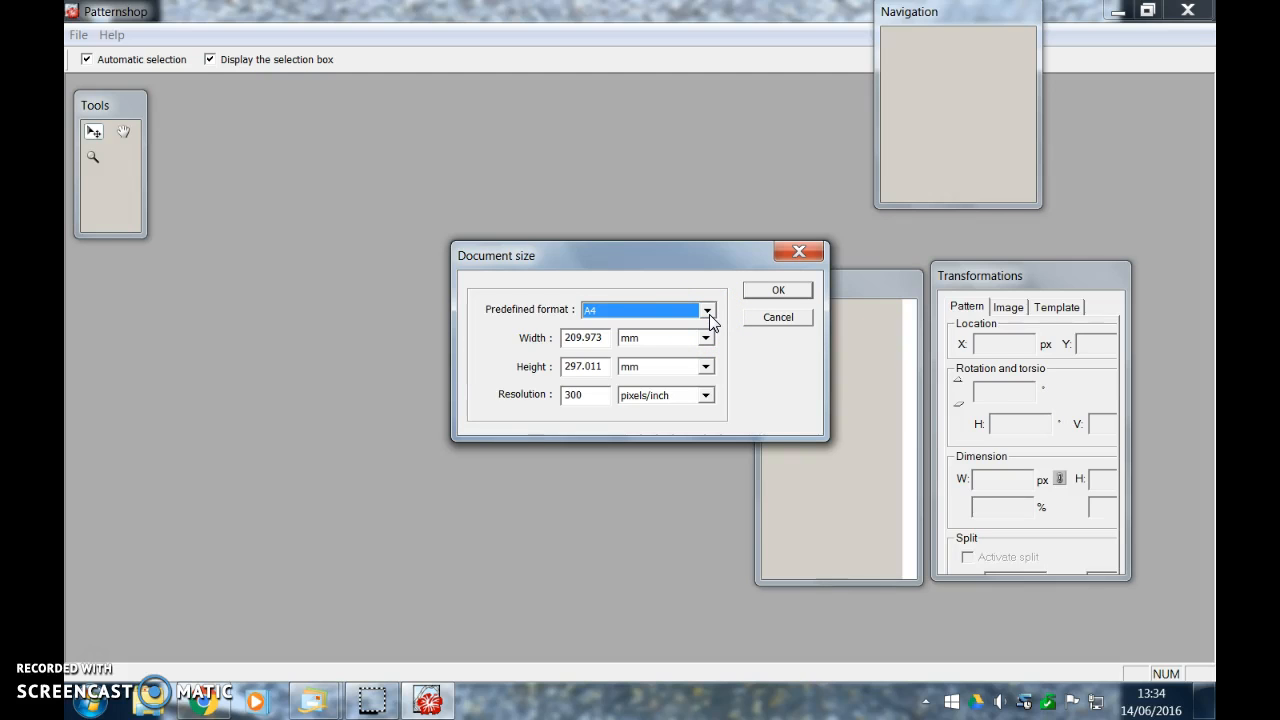
click(708, 308)
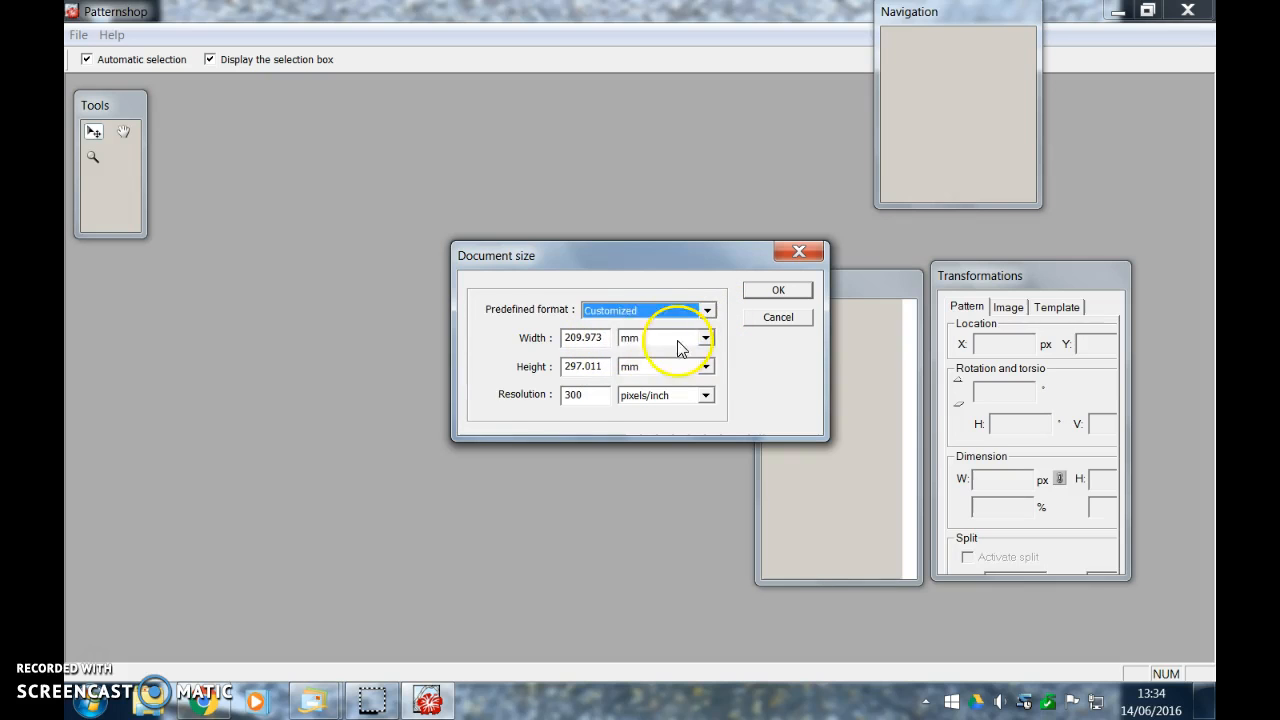
click(584, 336)
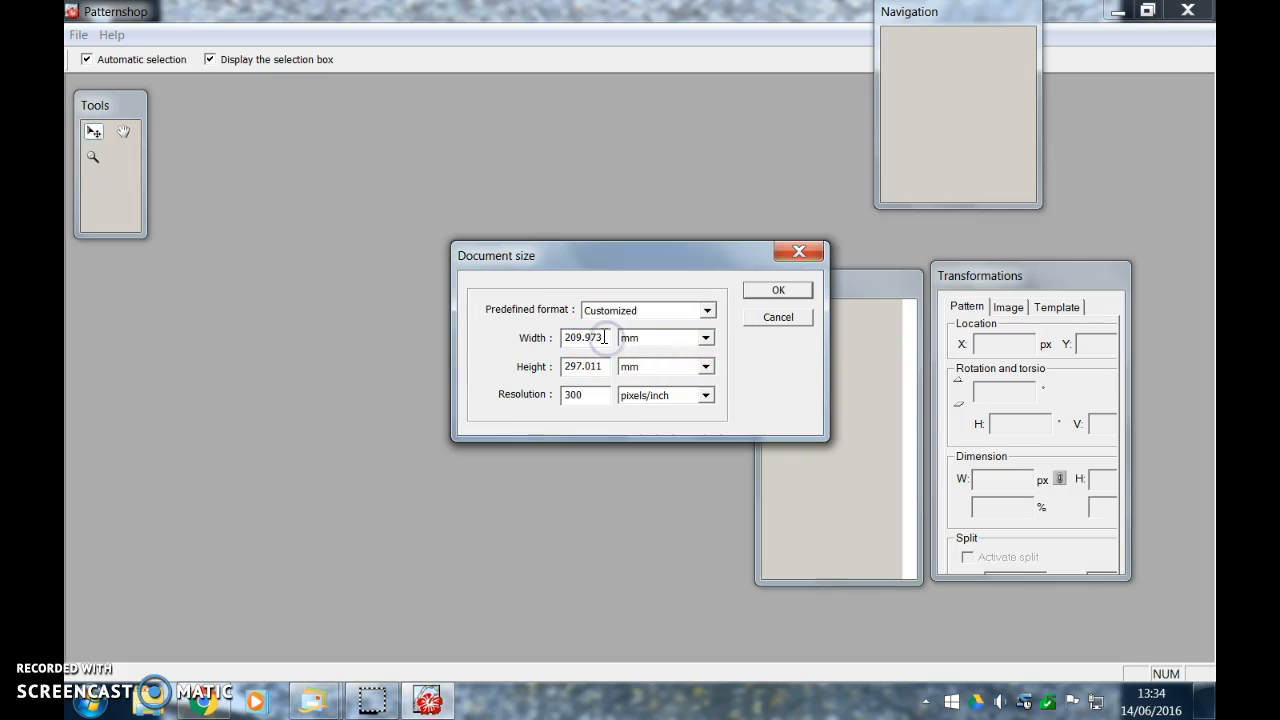
mouse_move(622, 352)
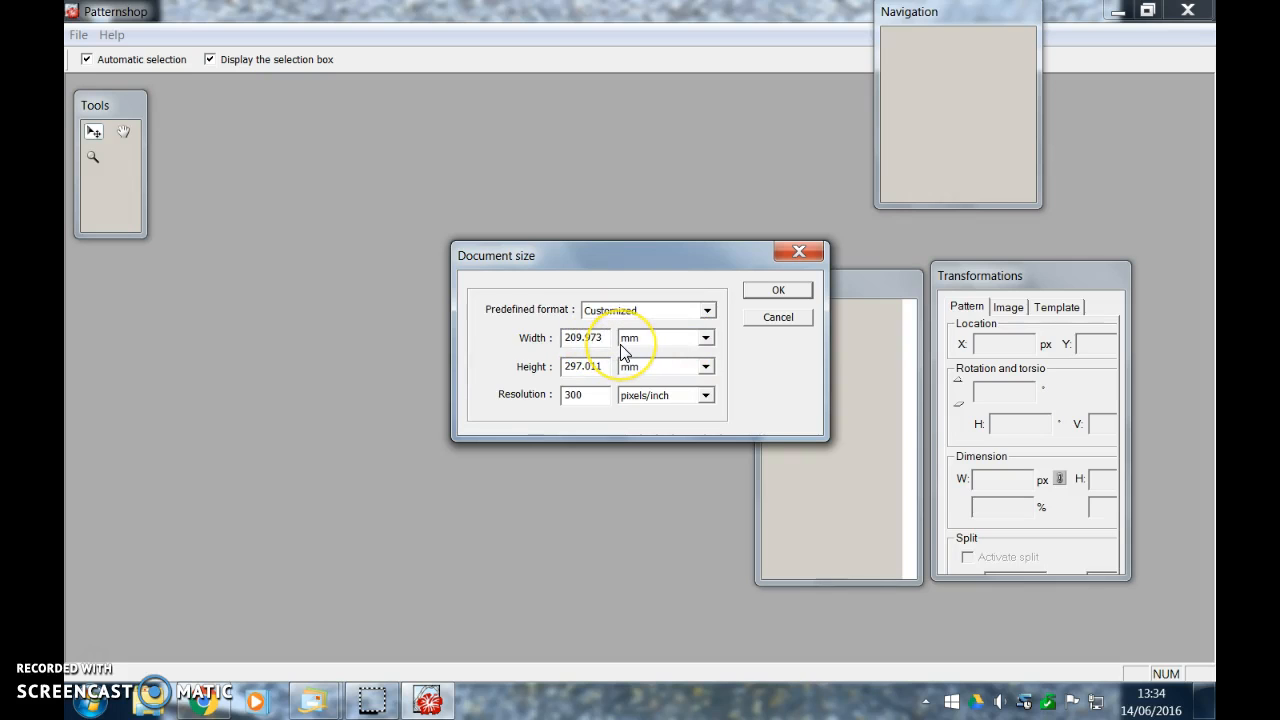
click(584, 336)
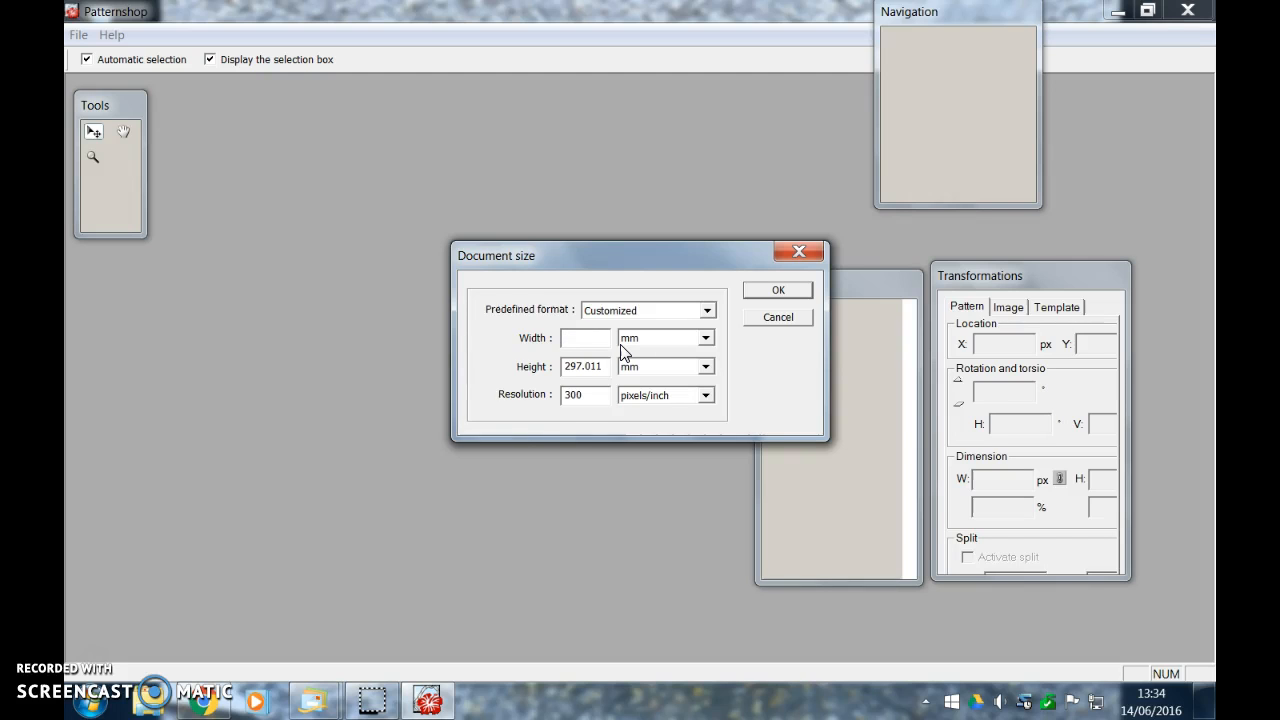
text(22)
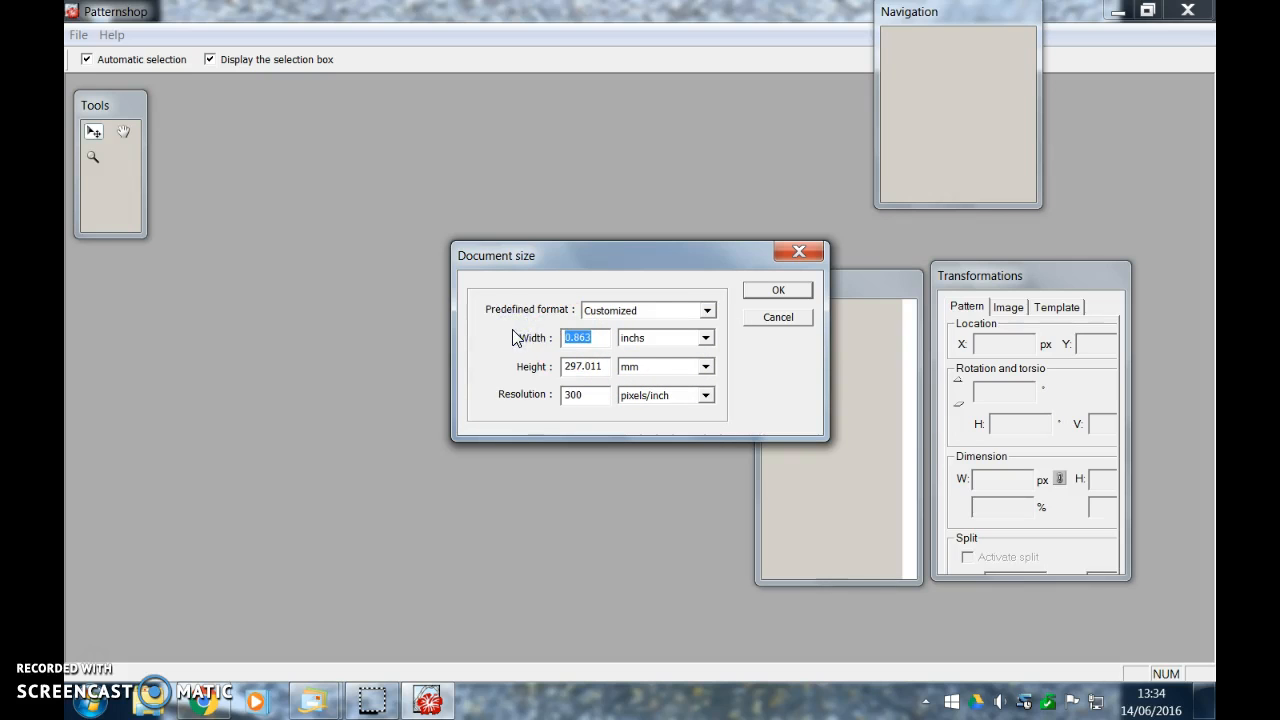
text(22)
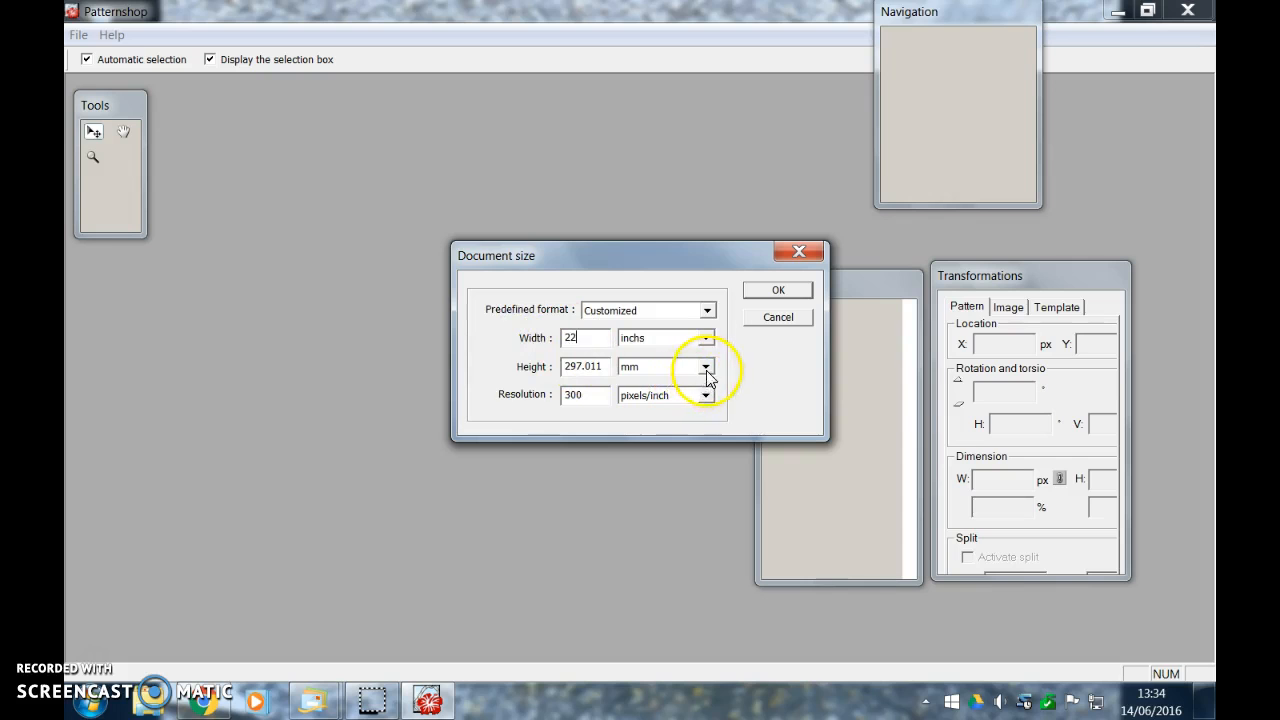
click(706, 366)
text(18)
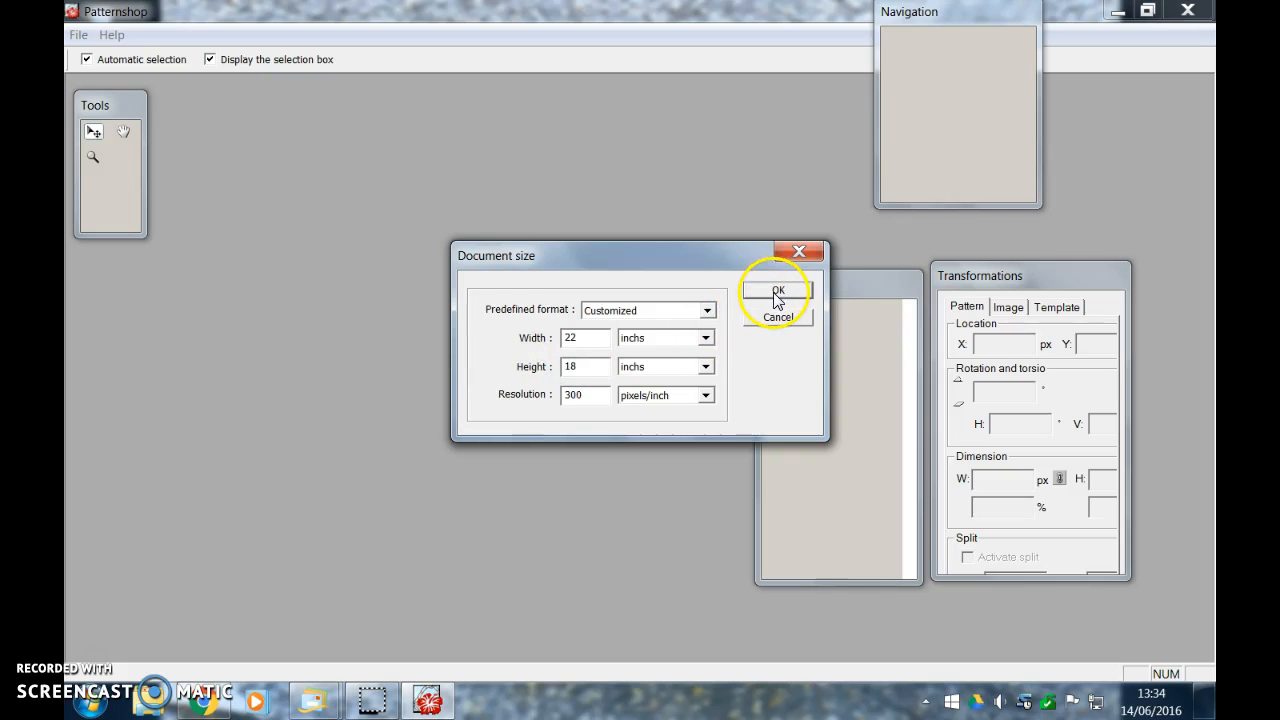
click(778, 292)
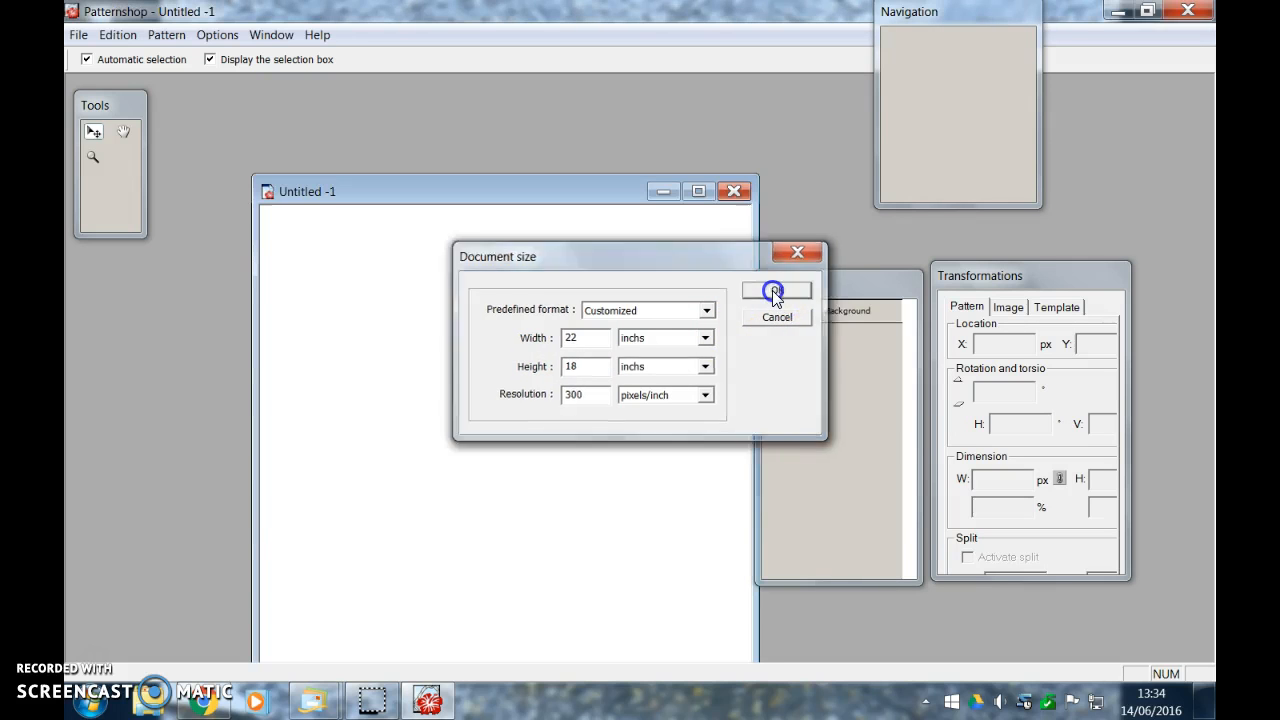
click(776, 292)
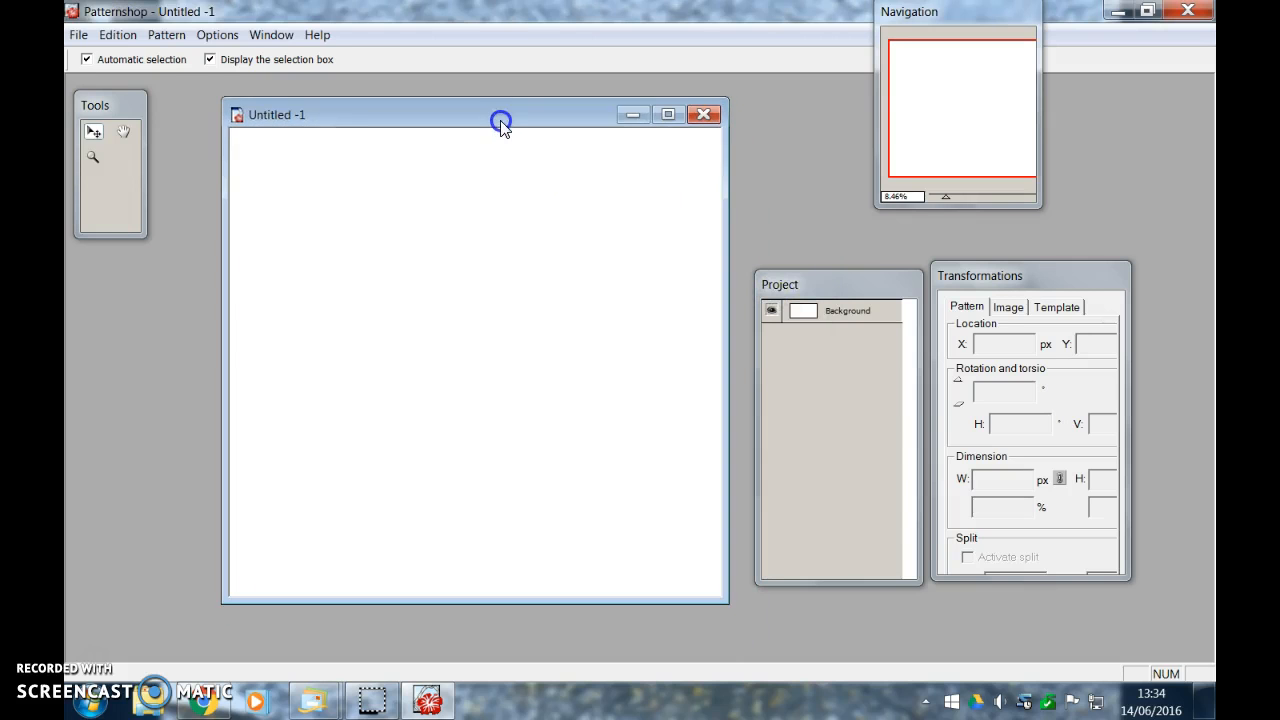
mouse_move(78, 44)
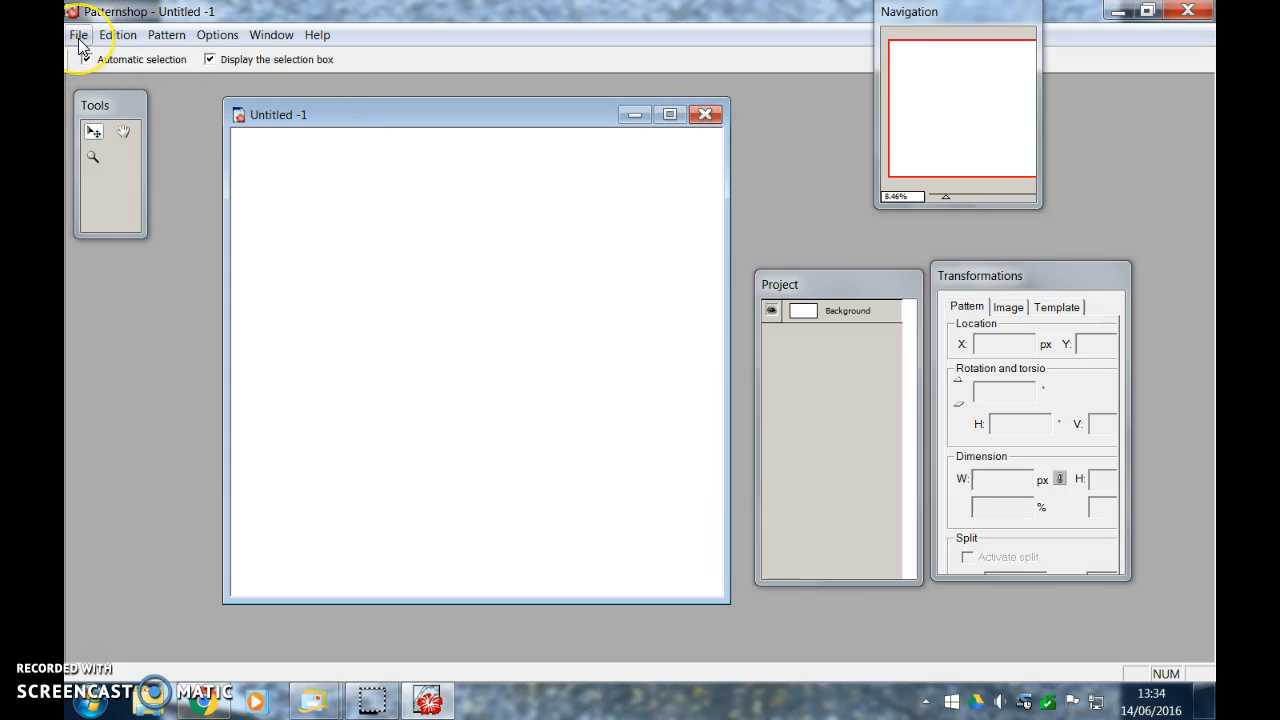
click(78, 34)
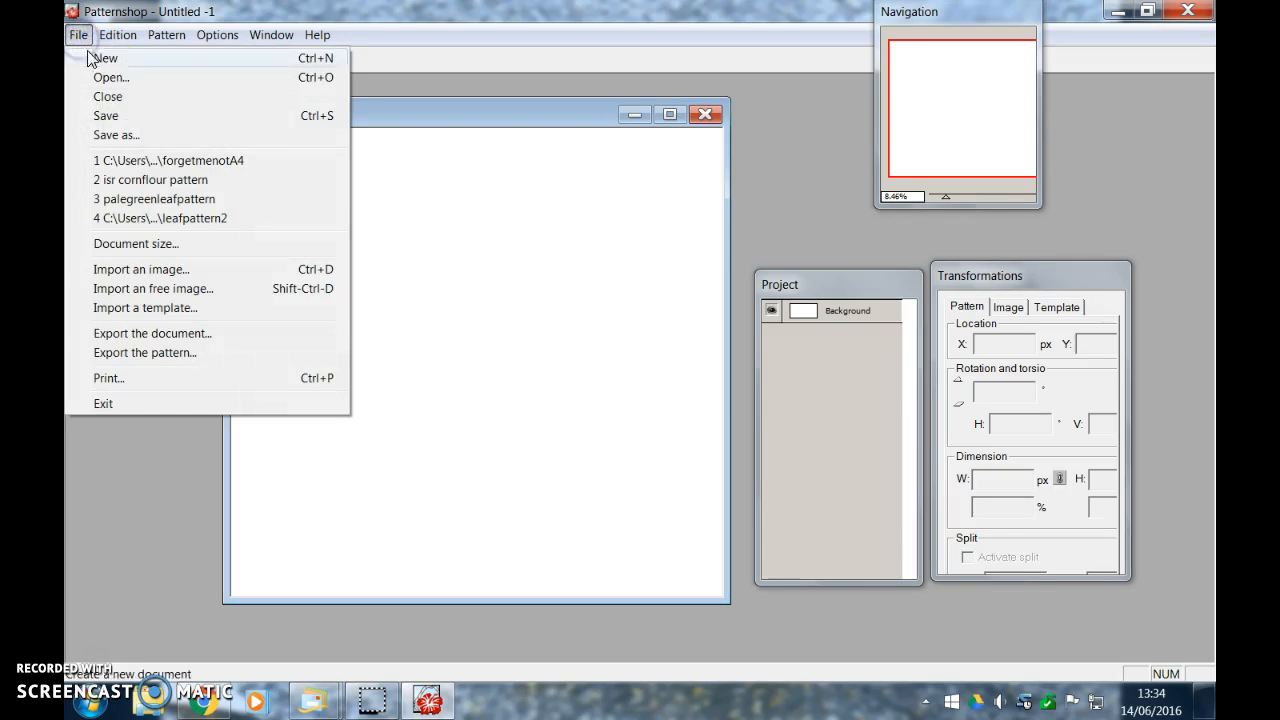
mouse_move(160, 268)
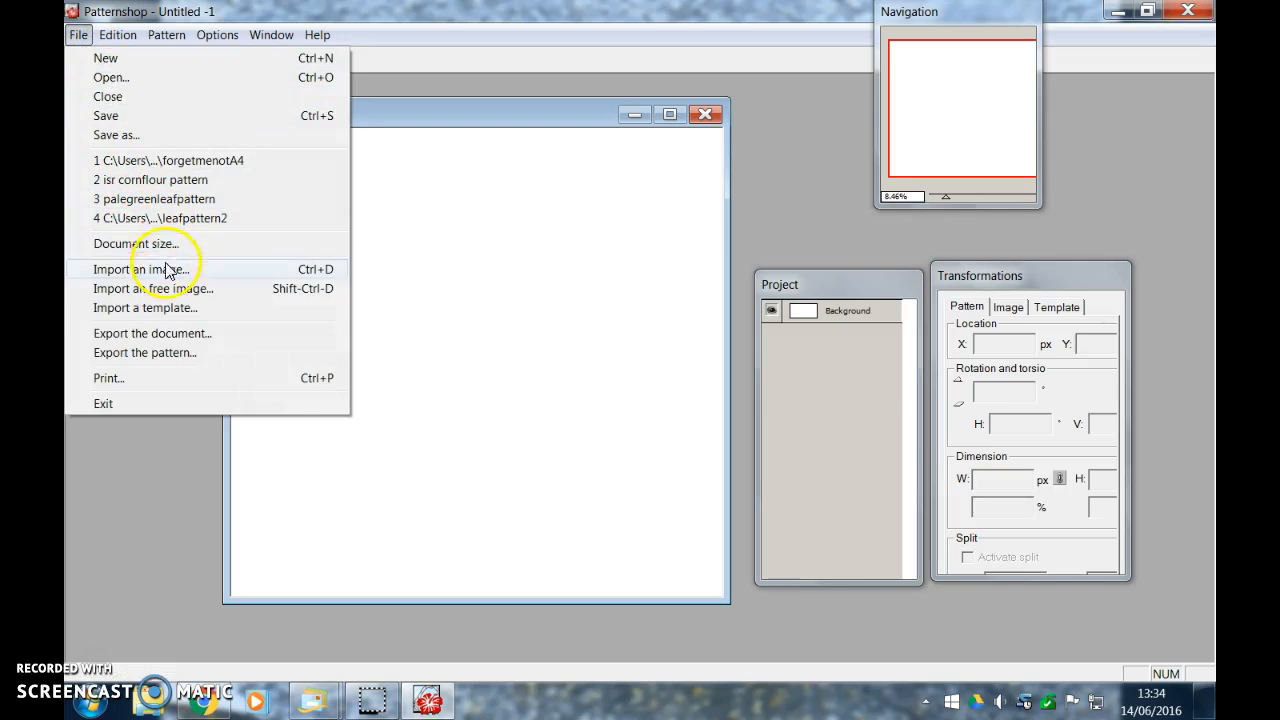
mouse_move(160, 218)
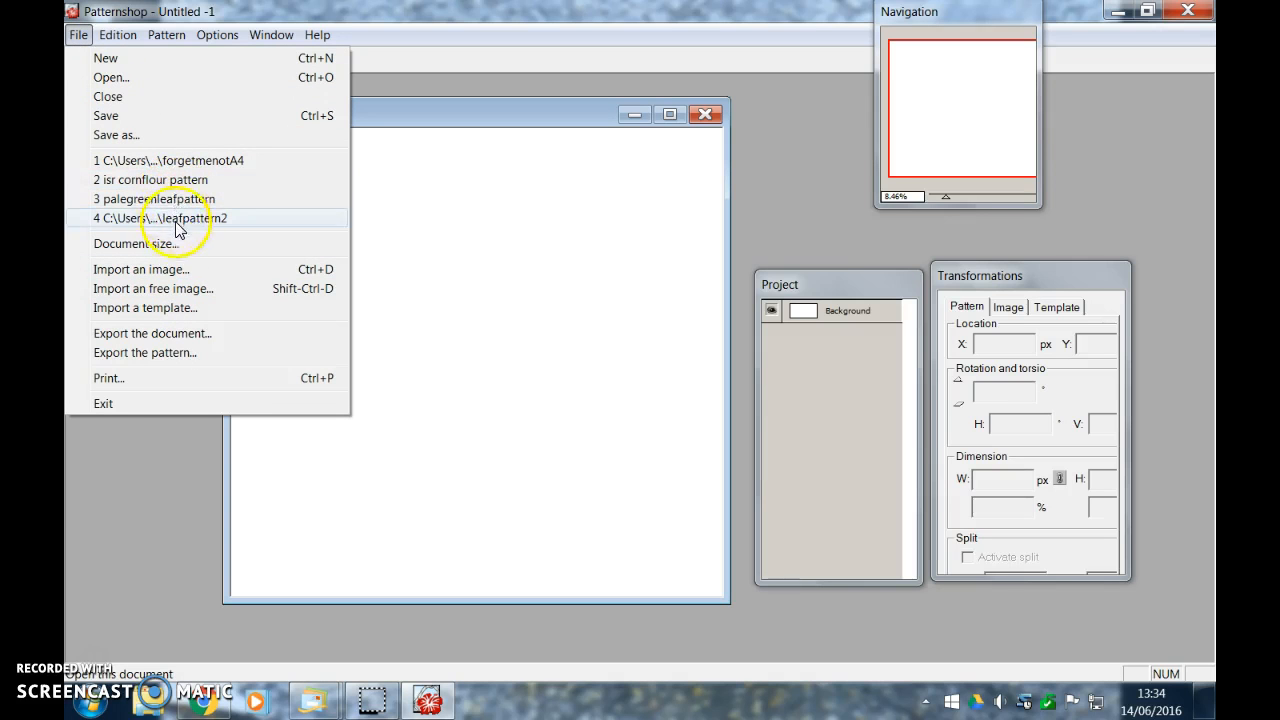
click(118, 34)
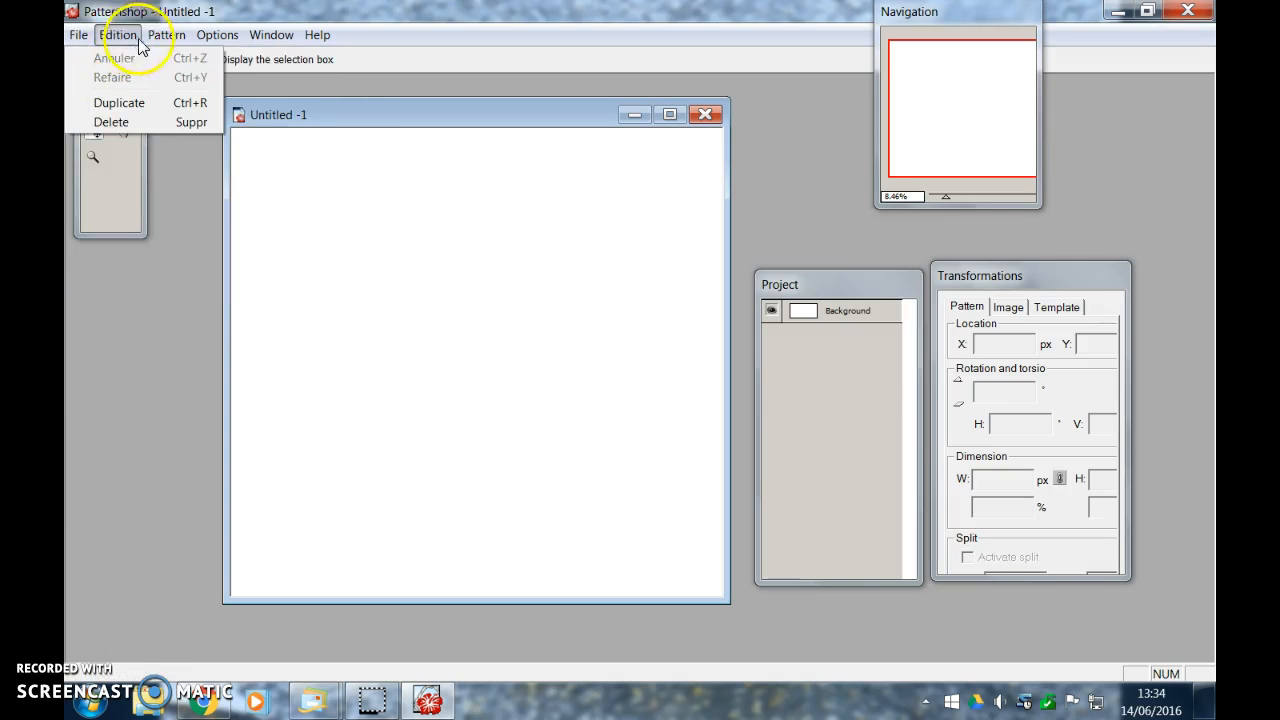
click(166, 34)
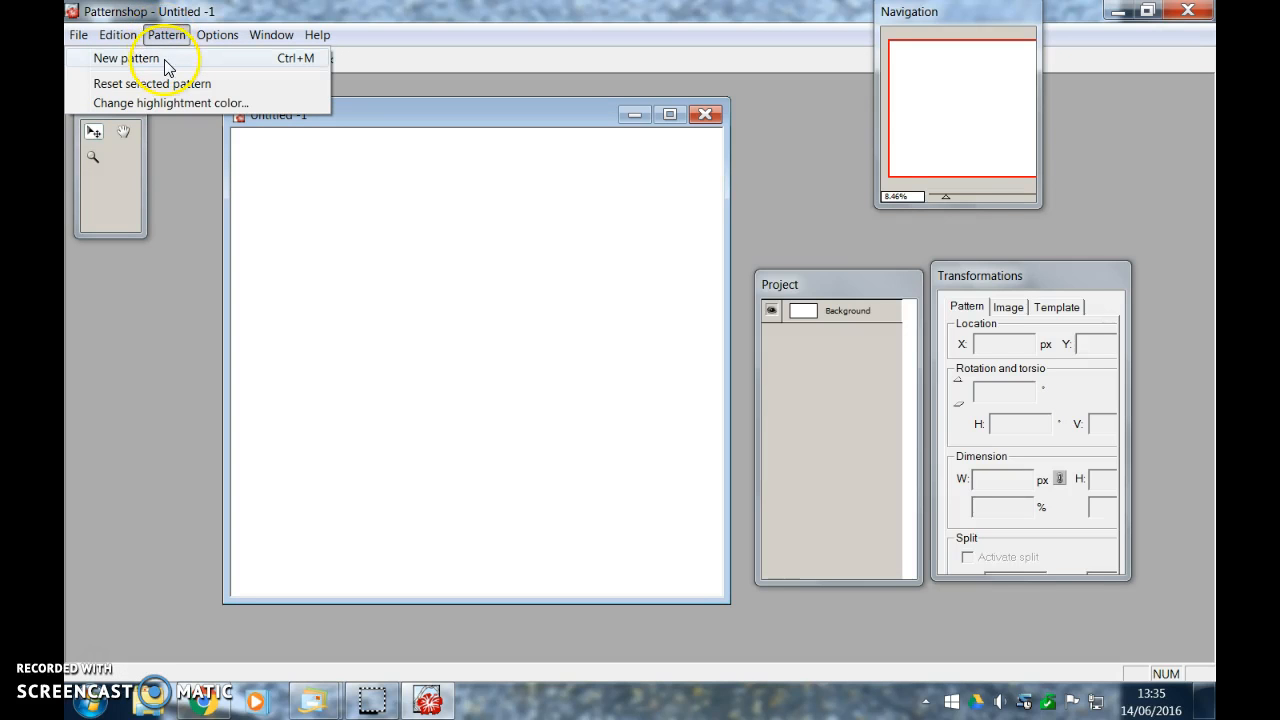
Add a new pattern tile and enlarge it to about 2366 px wide (≈237%)
click(124, 56)
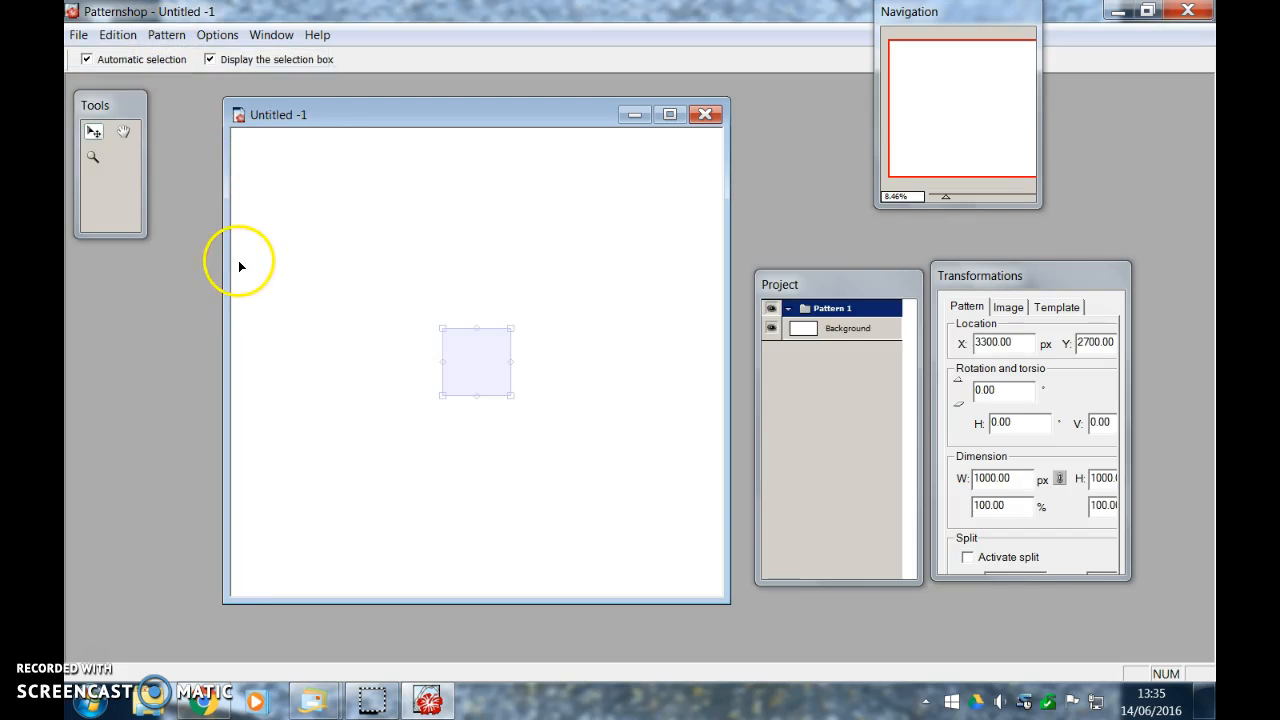
mouse_move(510, 344)
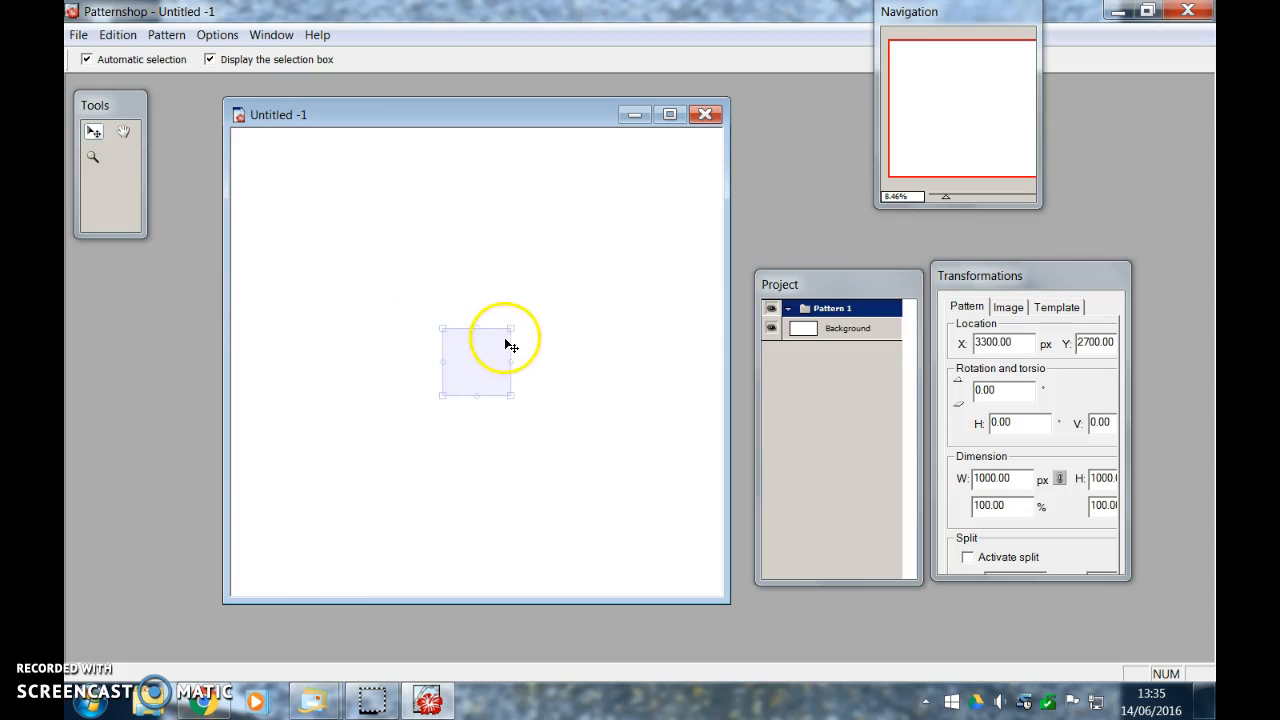
mouse_move(528, 320)
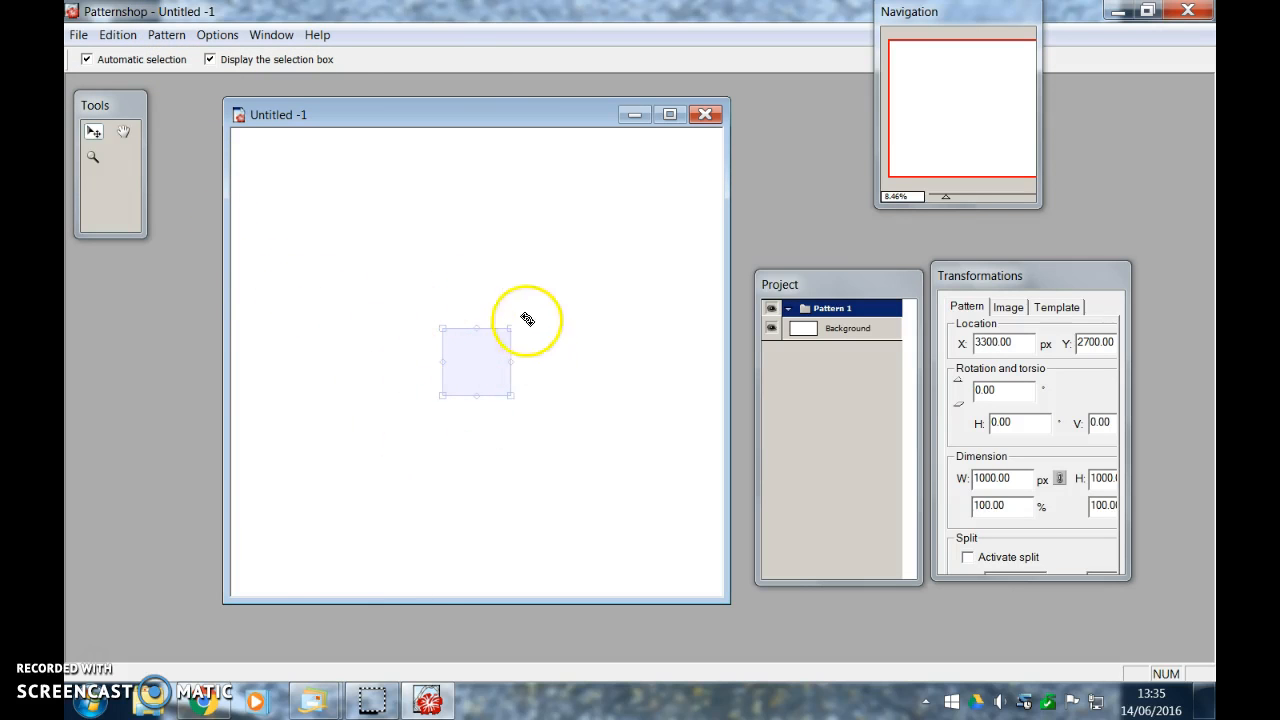
mouse_move(500, 336)
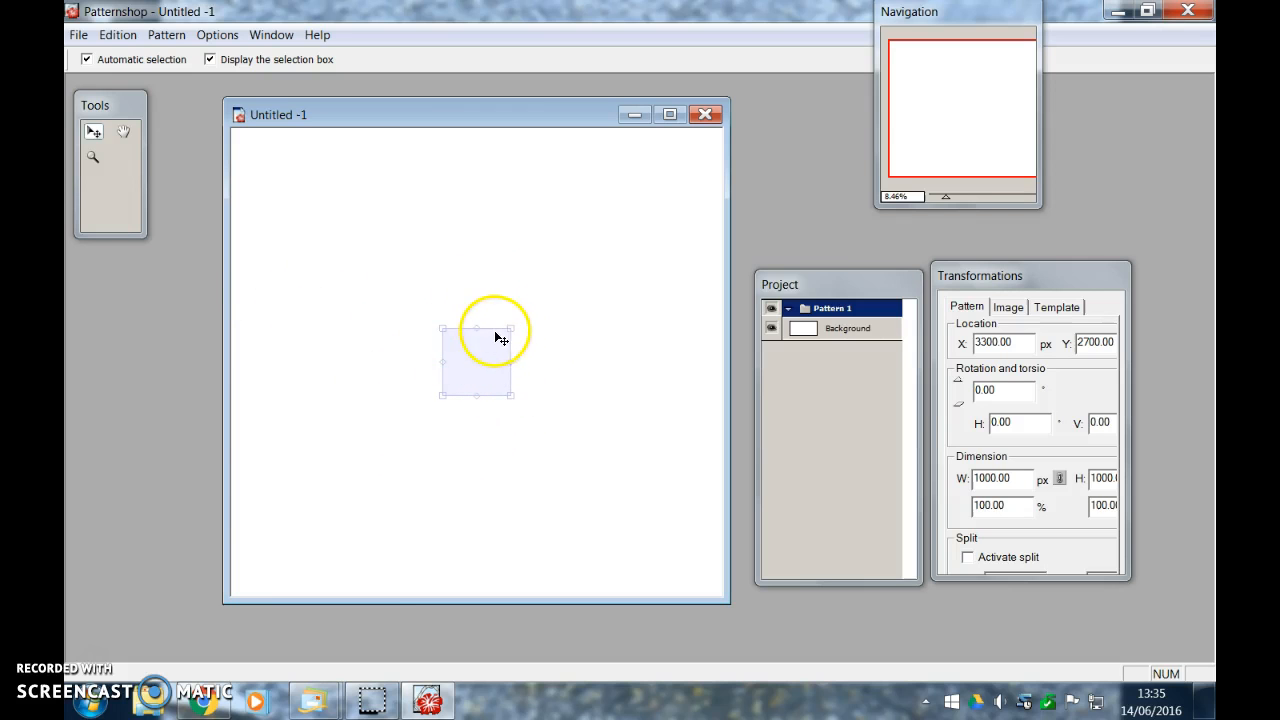
mouse_move(490, 354)
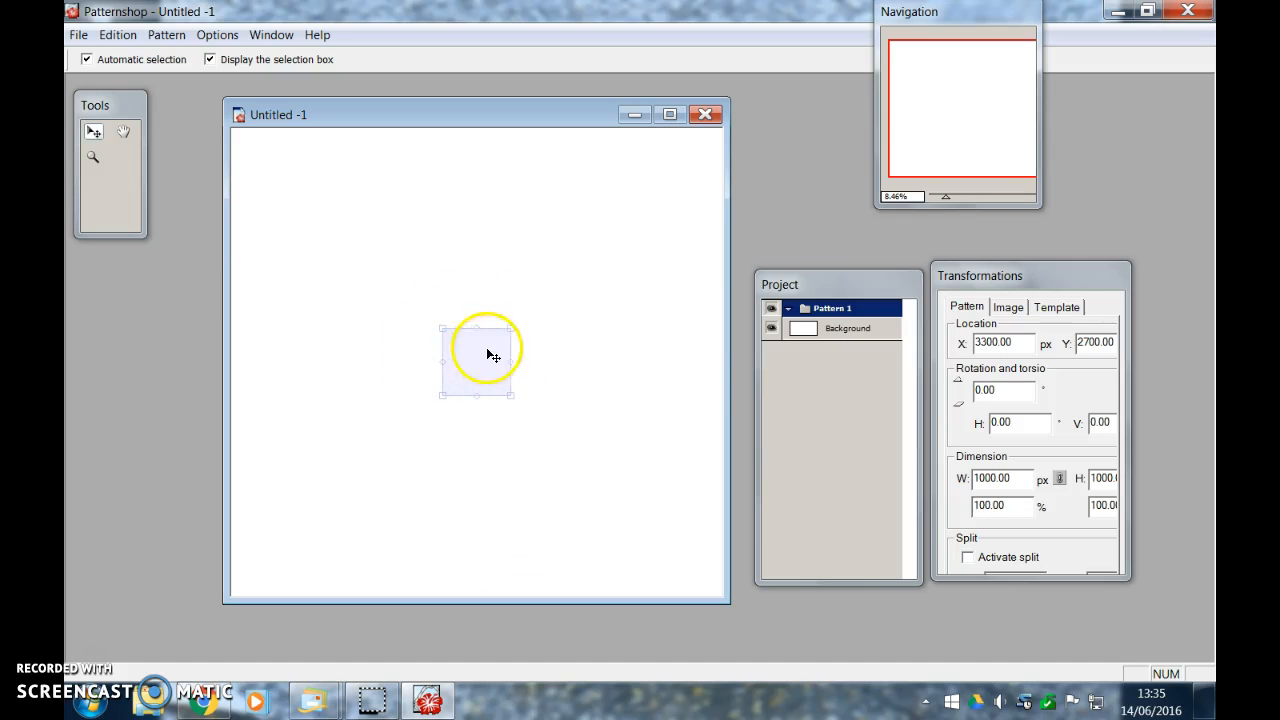
mouse_move(510, 352)
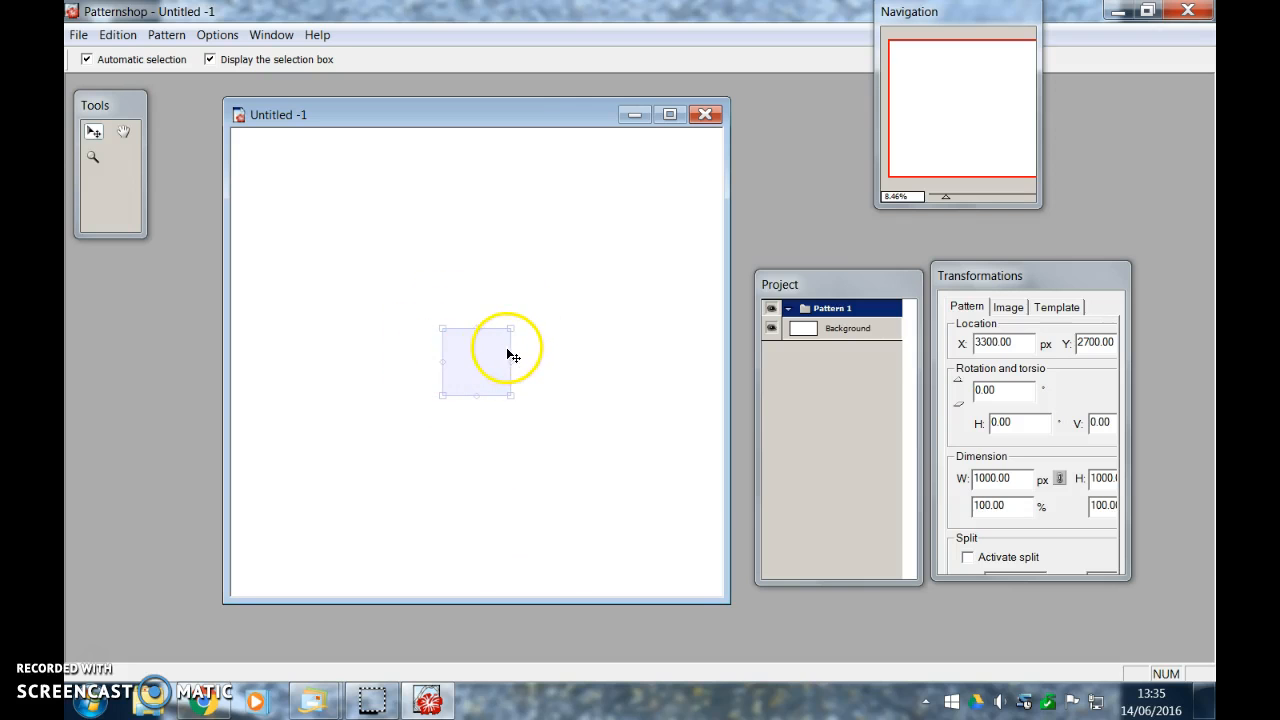
mouse_move(510, 330)
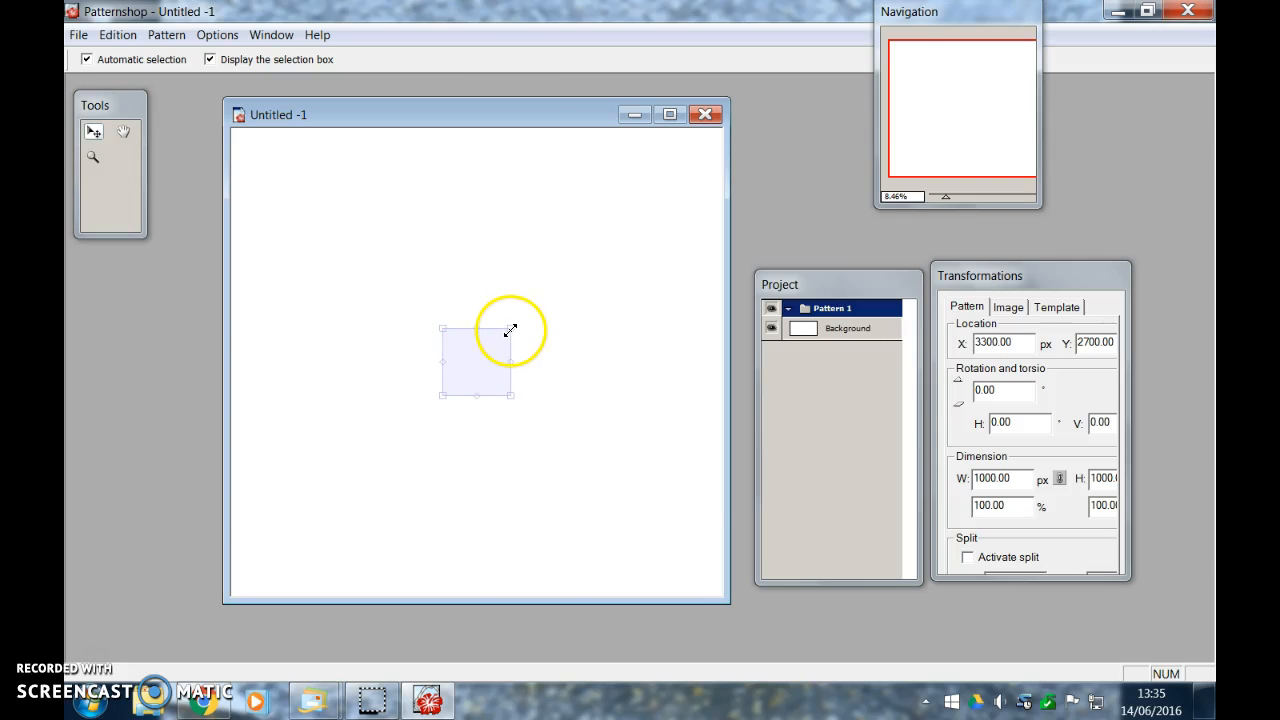
drag(512, 332, 560, 292)
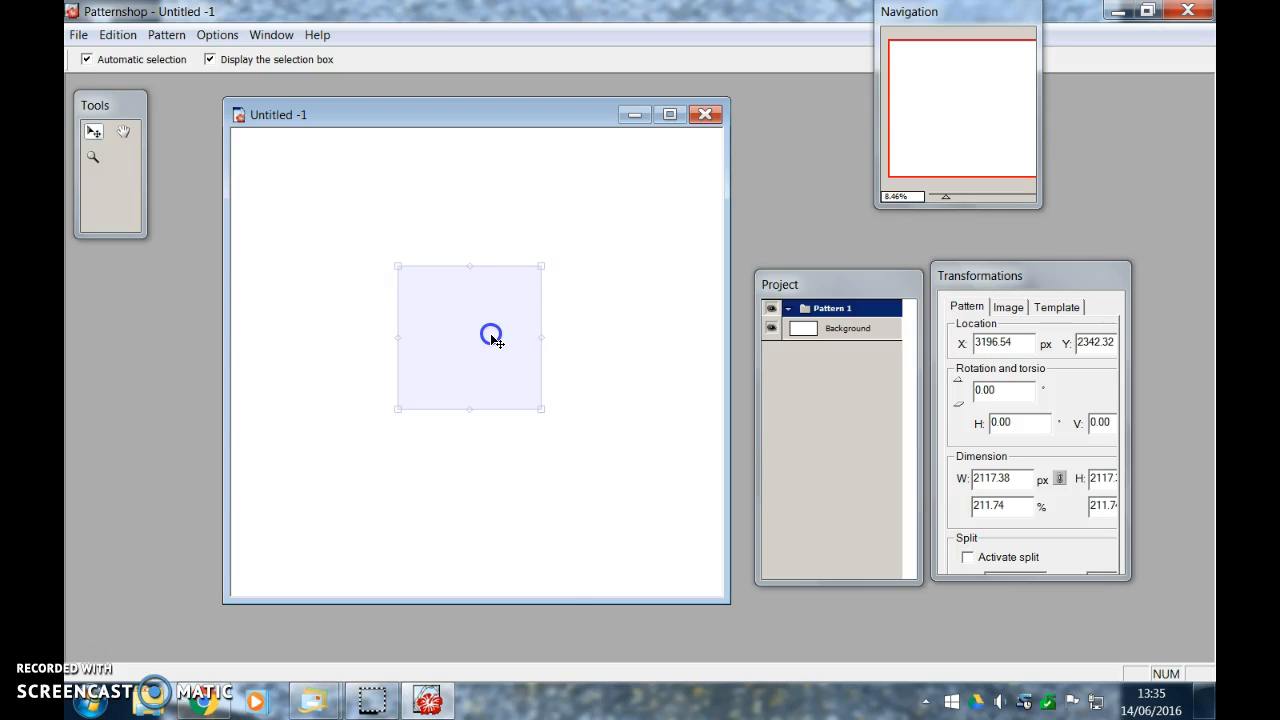
mouse_move(540, 276)
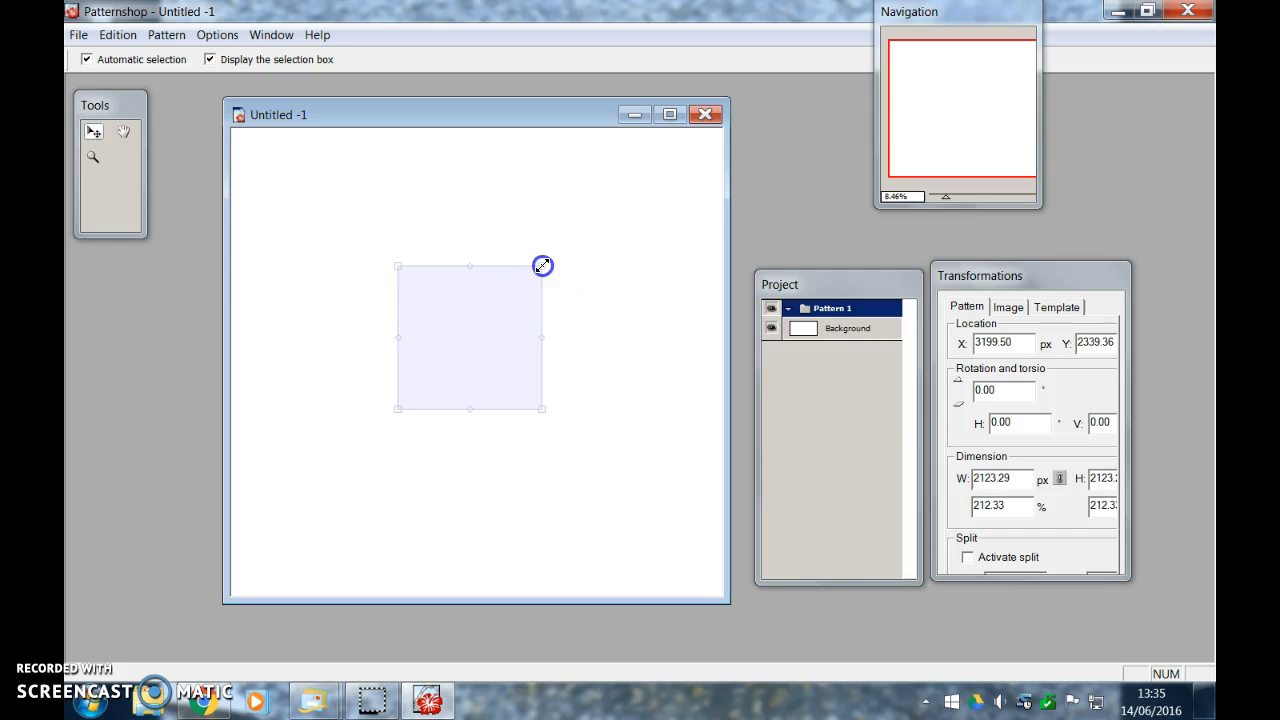
drag(544, 266, 564, 252)
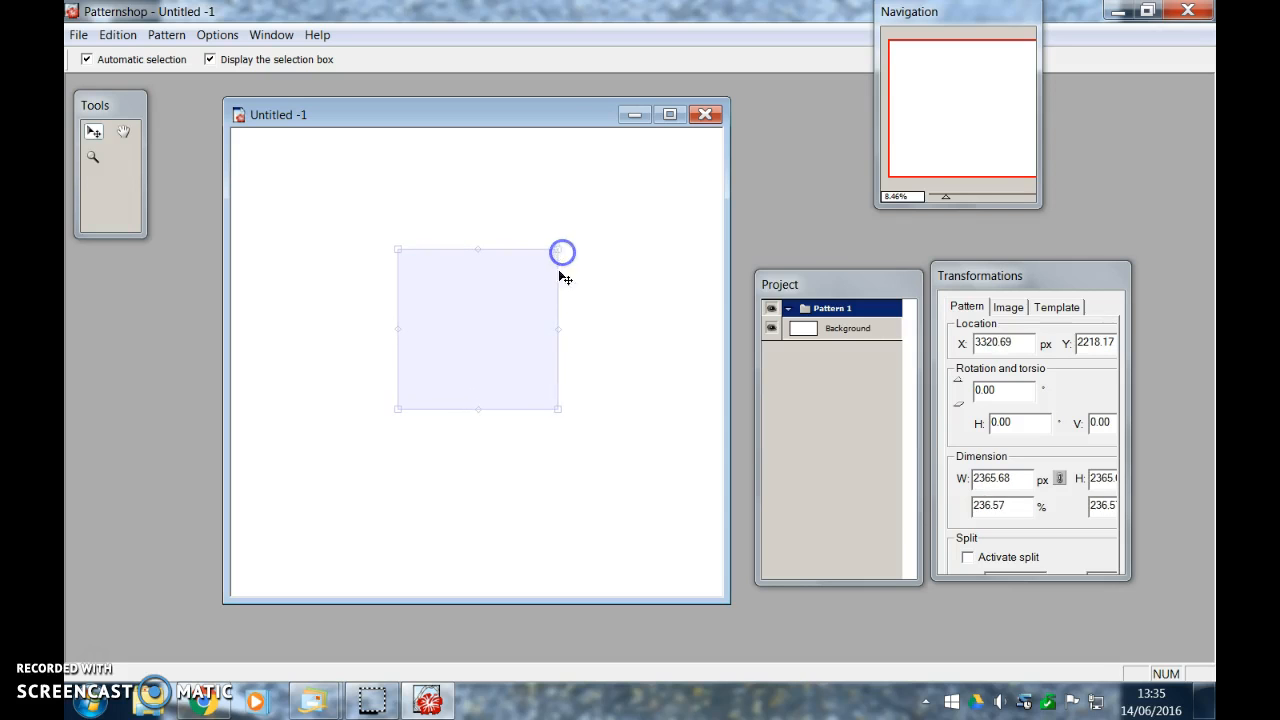
mouse_move(88, 50)
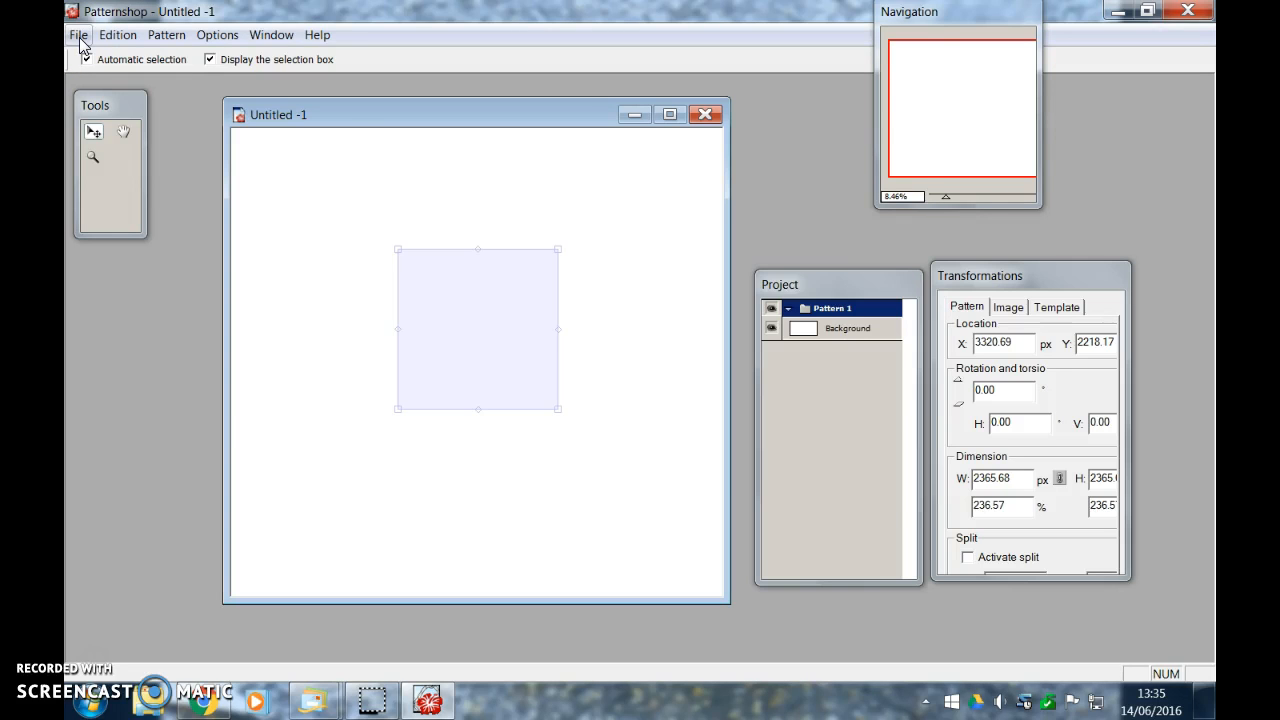
Import the basicleaf PNG from the dailyart2016(6) folder in Recent Places
click(78, 34)
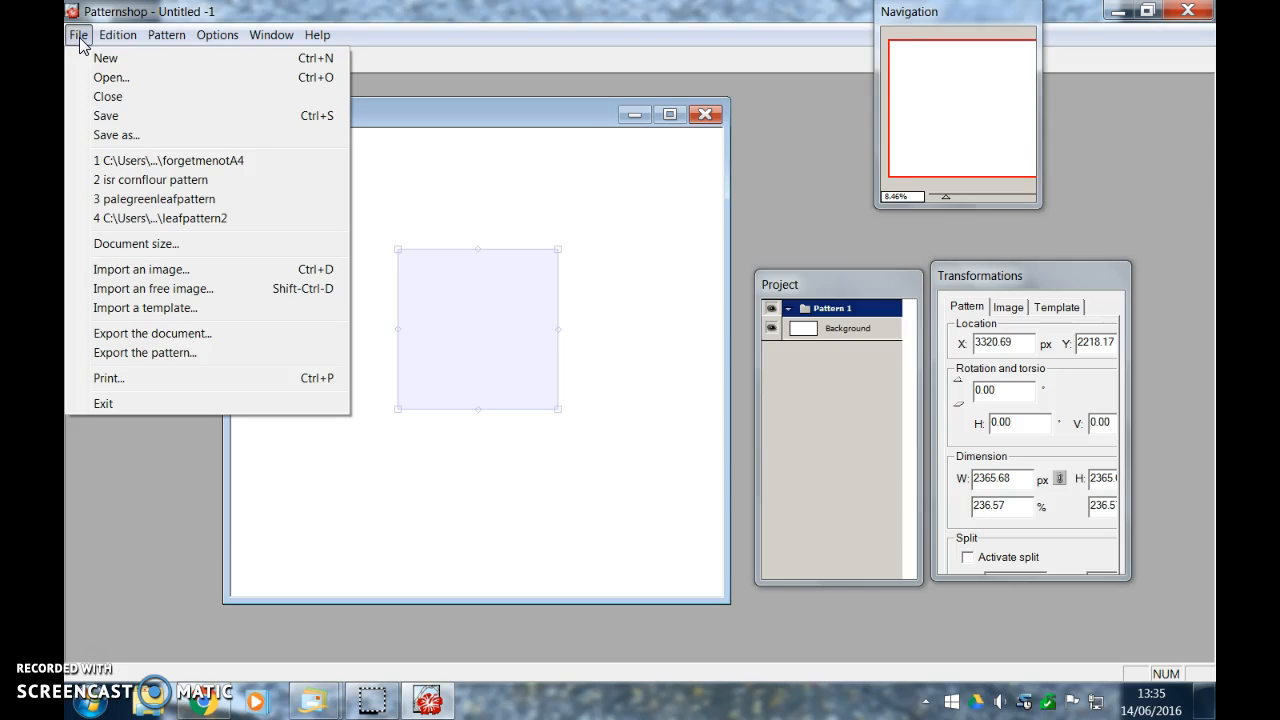
mouse_move(556, 248)
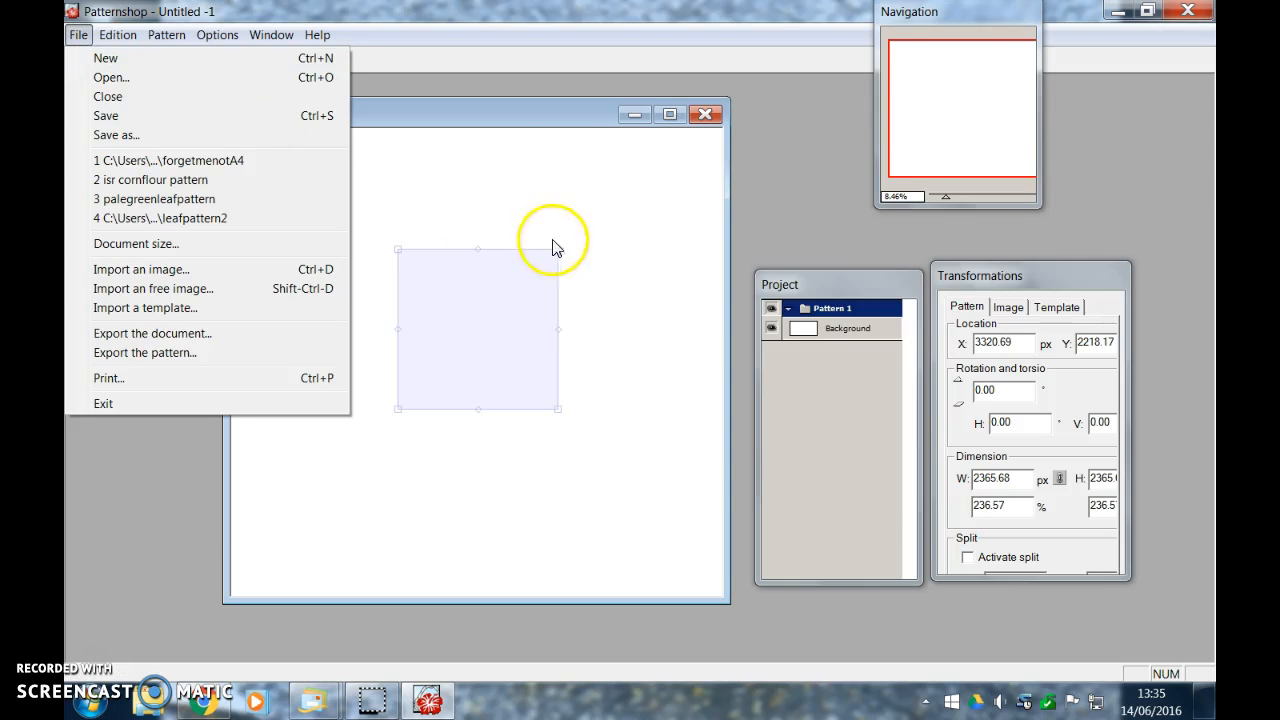
mouse_move(544, 356)
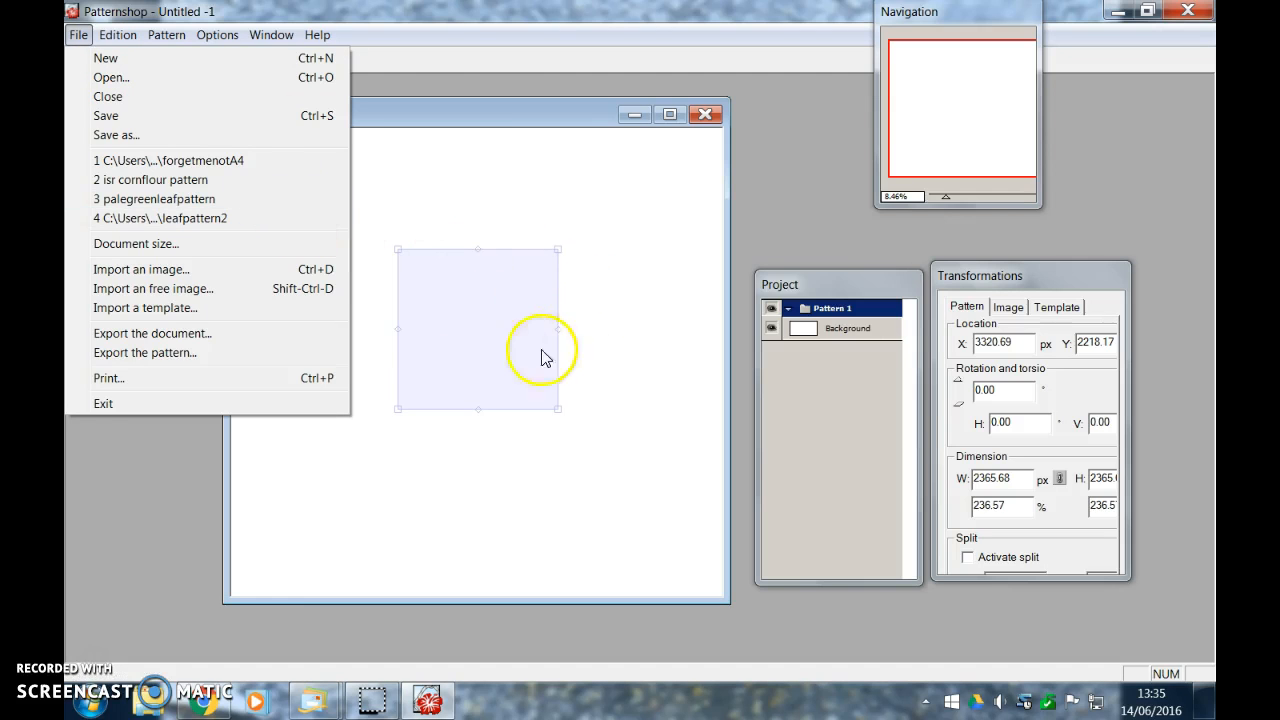
mouse_move(140, 288)
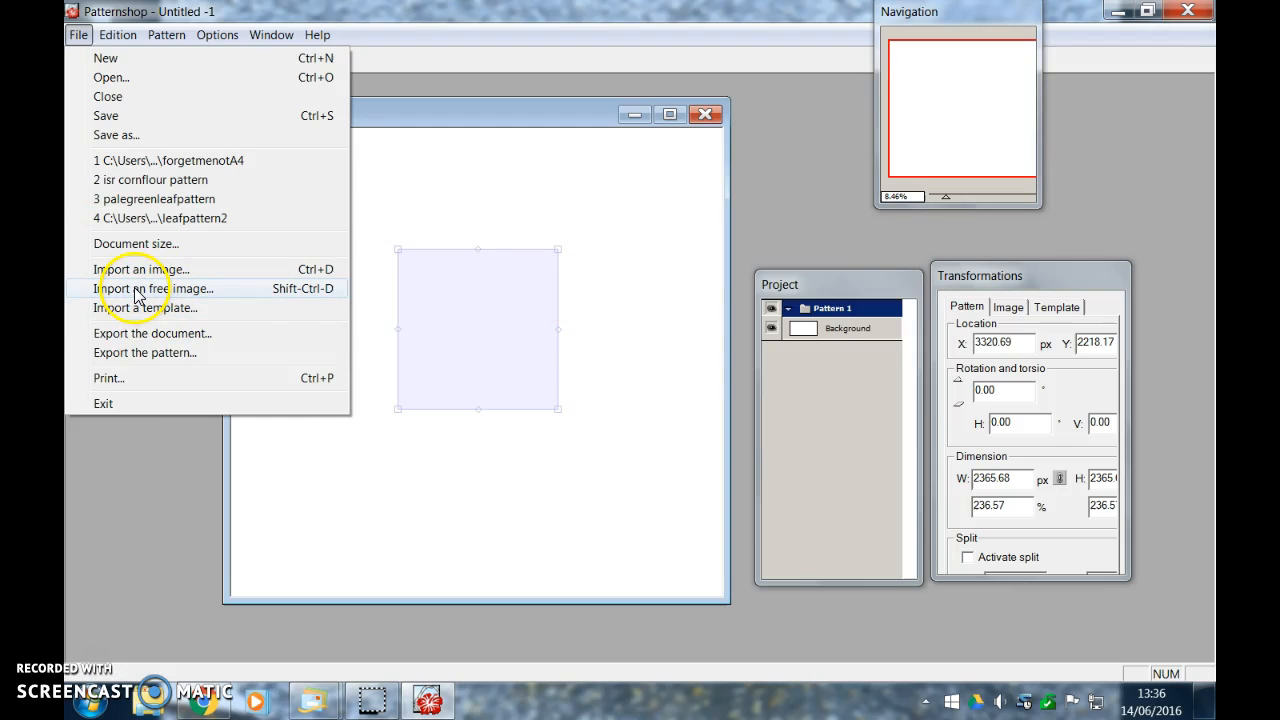
click(140, 268)
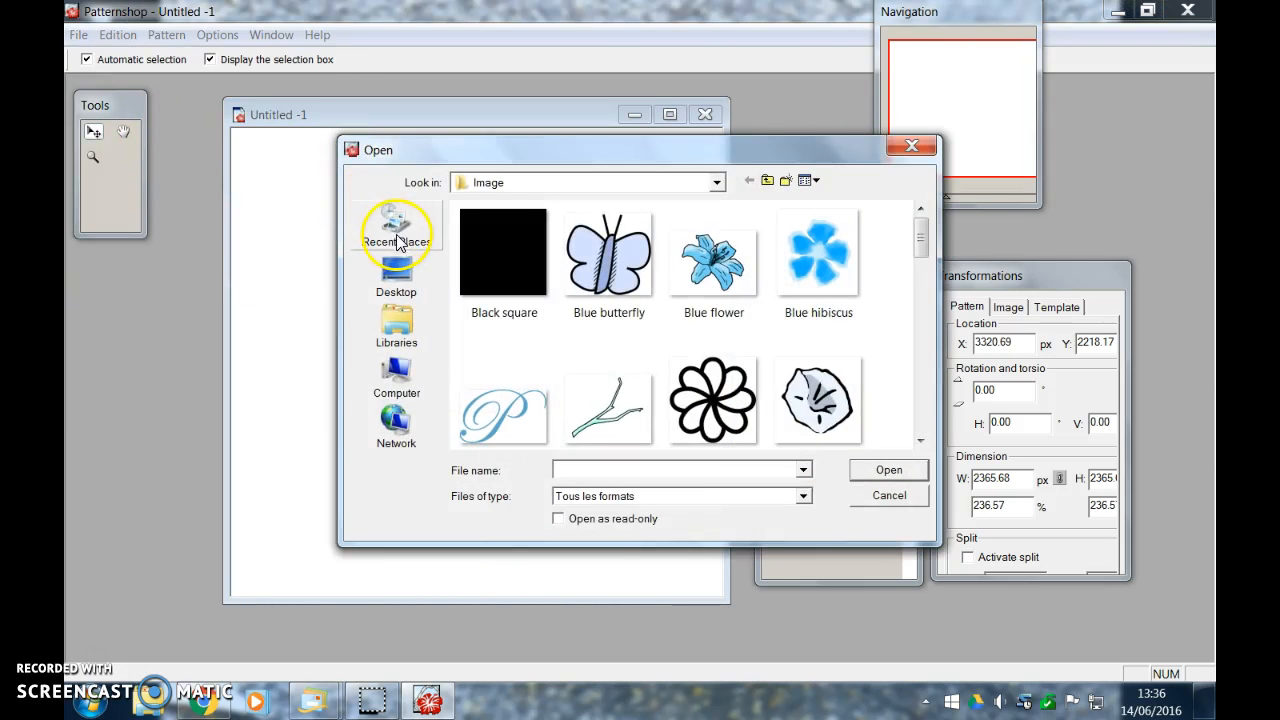
click(396, 228)
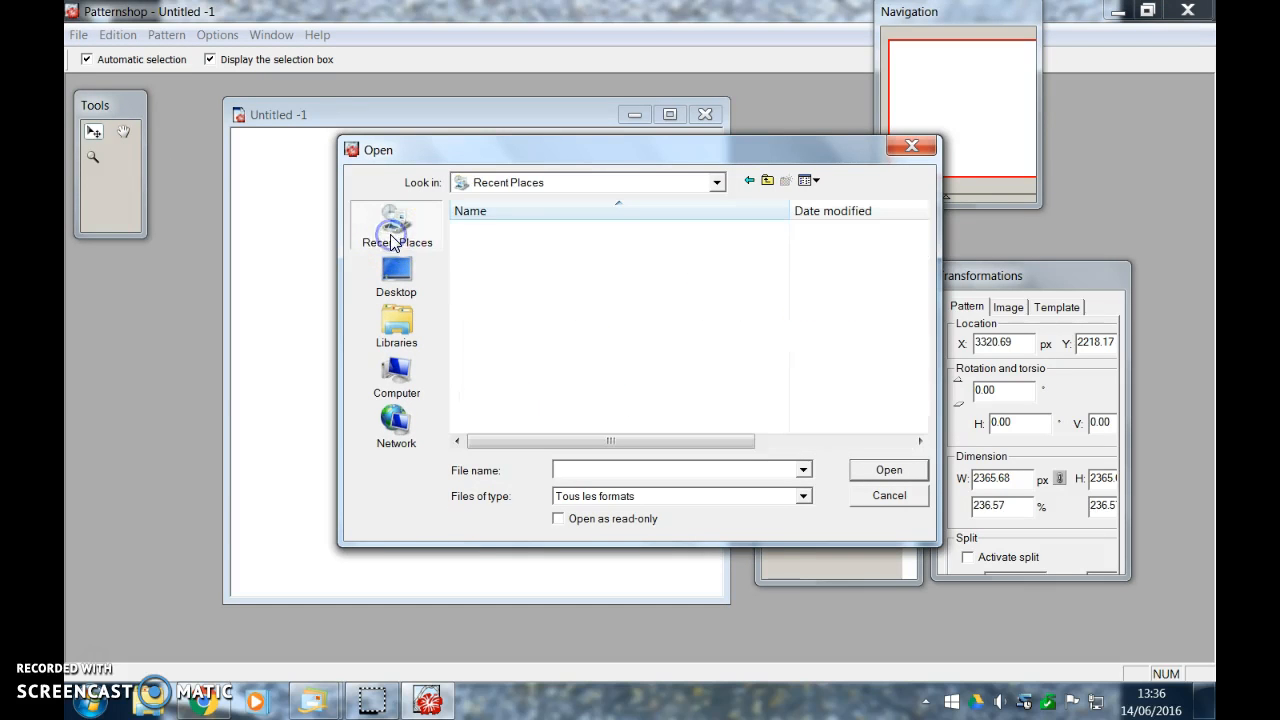
click(396, 230)
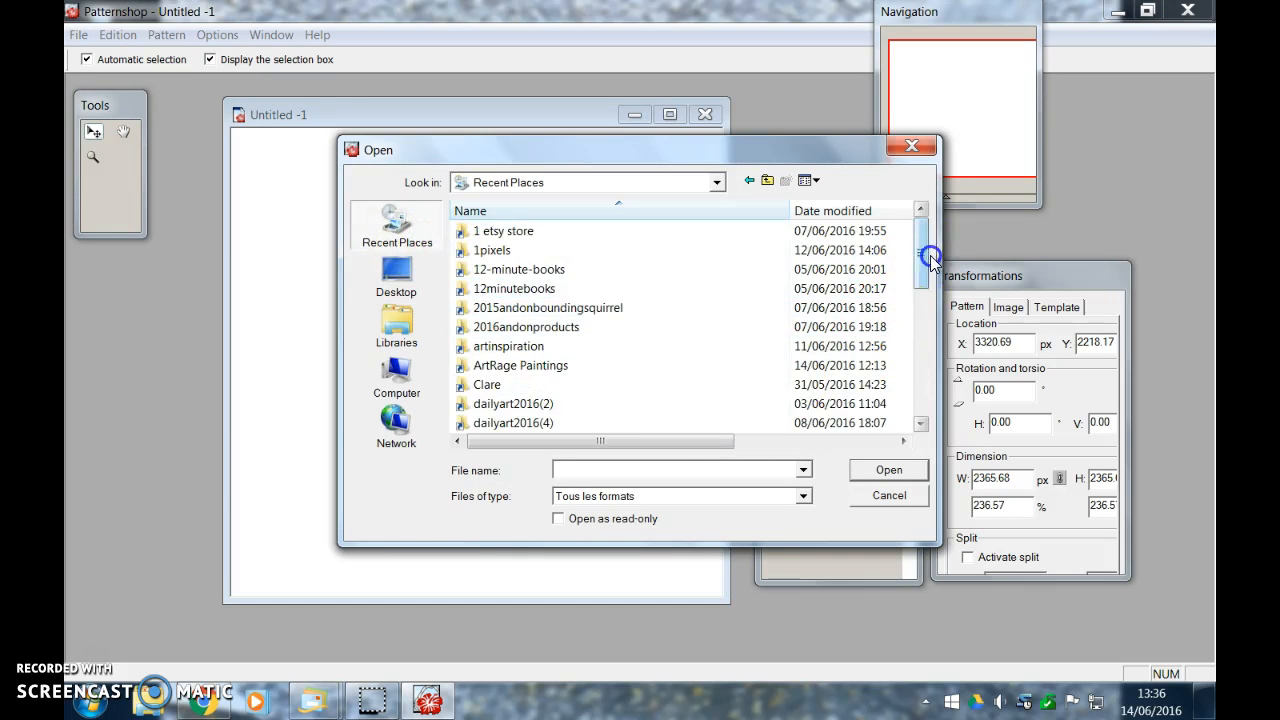
scroll(down, 3)
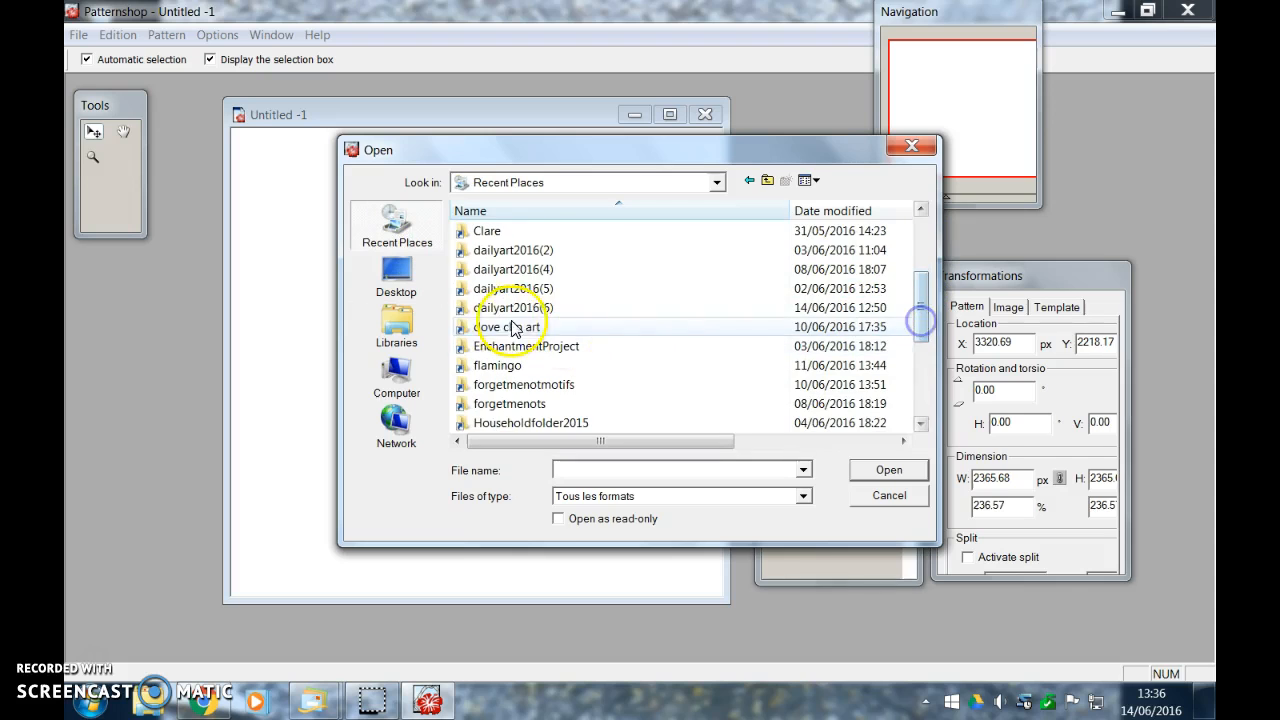
double_click(516, 308)
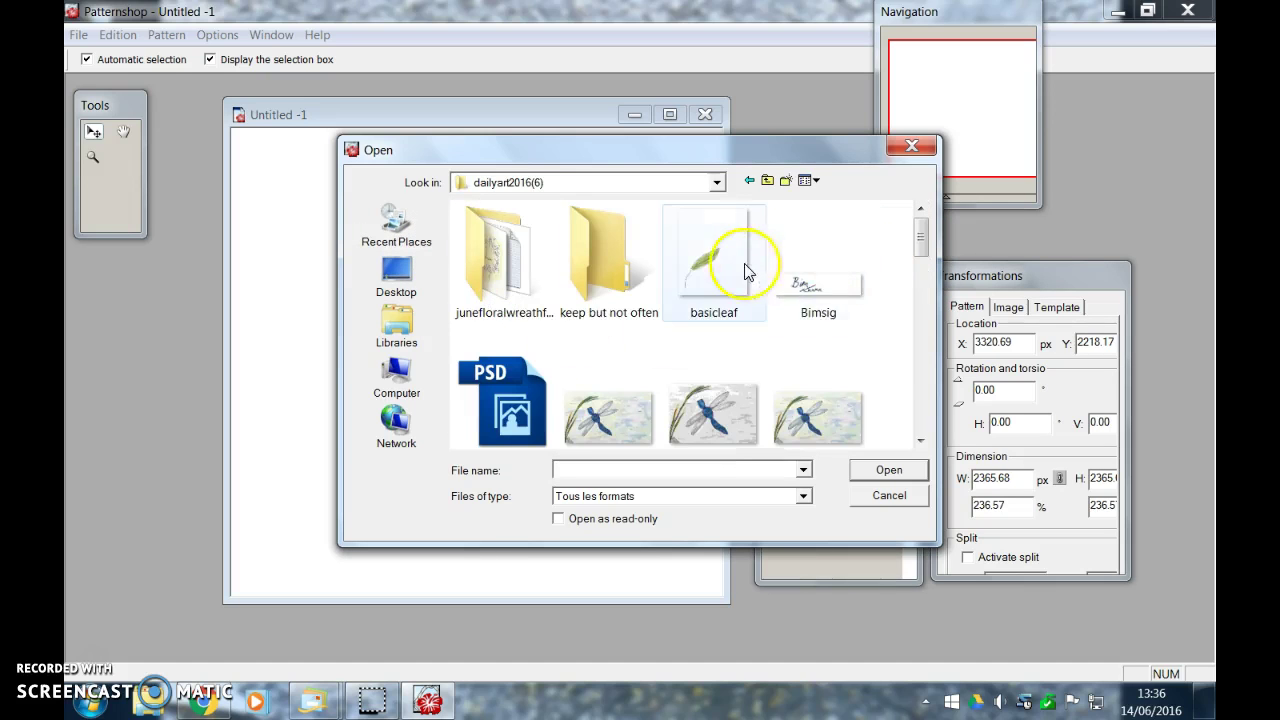
mouse_move(704, 270)
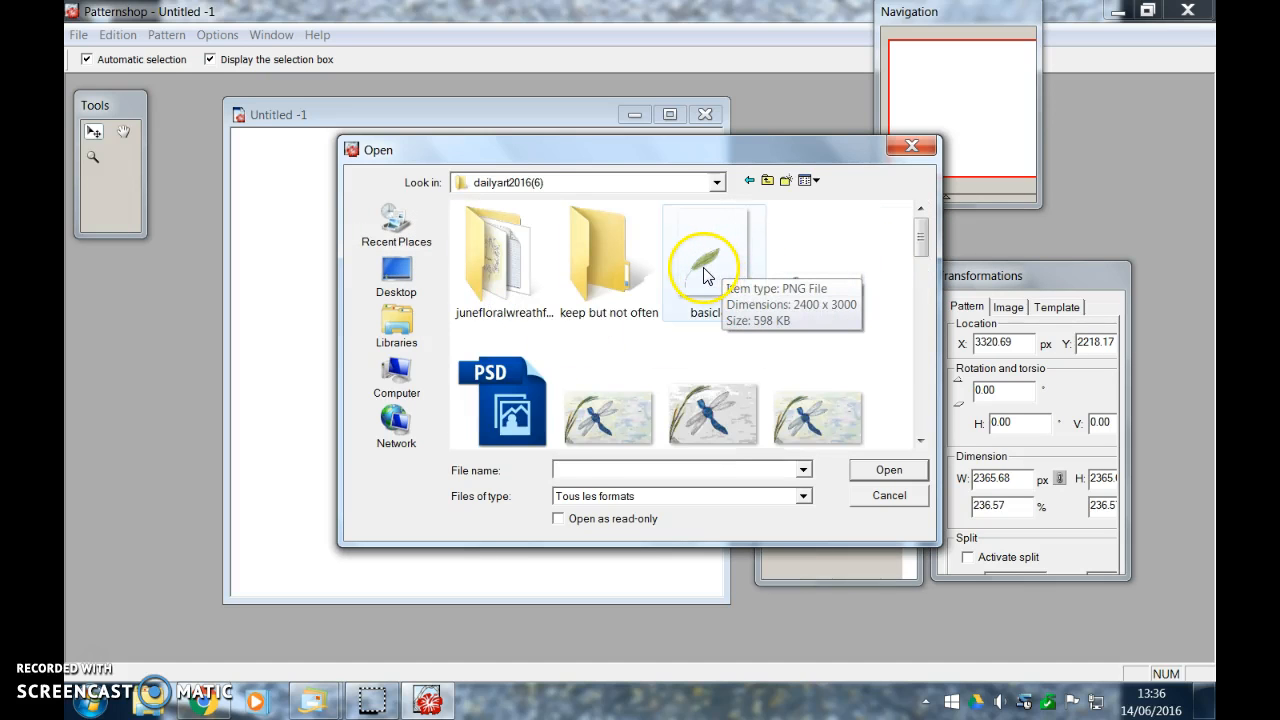
click(712, 260)
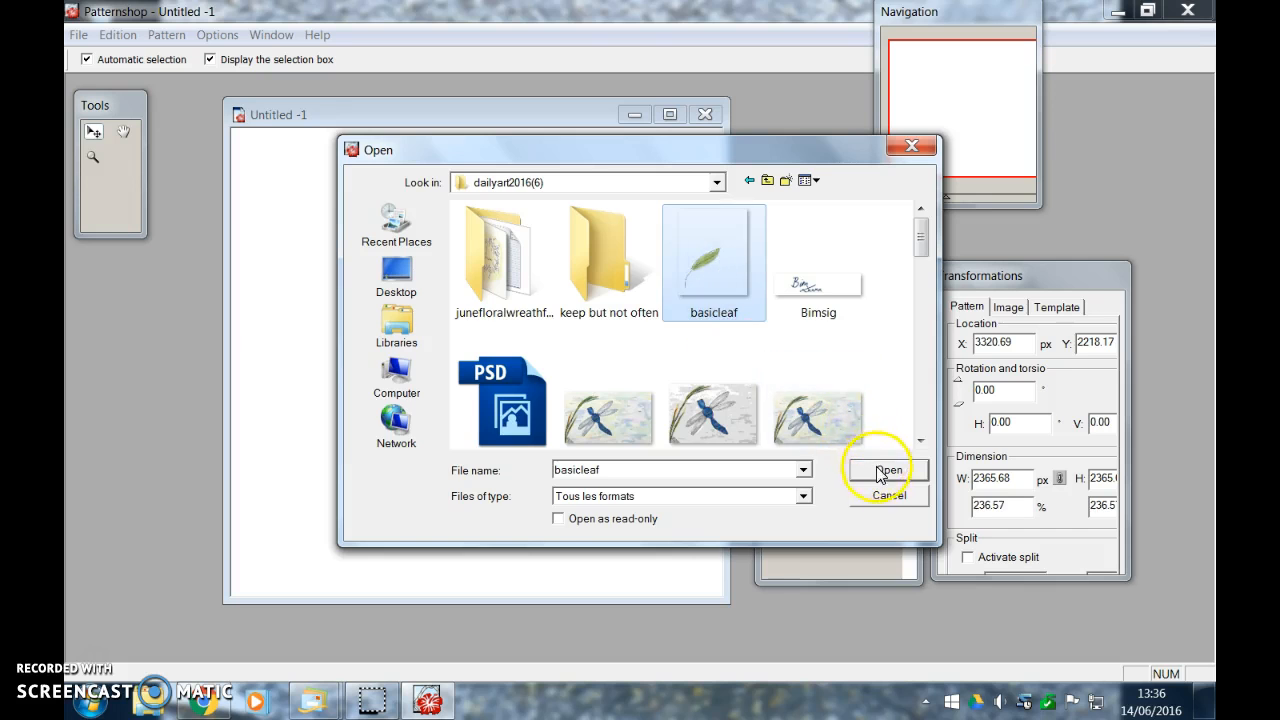
click(888, 470)
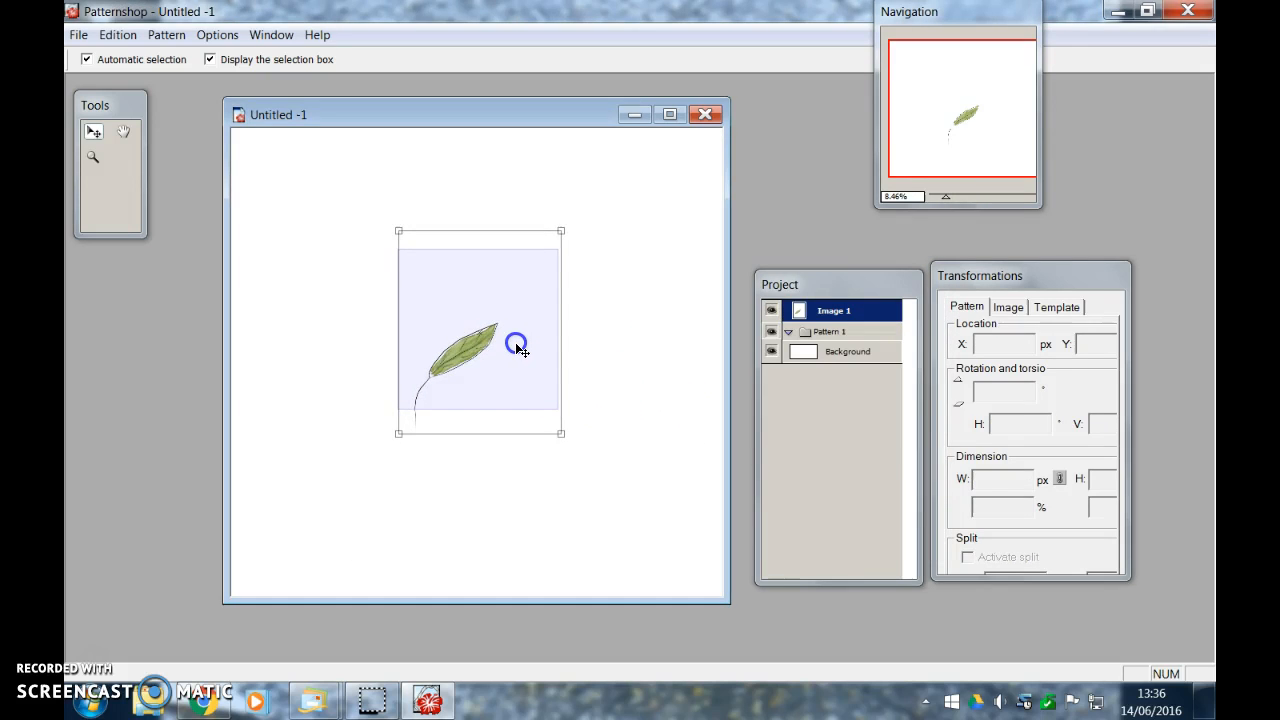
Drag Image 1 into Pattern 1 so the leaf tiles across the canvas
drag(480, 344, 480, 330)
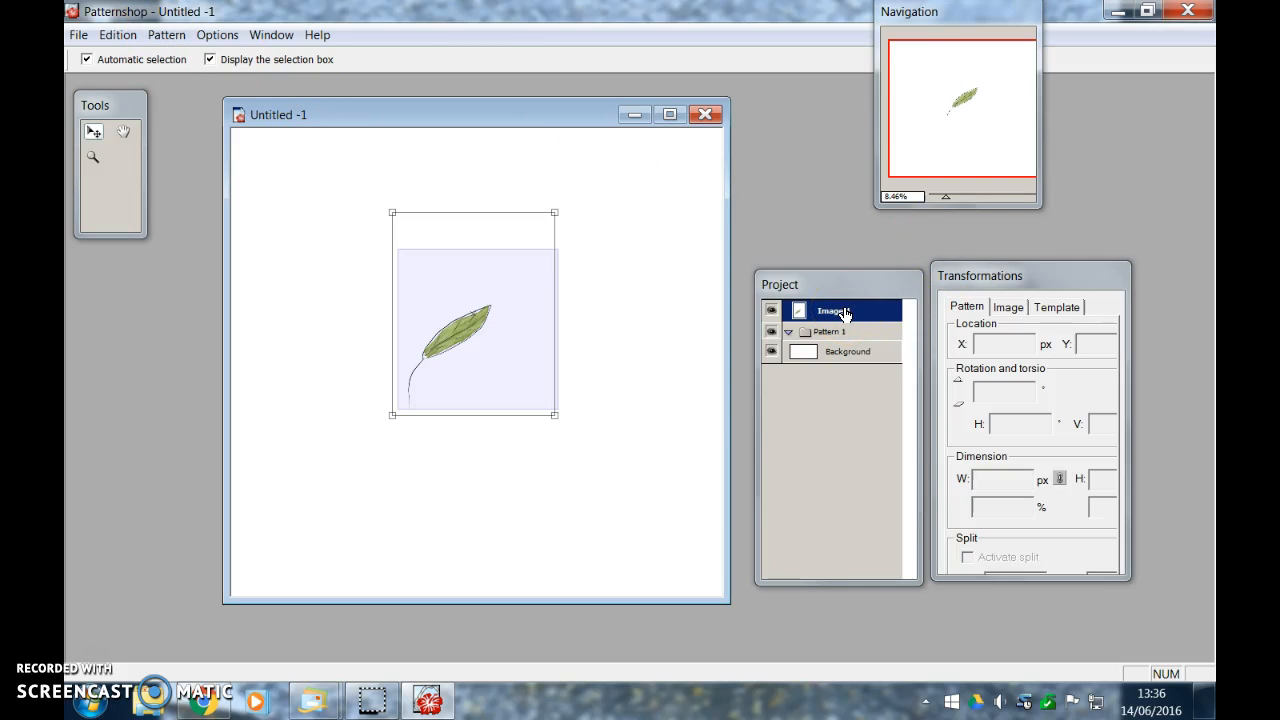
mouse_move(844, 320)
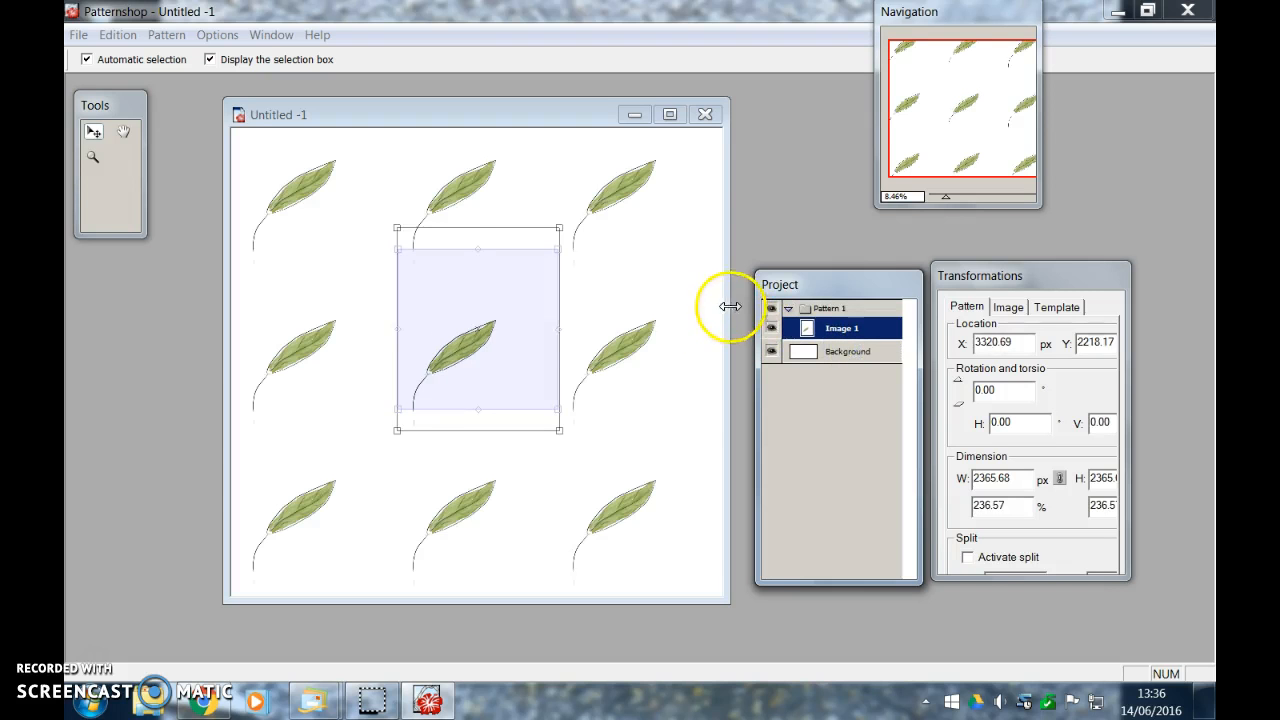
mouse_move(630, 376)
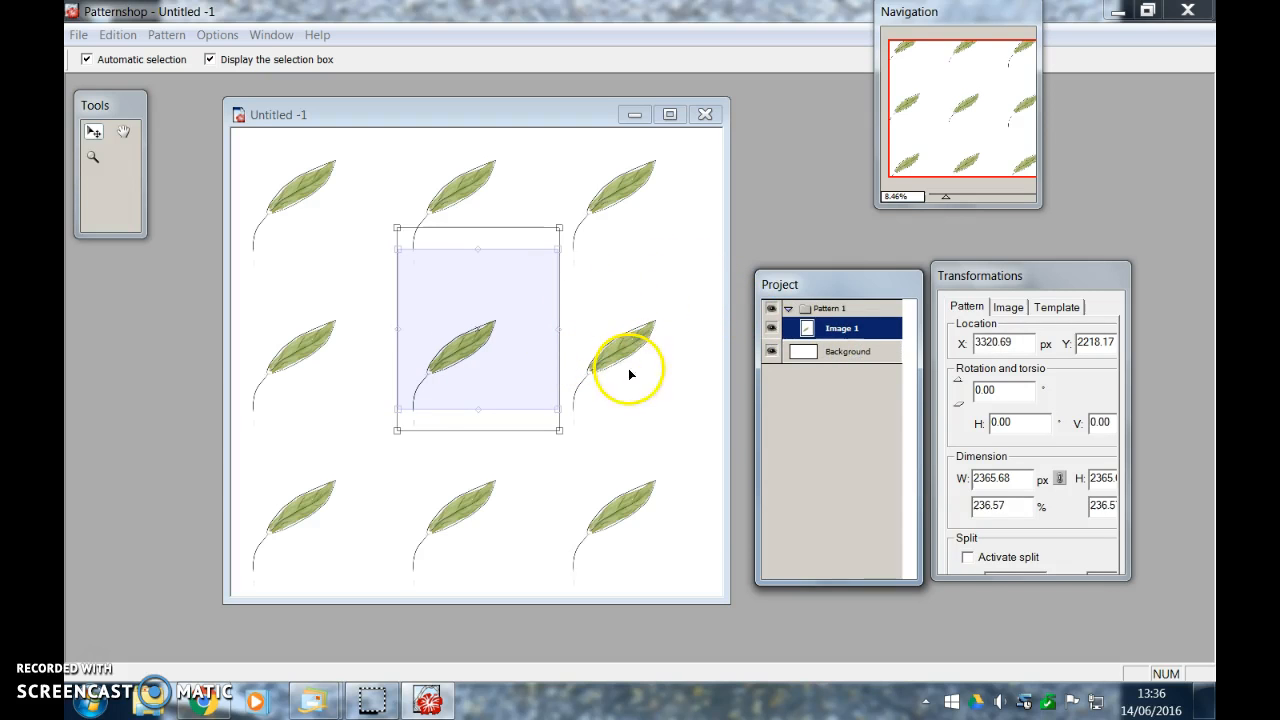
mouse_move(804, 248)
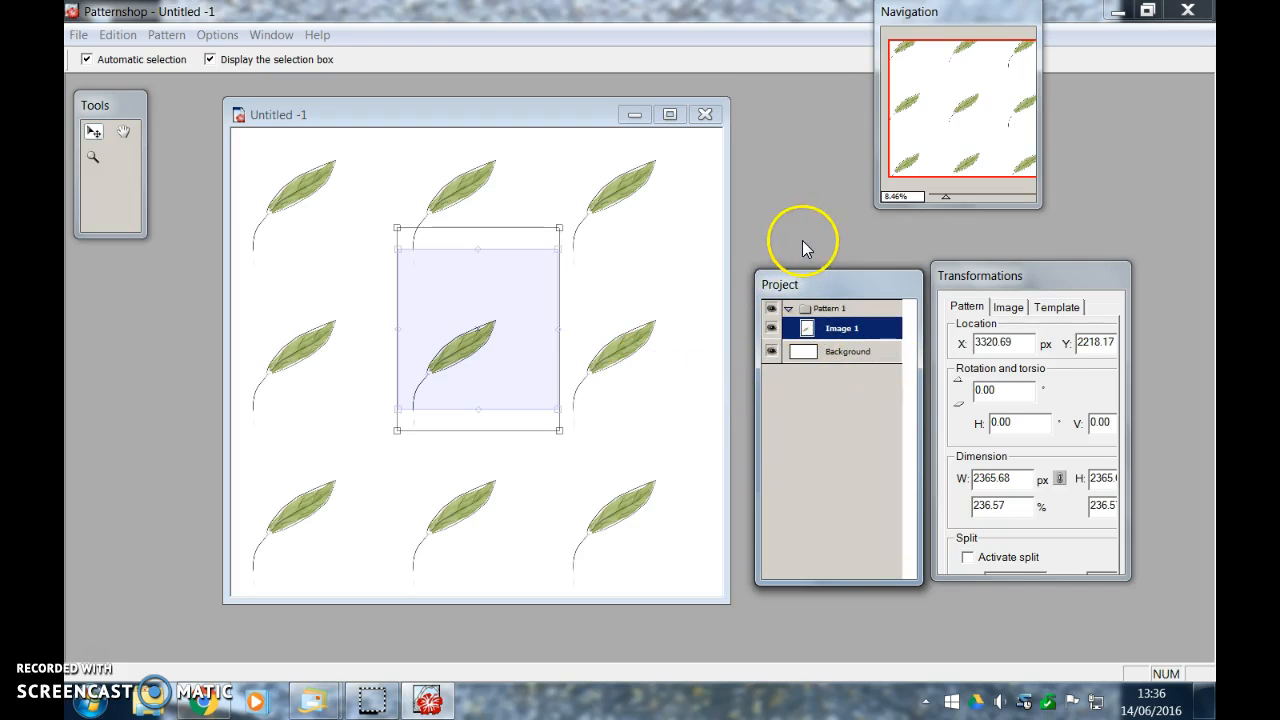
mouse_move(232, 178)
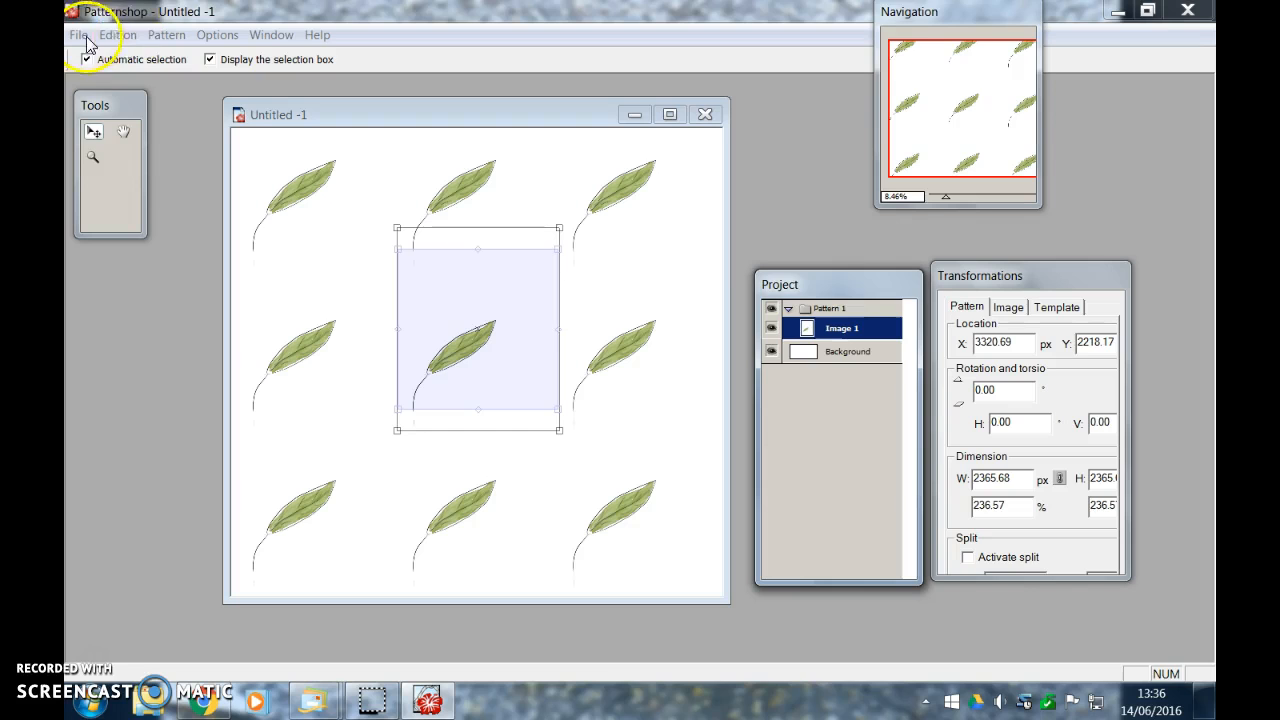
mouse_move(108, 38)
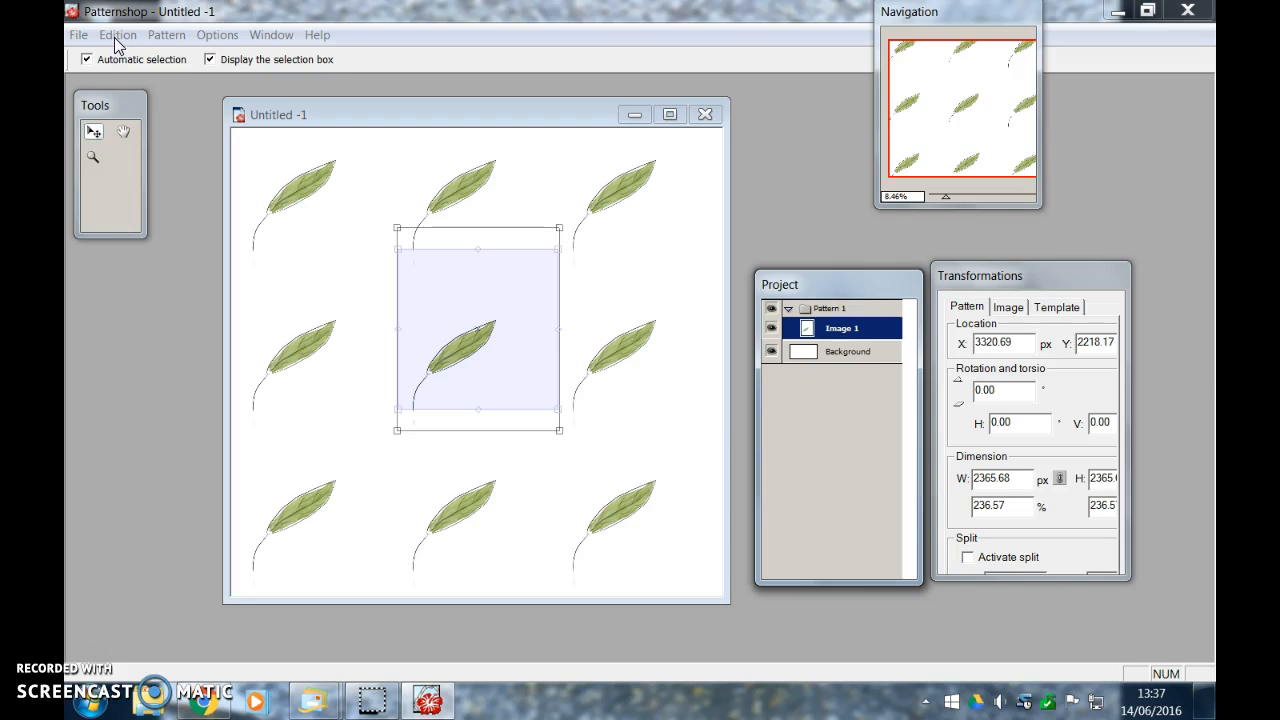
Duplicate the leaf twice, moving and tilting the copies to new spots in the tile
click(116, 34)
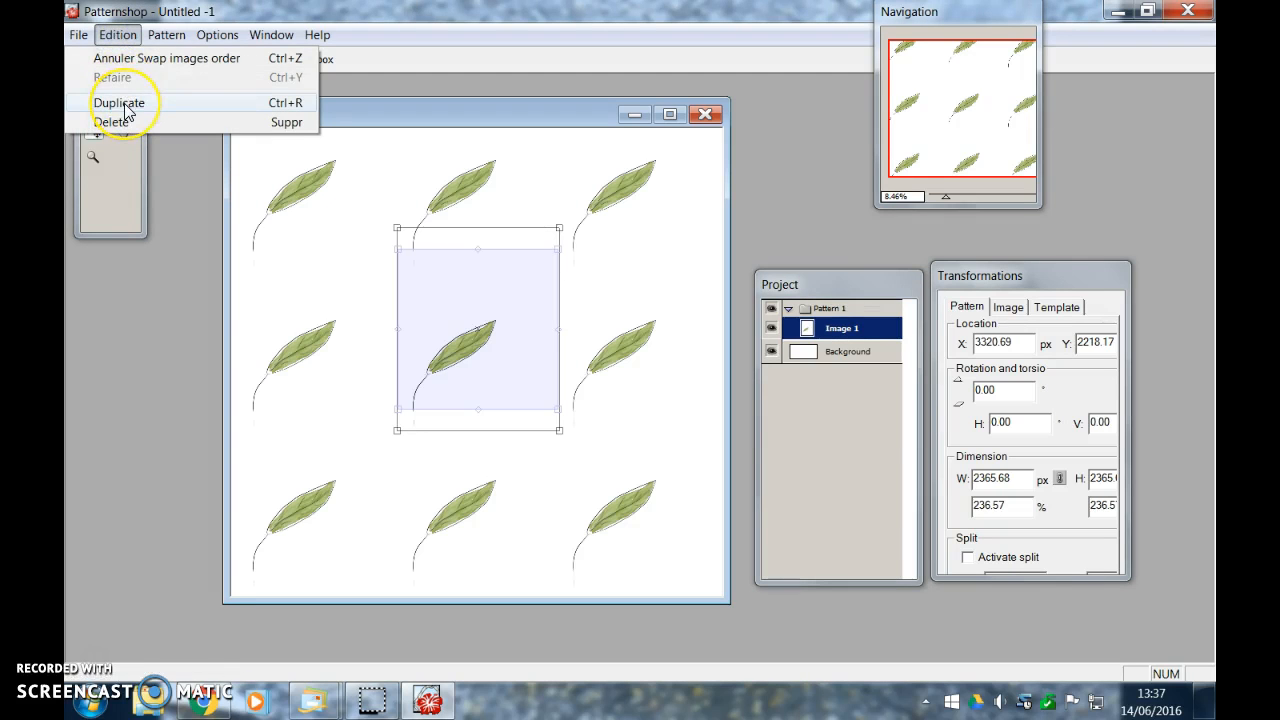
click(118, 102)
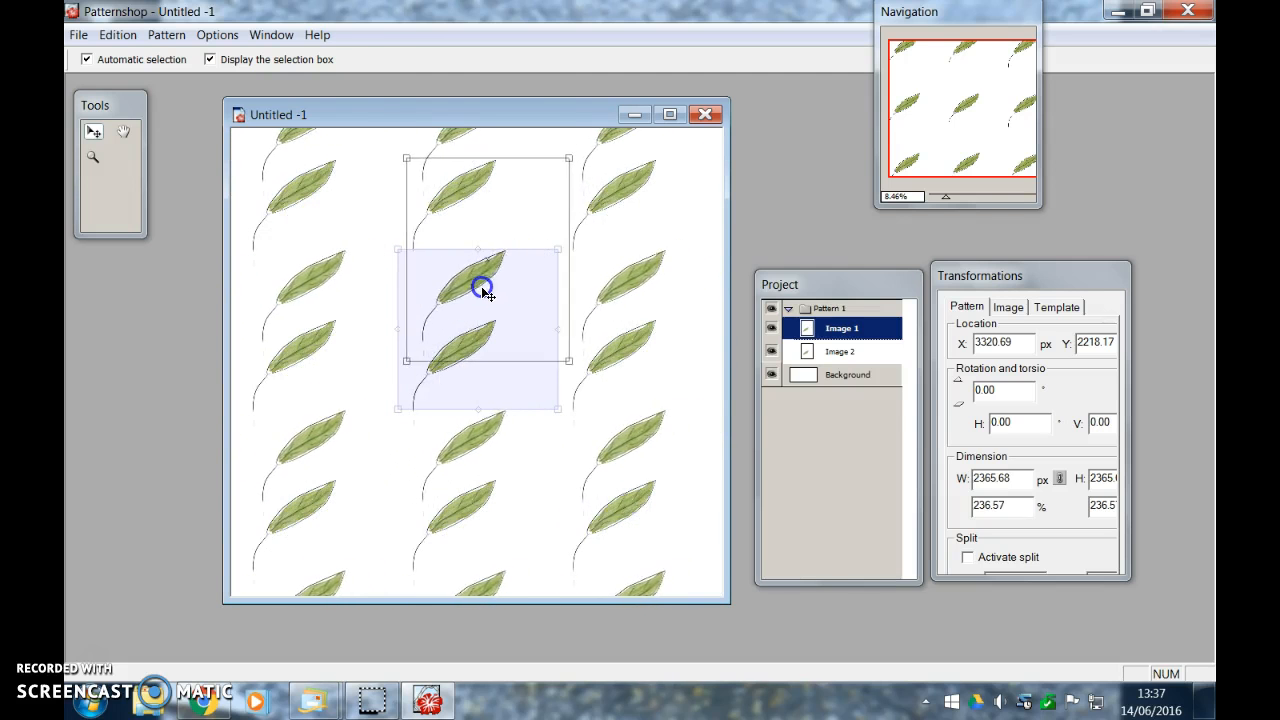
drag(484, 288, 552, 408)
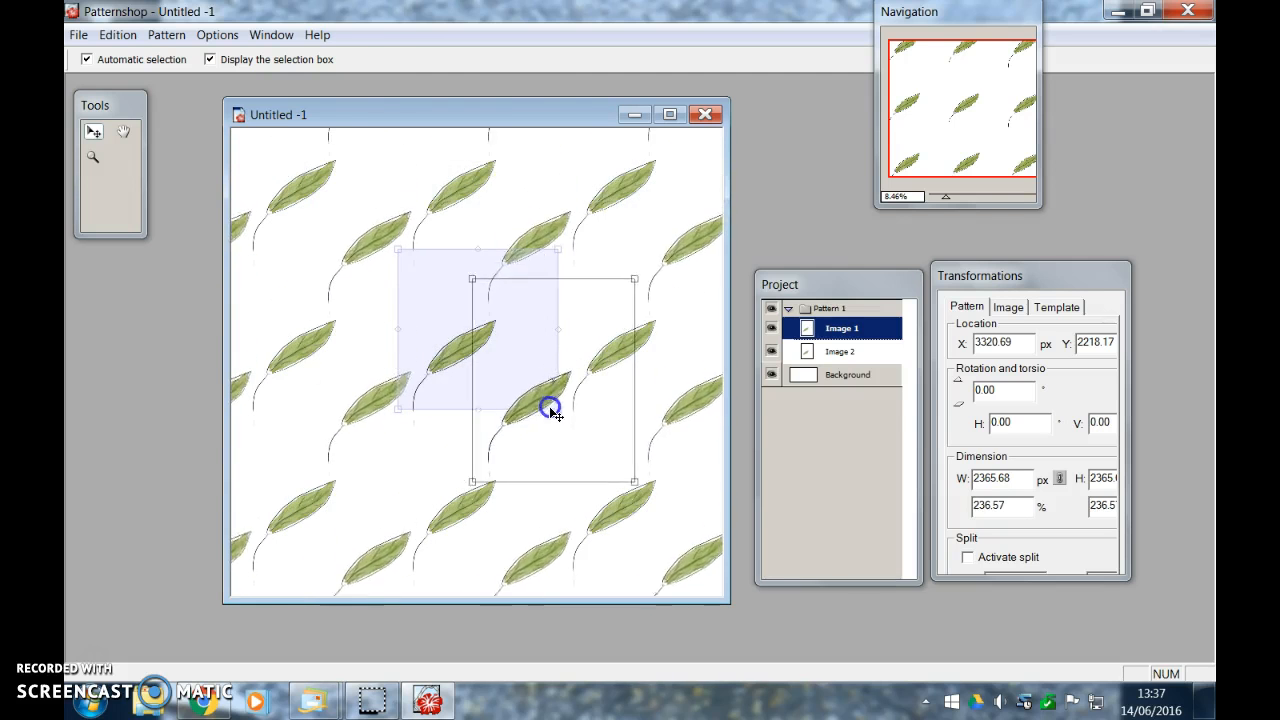
drag(552, 410, 518, 420)
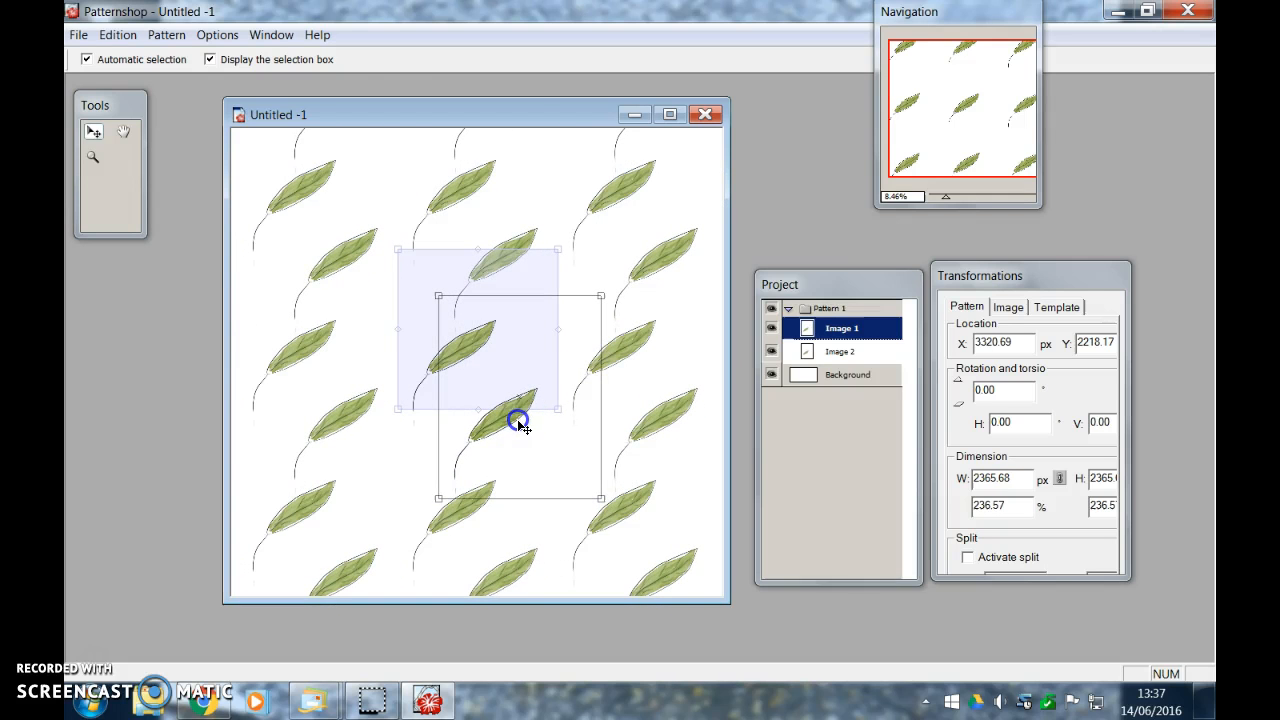
click(116, 34)
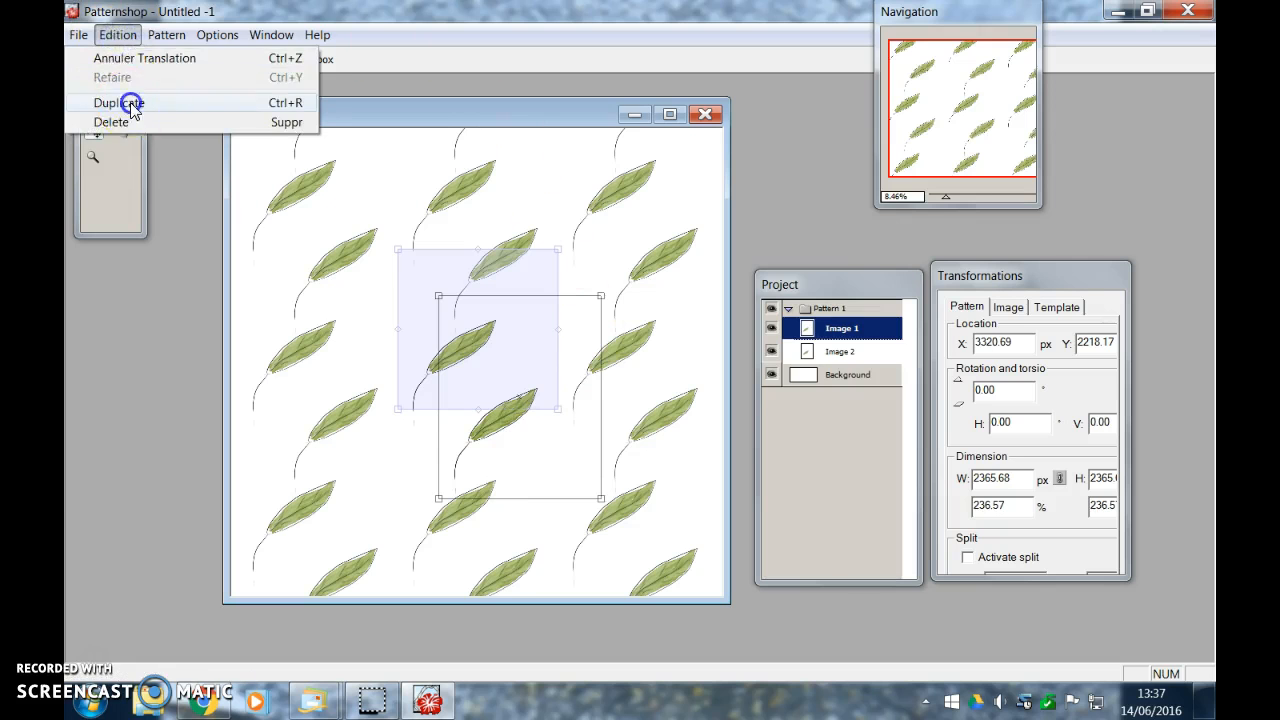
click(116, 102)
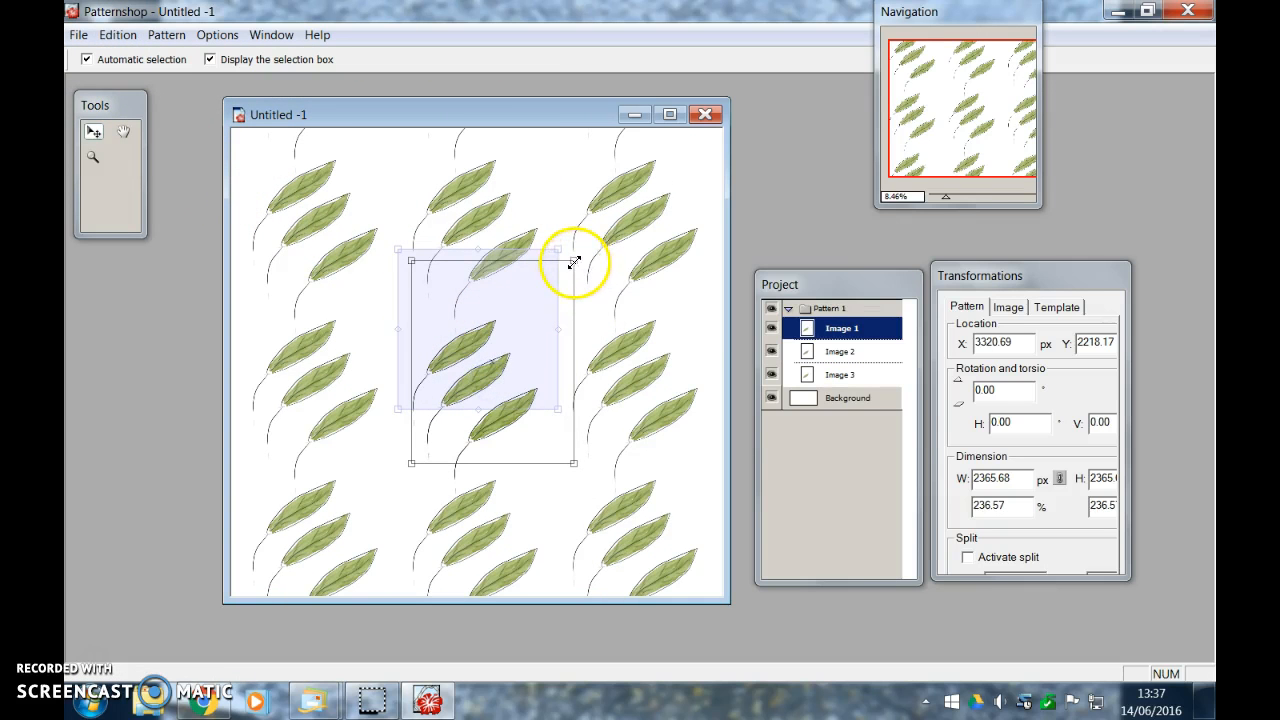
drag(576, 262, 538, 318)
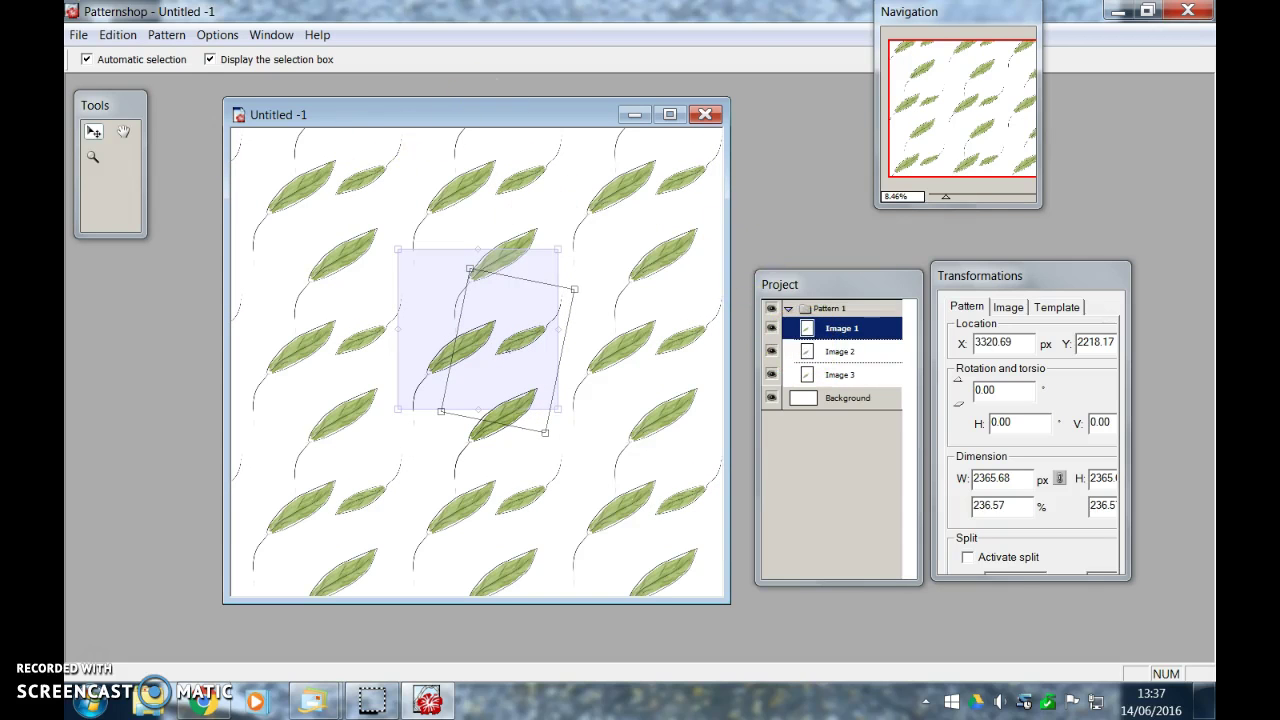
mouse_move(200, 158)
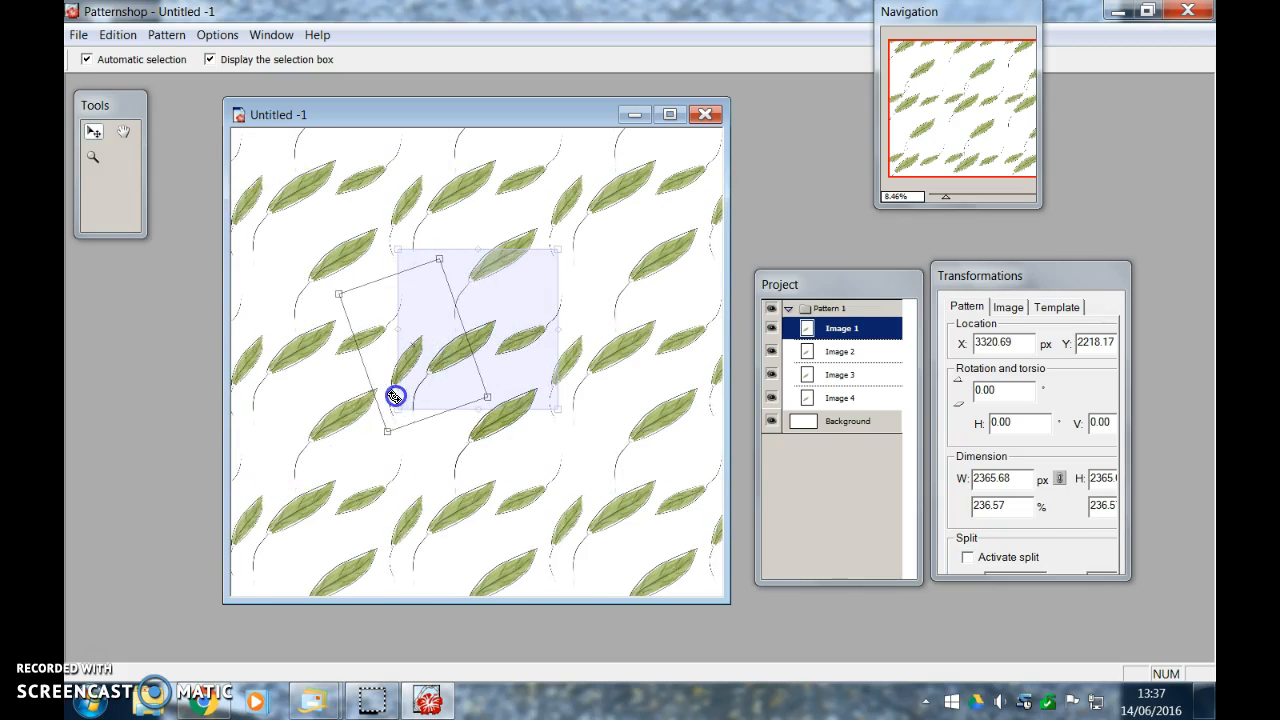
Rotate and reposition a leaf so the repeat forms an even staggered diagonal
drag(396, 396, 430, 310)
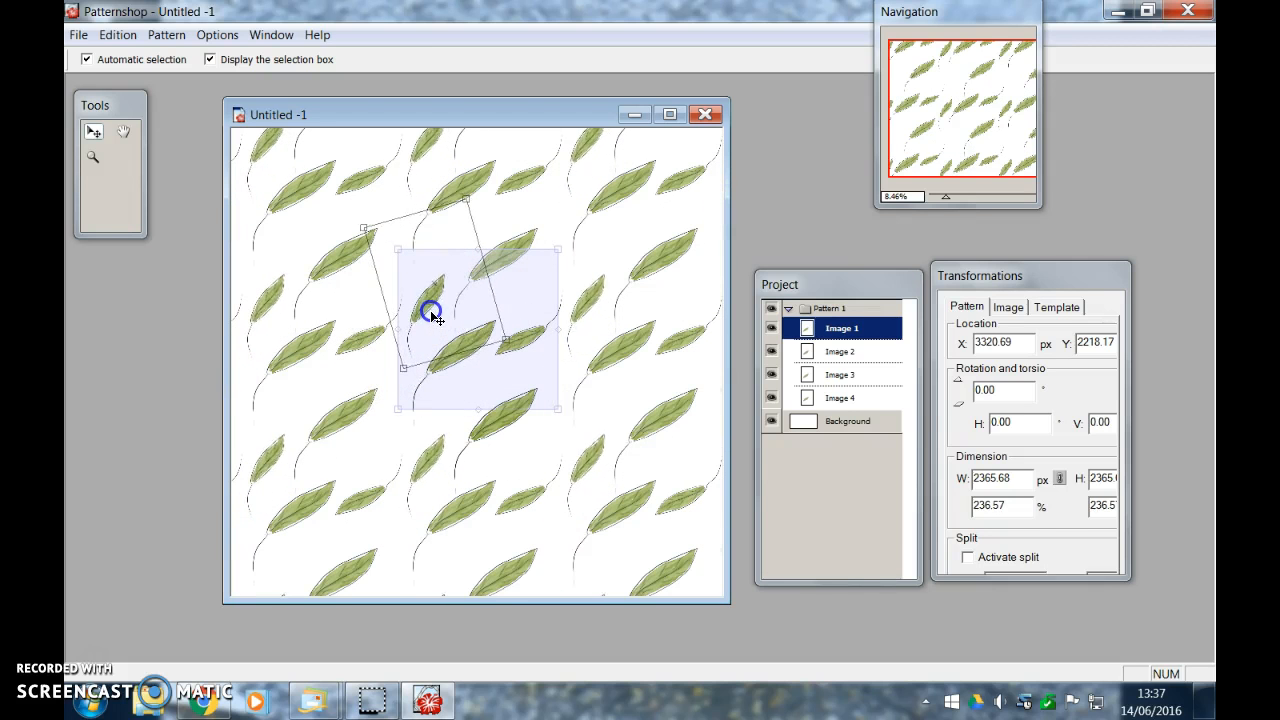
drag(430, 310, 520, 300)
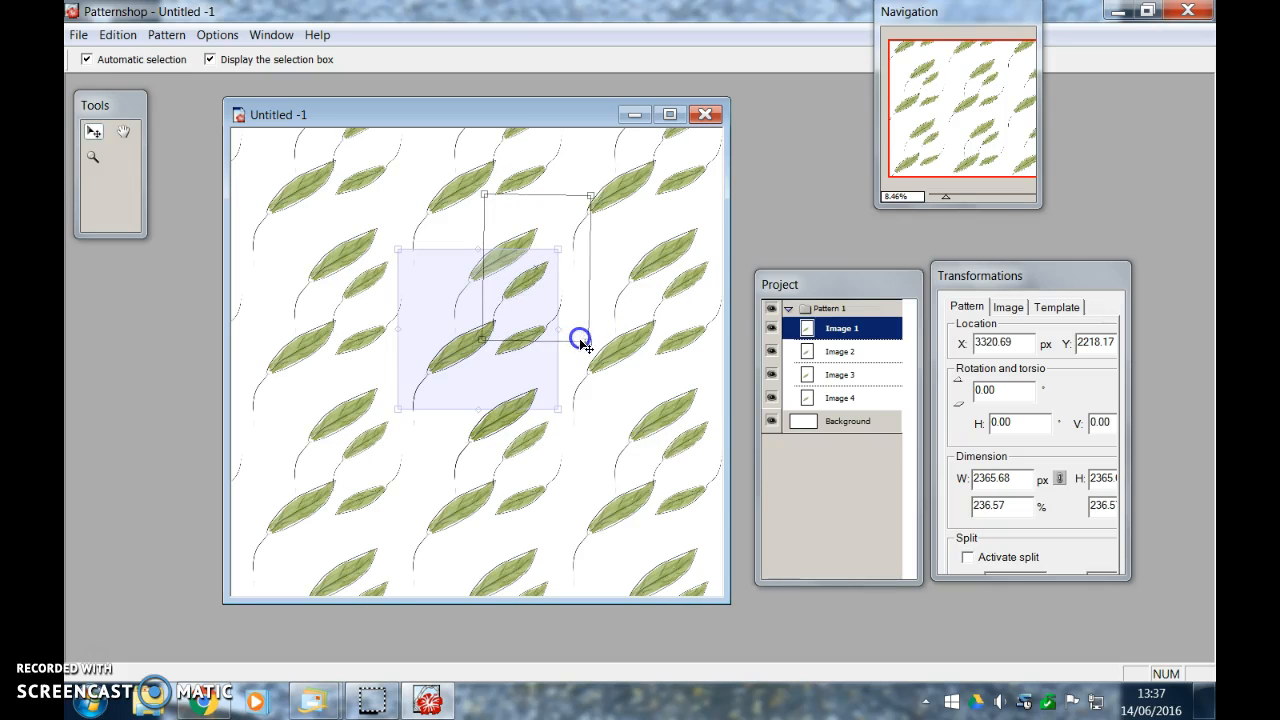
drag(580, 338, 444, 292)
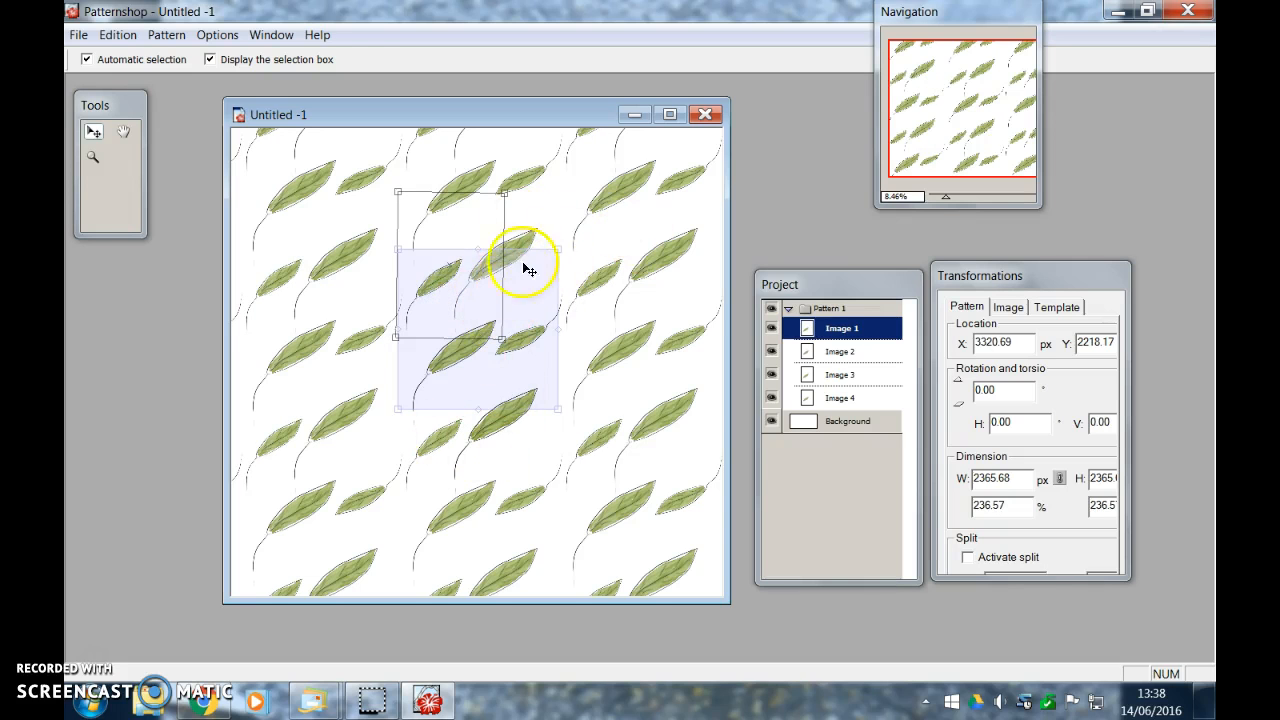
mouse_move(488, 300)
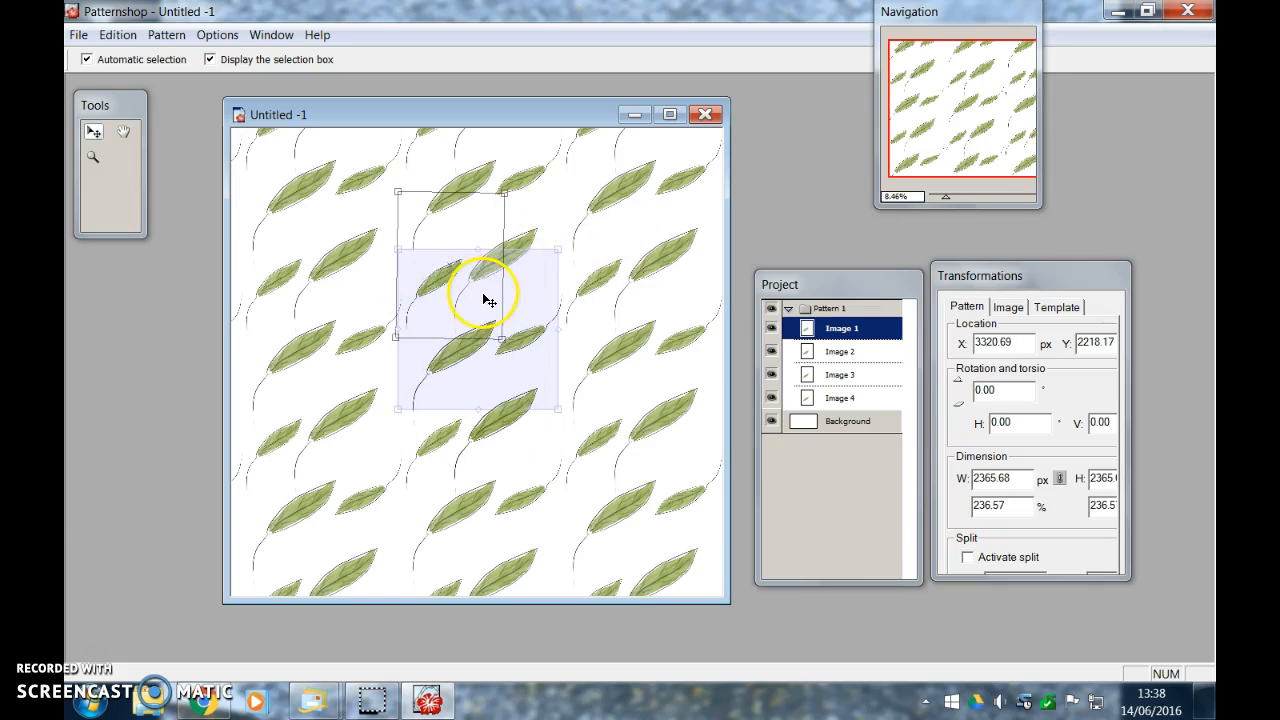
mouse_move(560, 238)
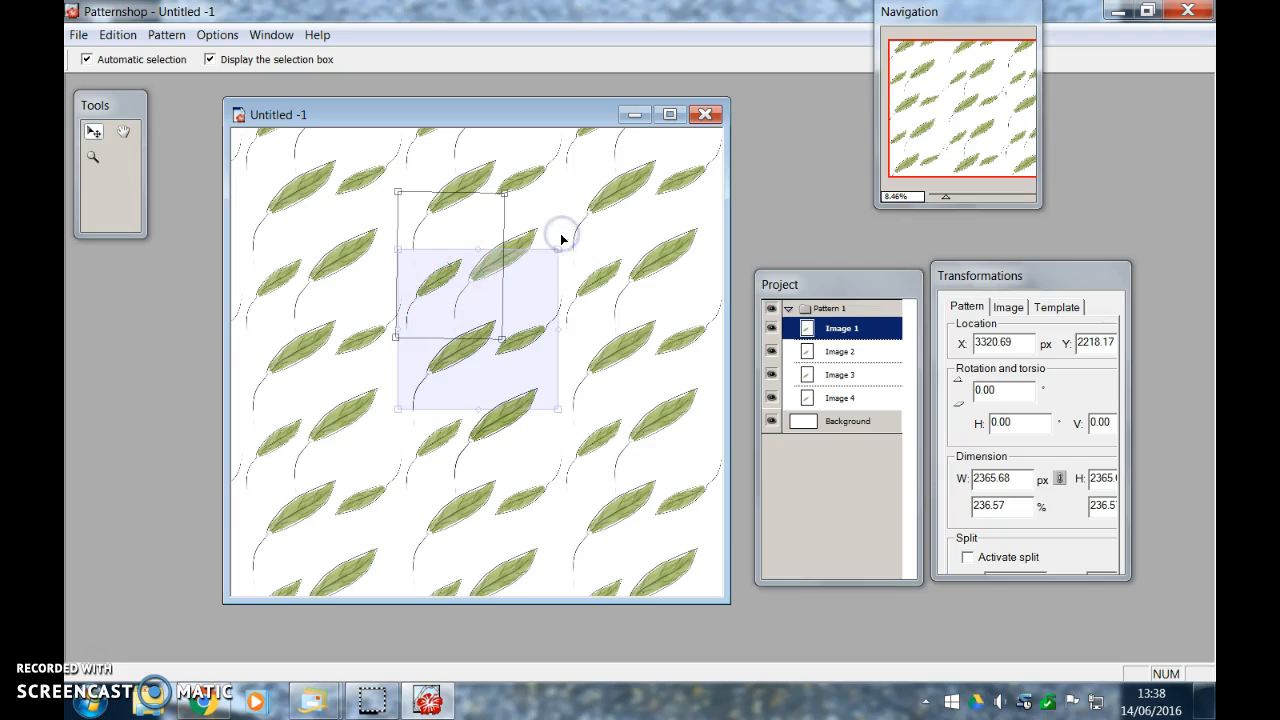
mouse_move(504, 270)
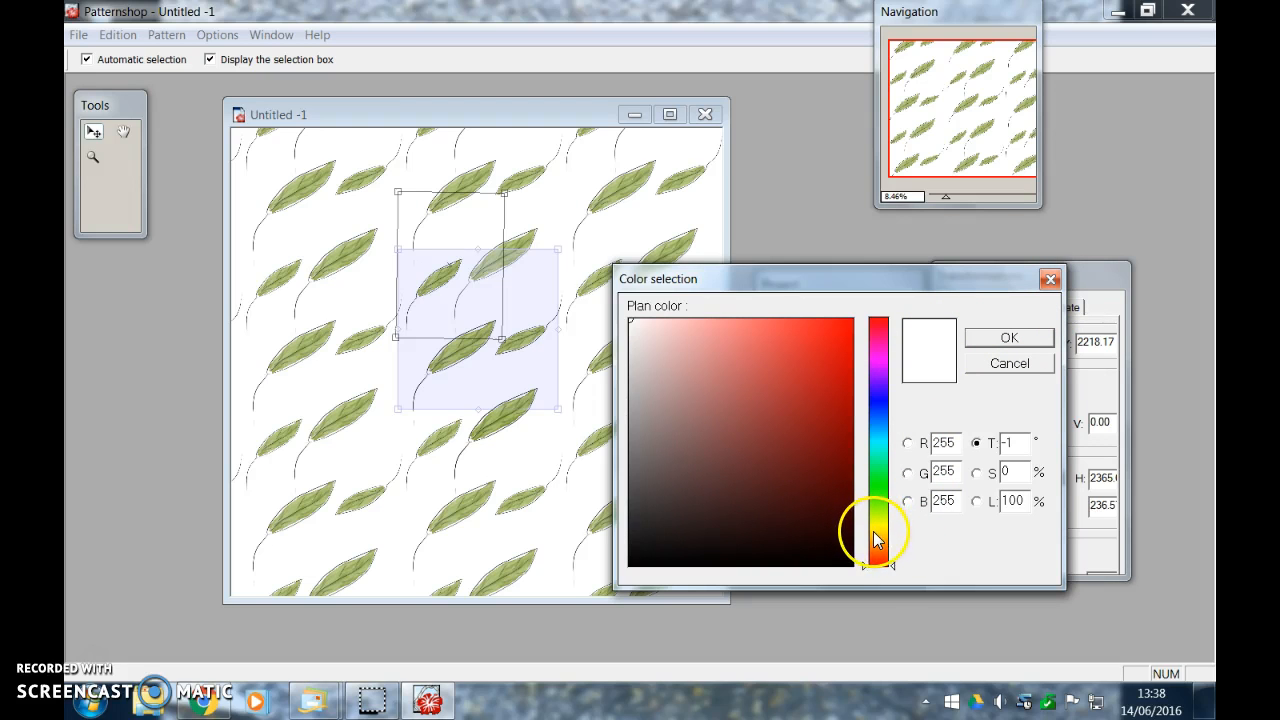
mouse_move(876, 536)
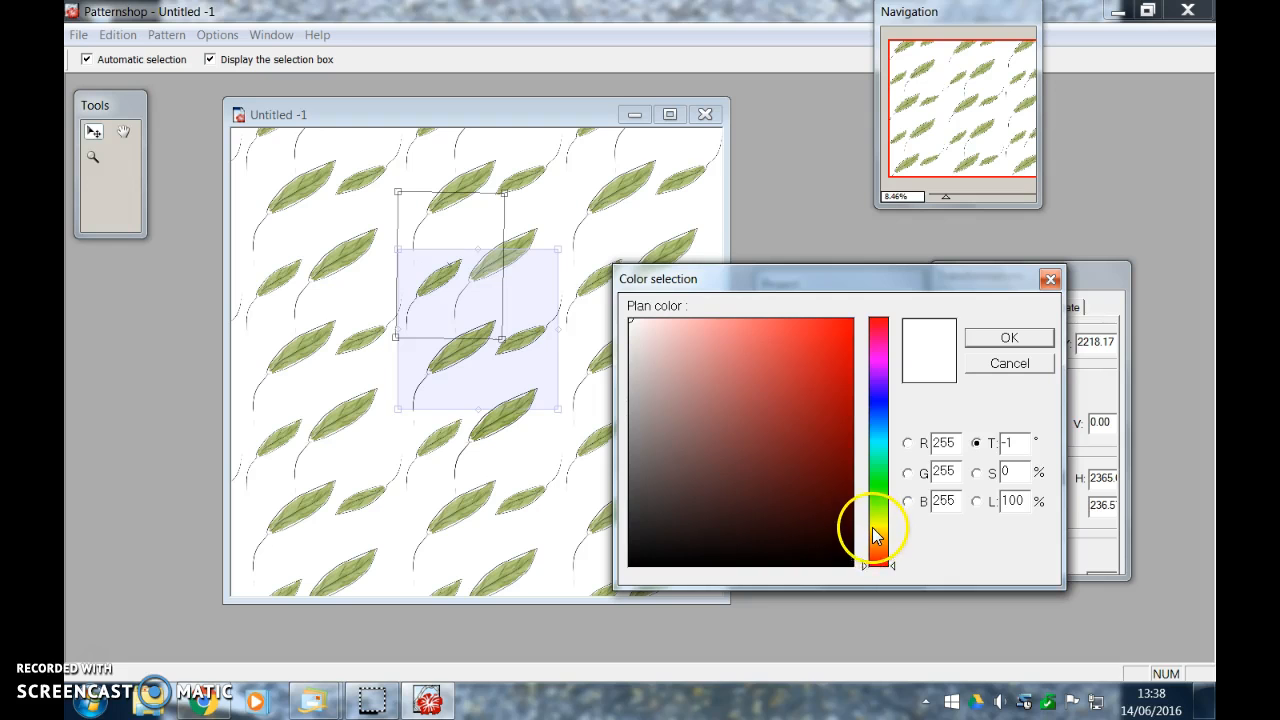
Set the pattern background to a pale warm cream colour
click(878, 530)
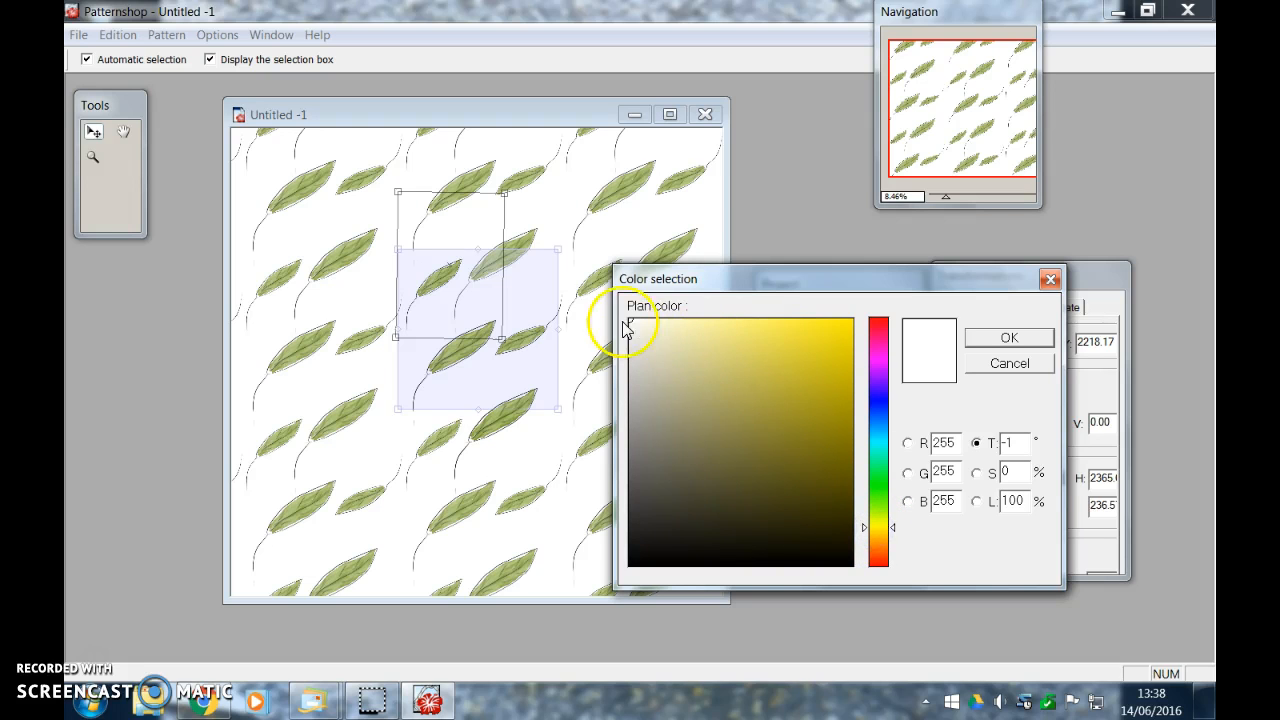
click(644, 340)
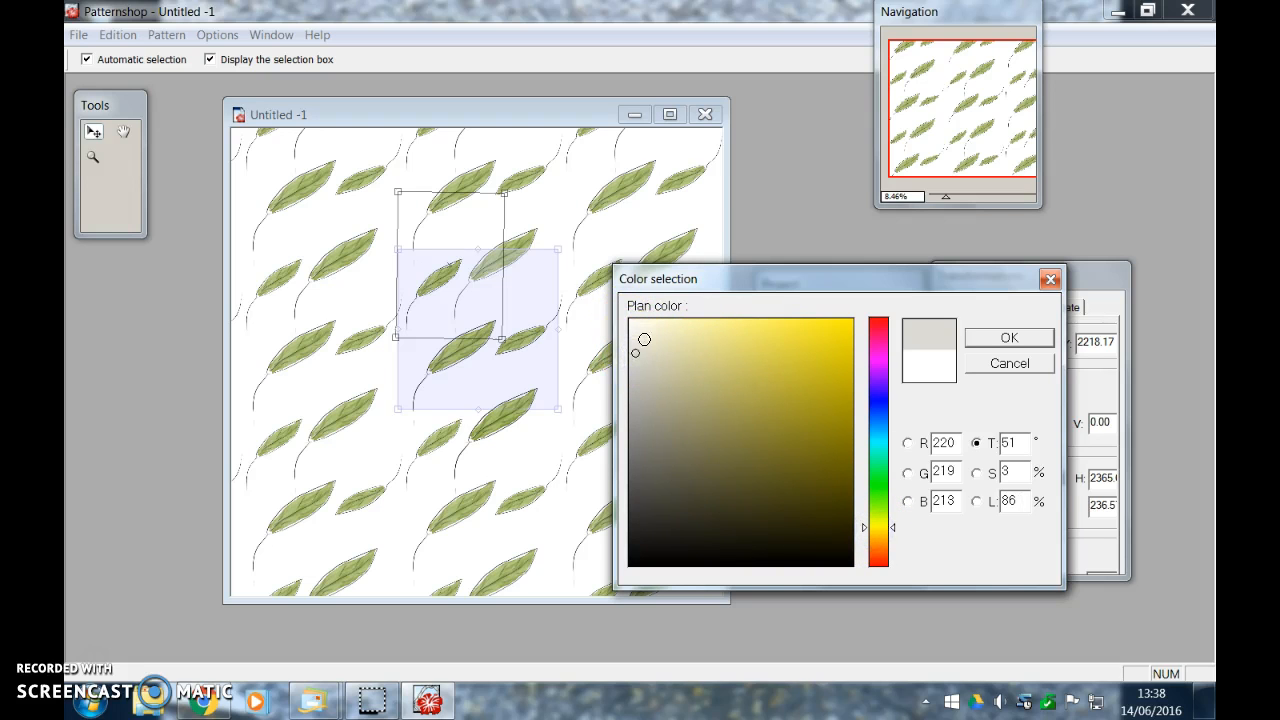
click(1008, 336)
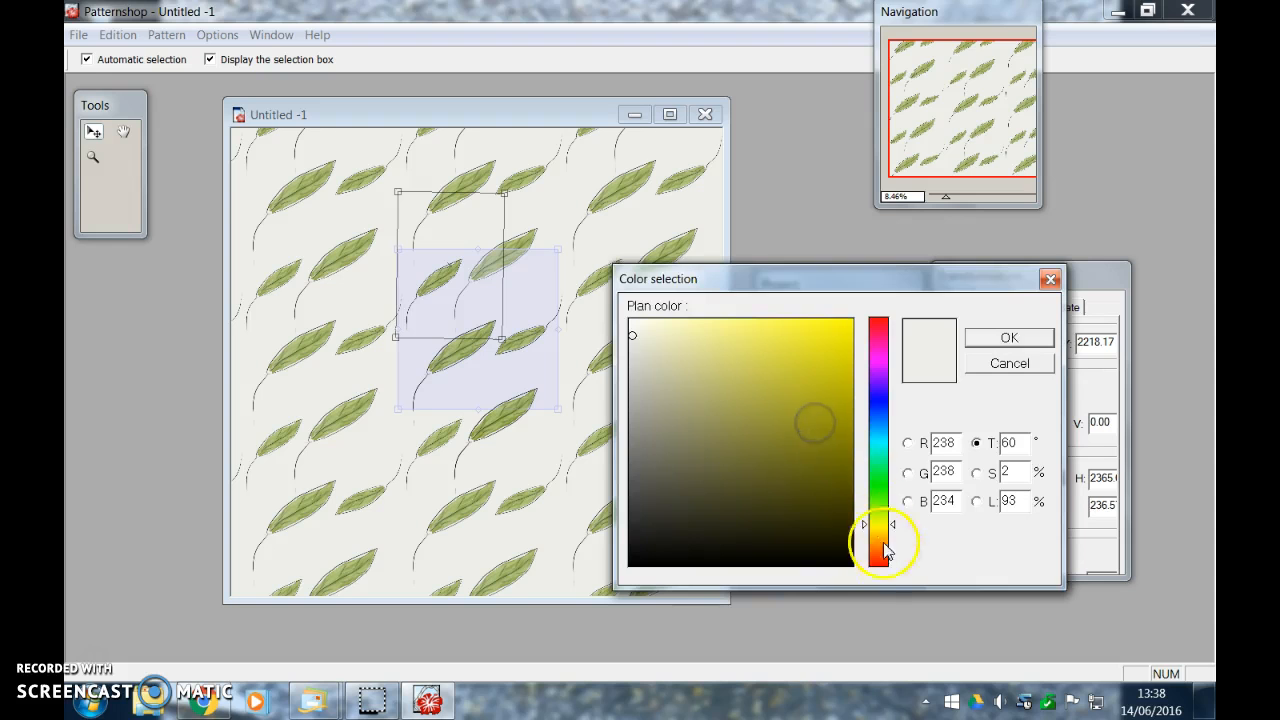
click(668, 334)
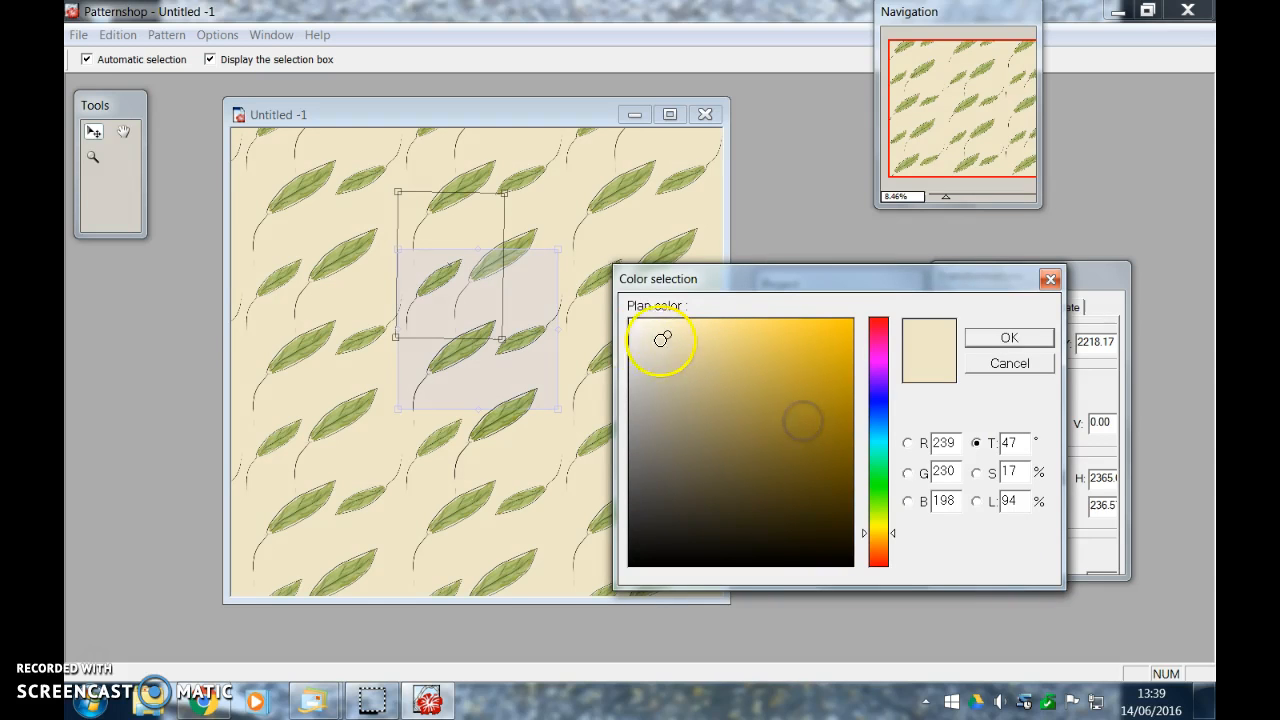
click(652, 328)
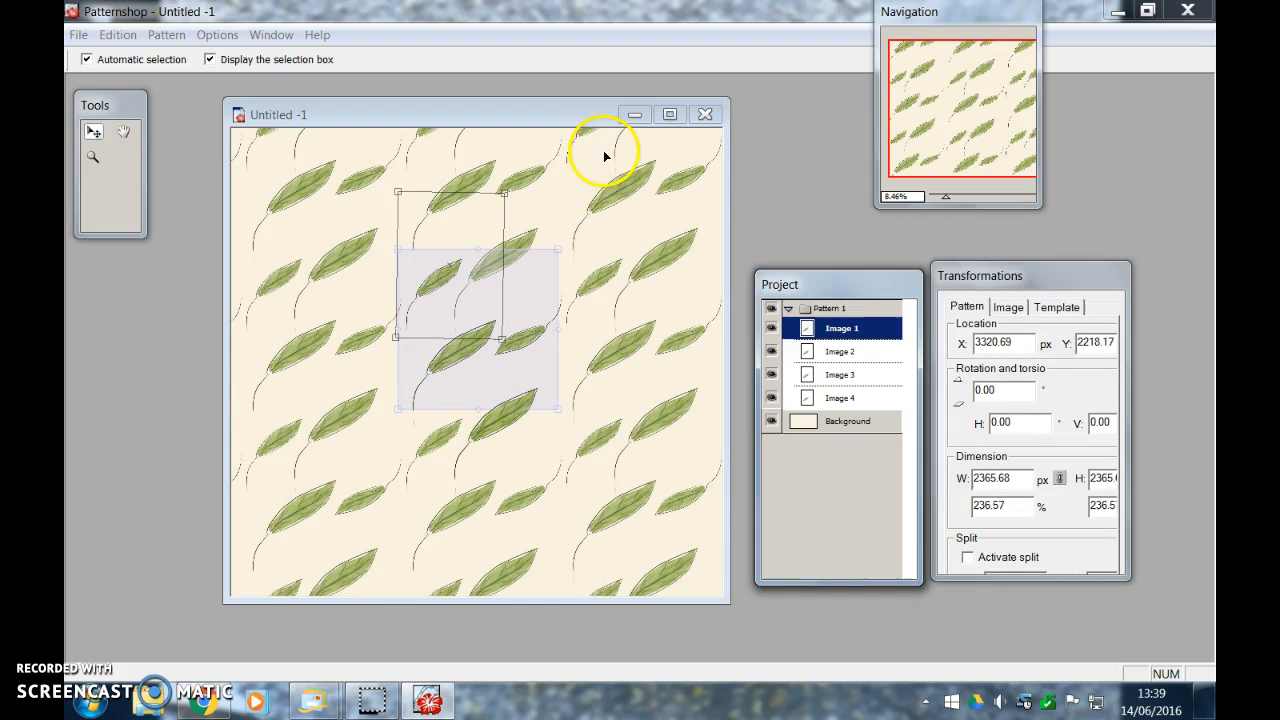
mouse_move(600, 240)
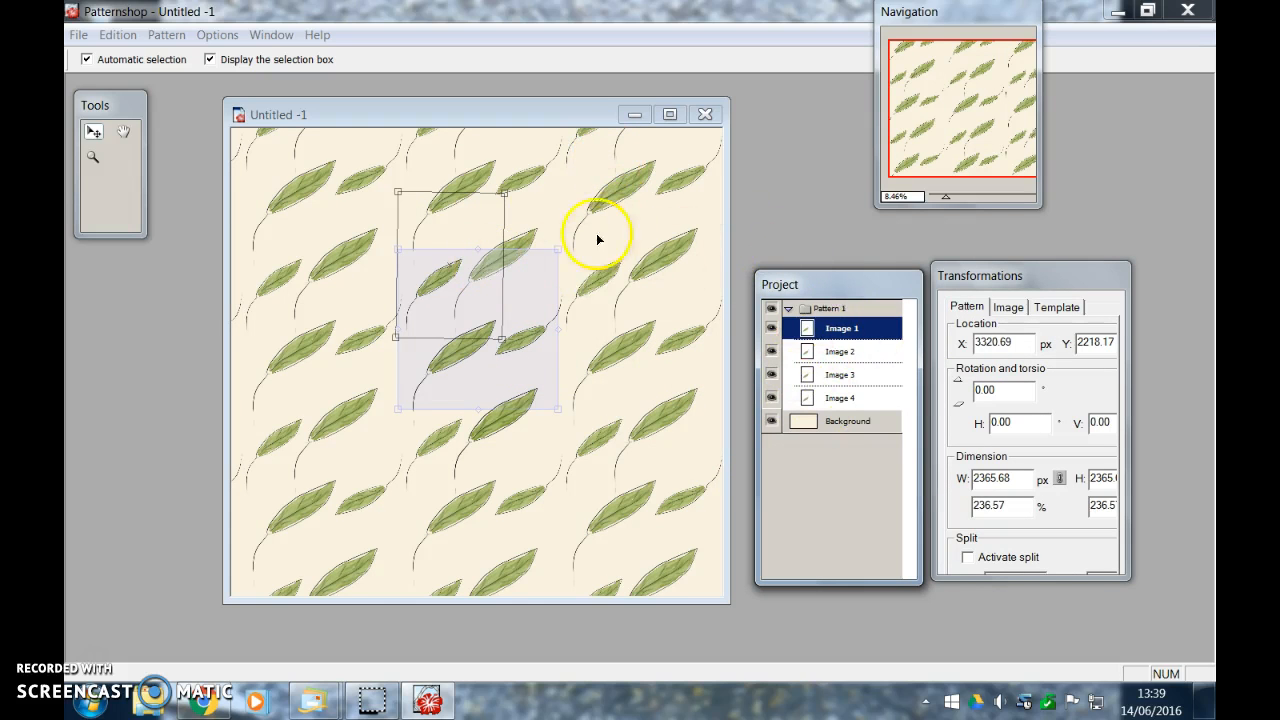
mouse_move(724, 420)
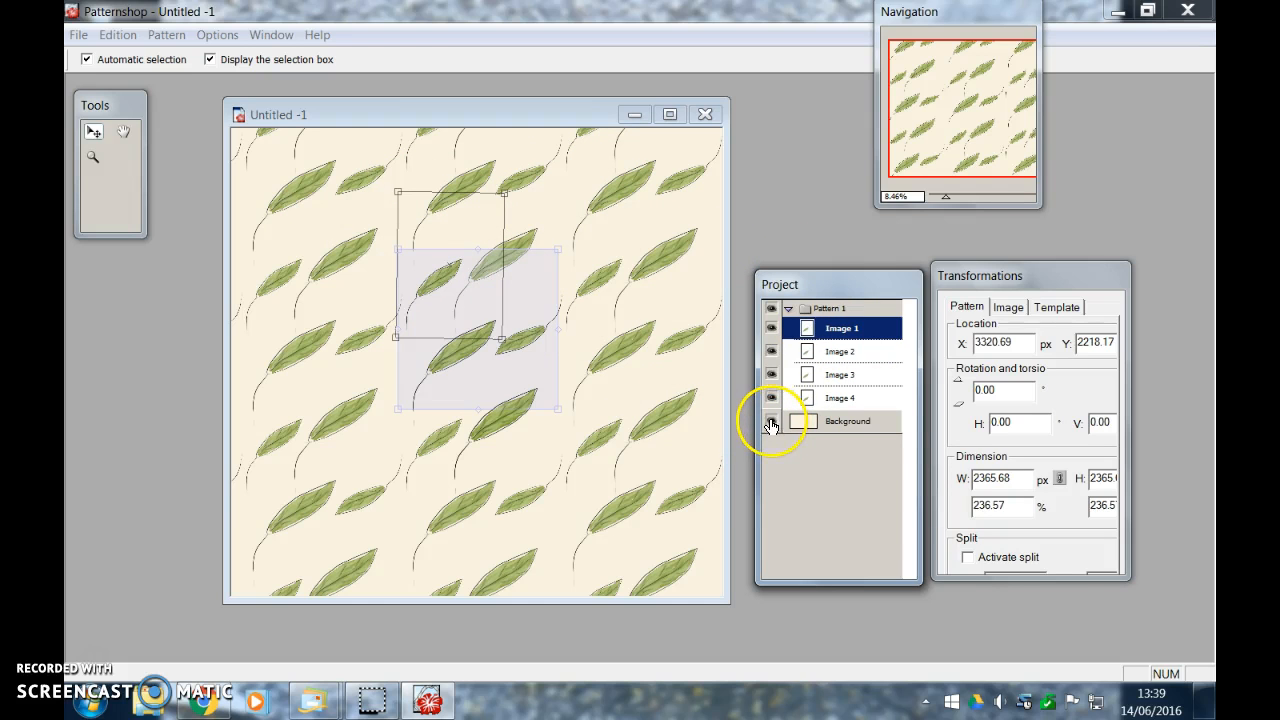
Hide the Background layer, leaving the leaves on a transparent checkerboard
click(772, 420)
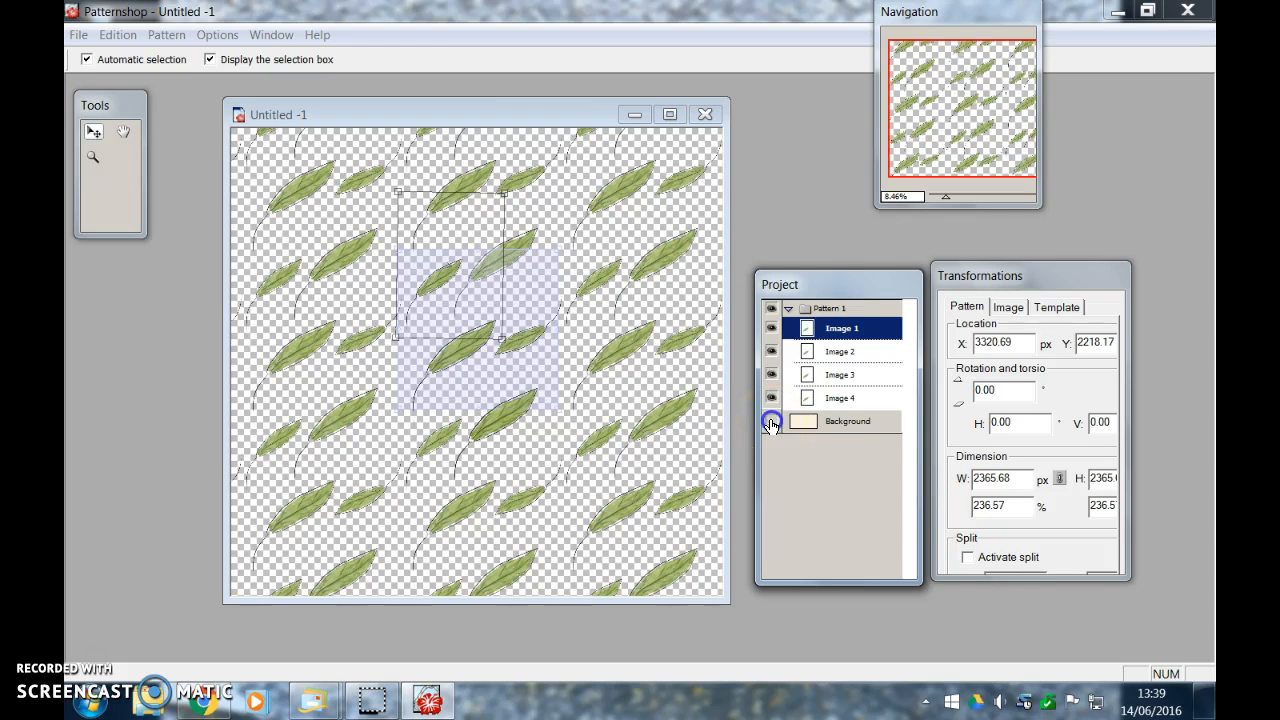
click(772, 420)
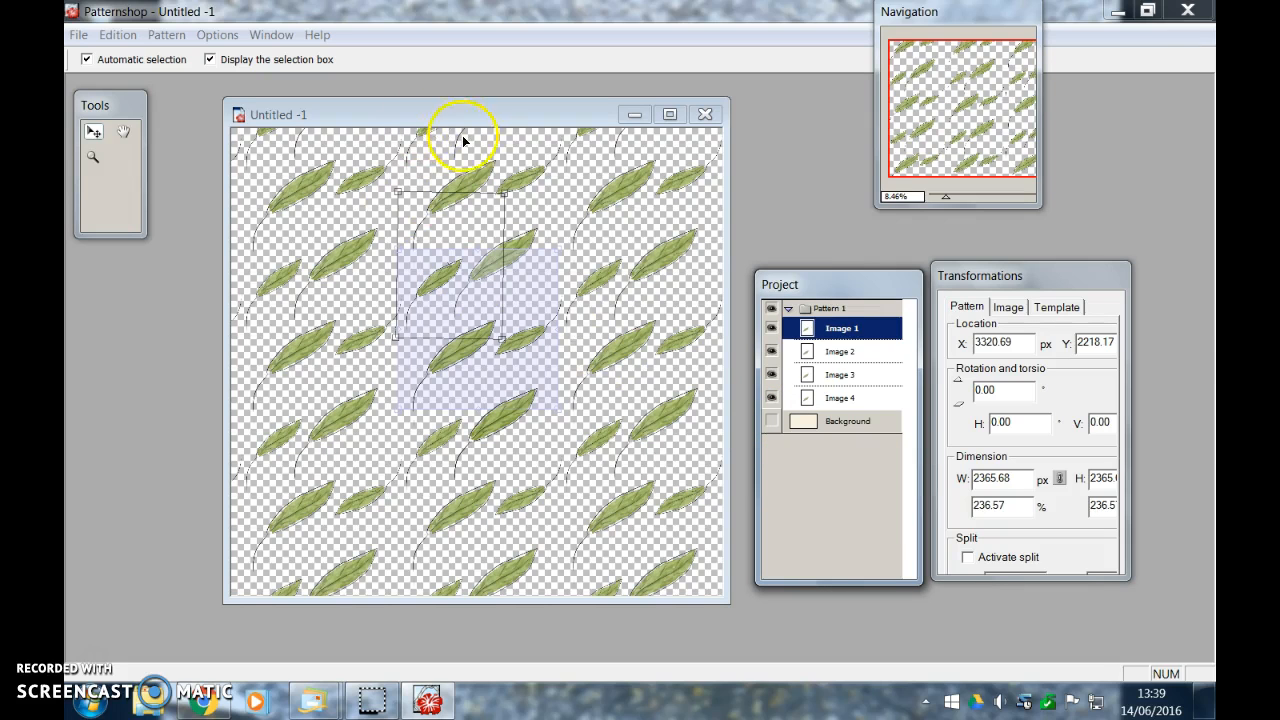
mouse_move(464, 224)
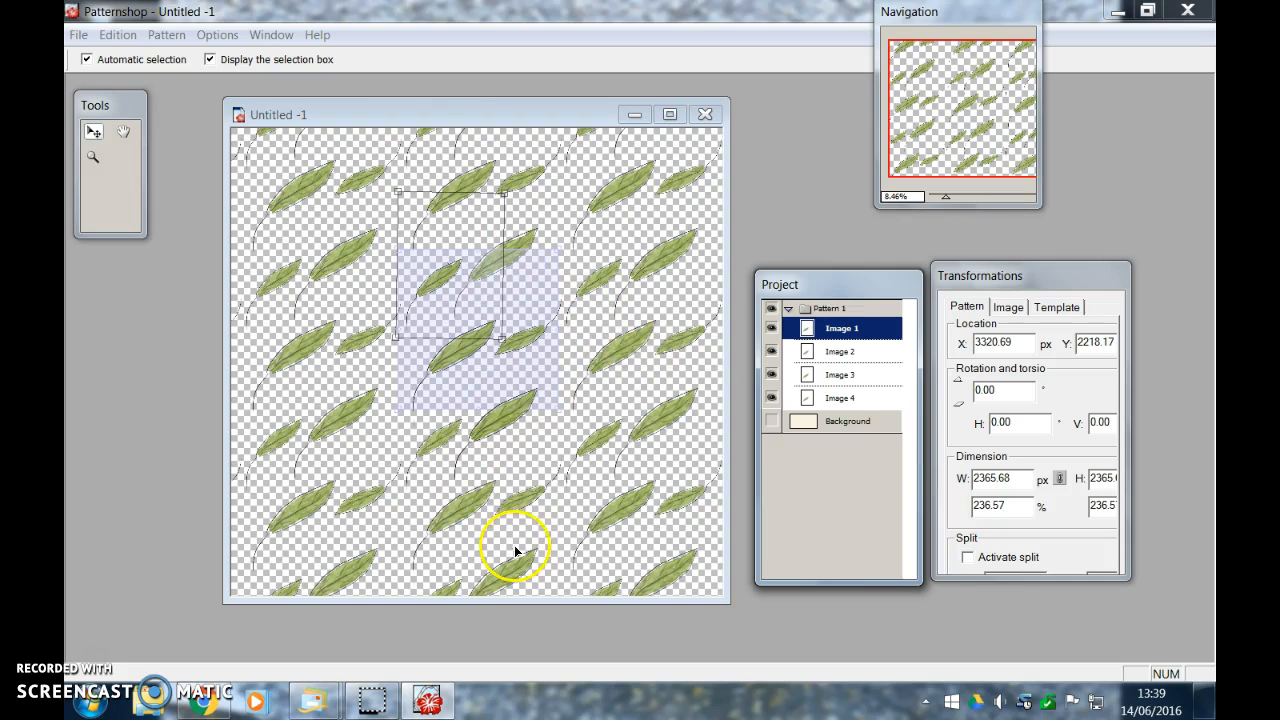
mouse_move(556, 272)
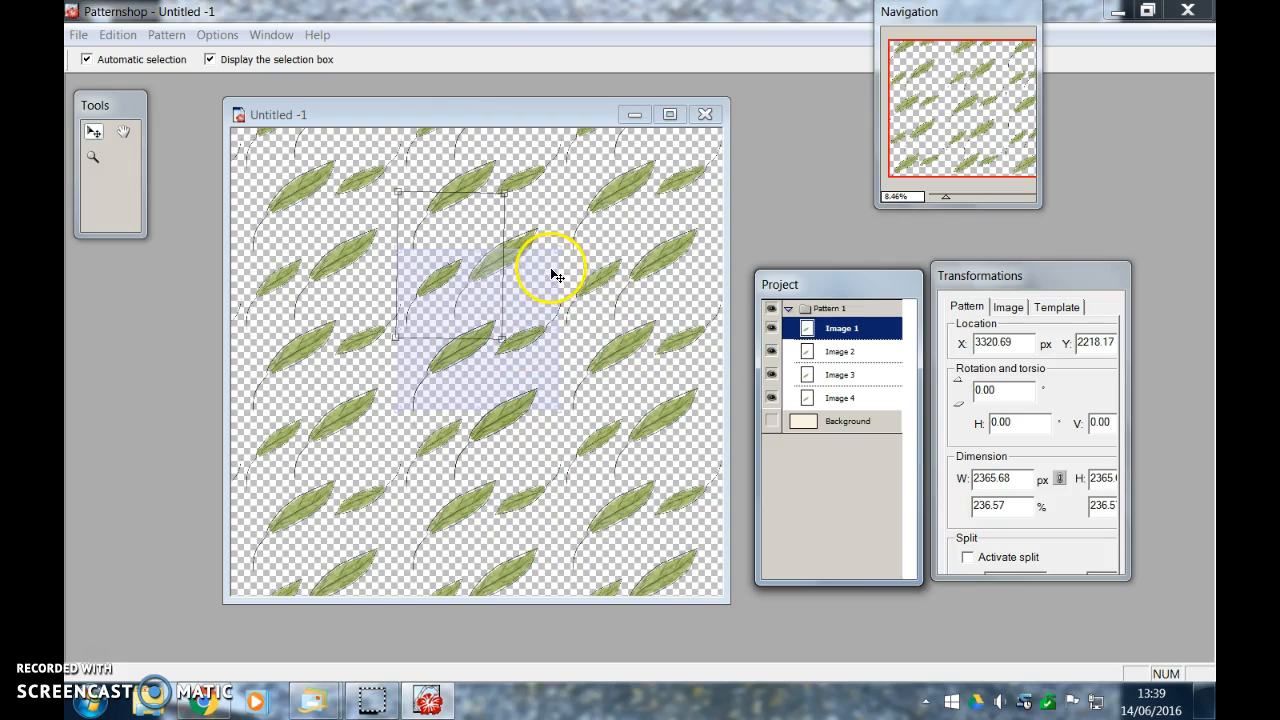
mouse_move(540, 320)
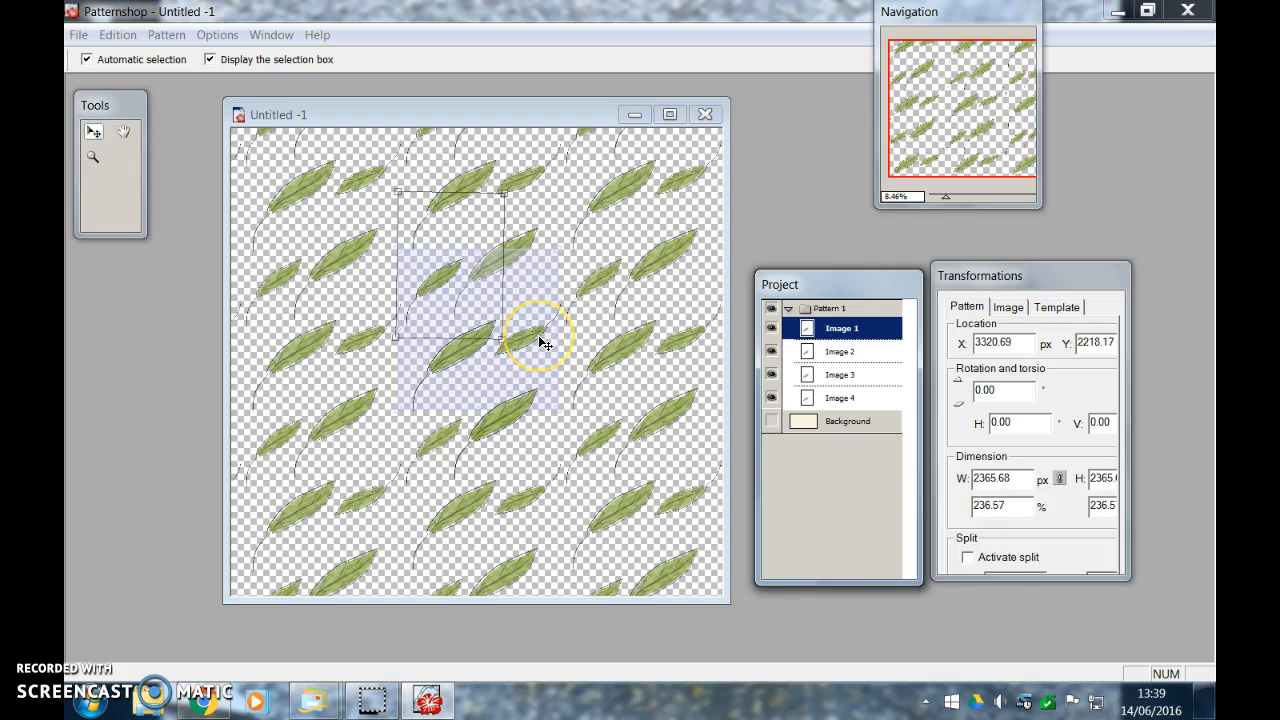
mouse_move(772, 424)
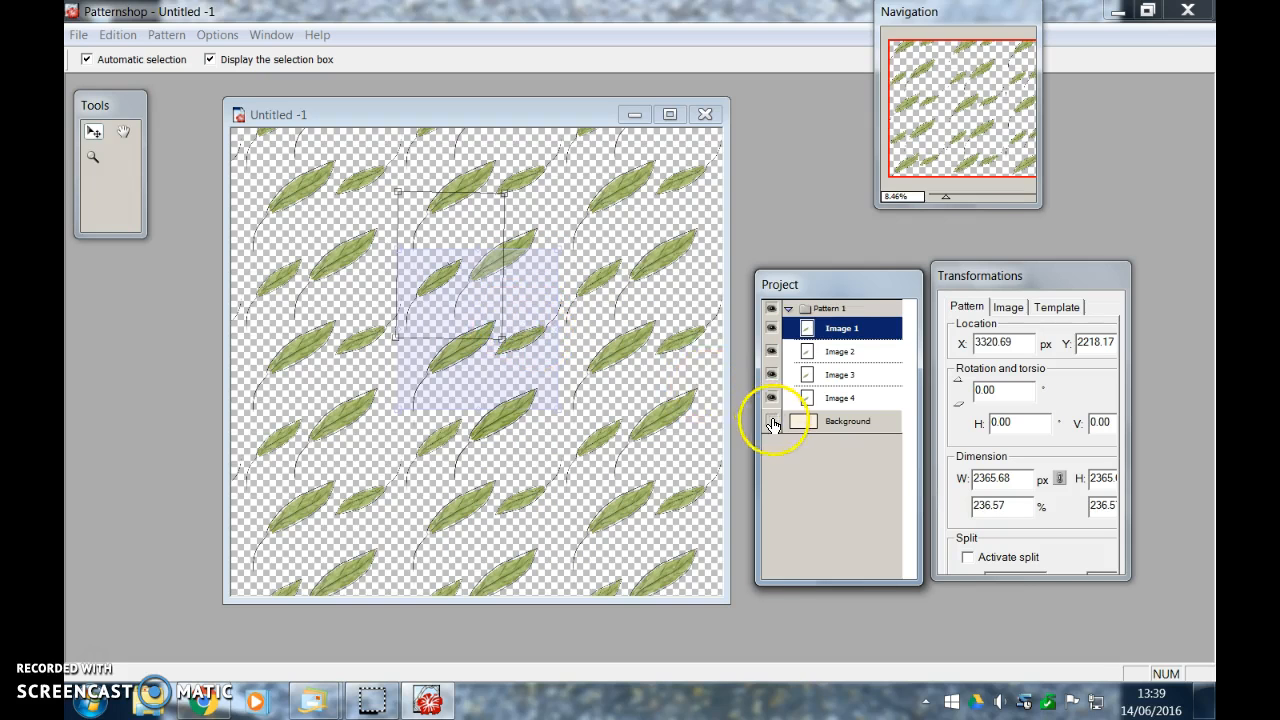
Show the Background layer again behind the leaves
click(772, 420)
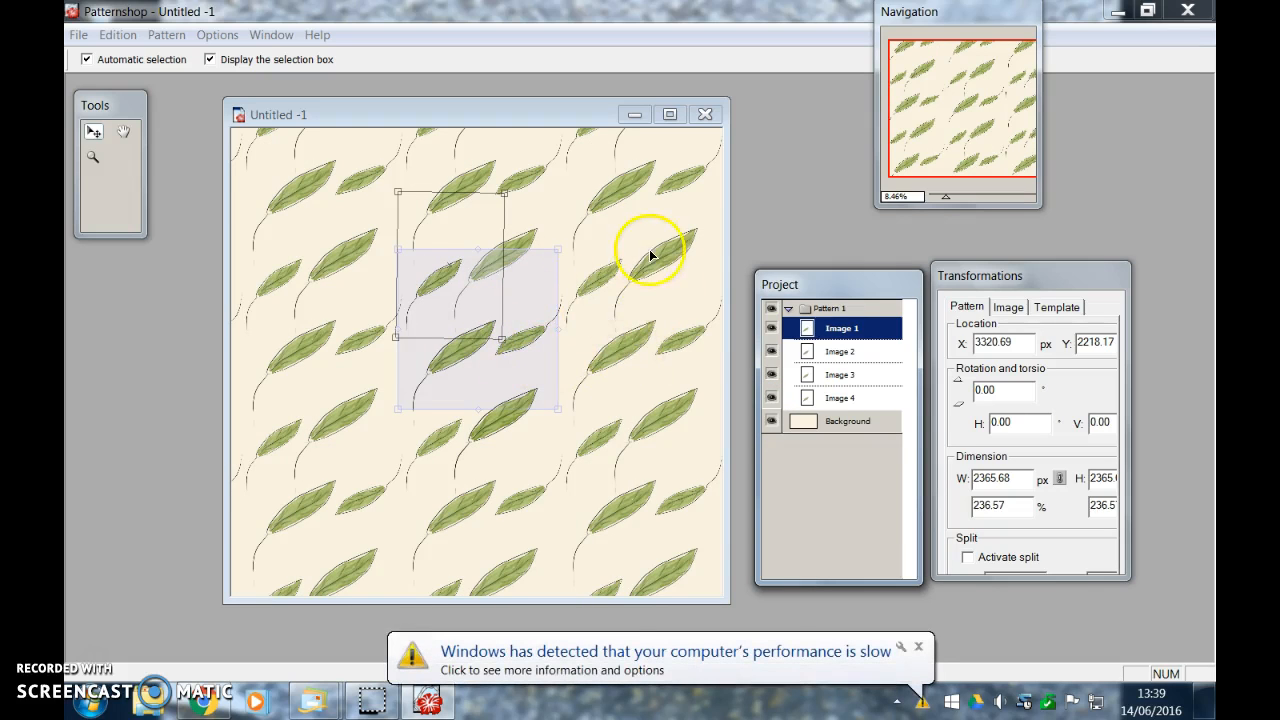
mouse_move(600, 324)
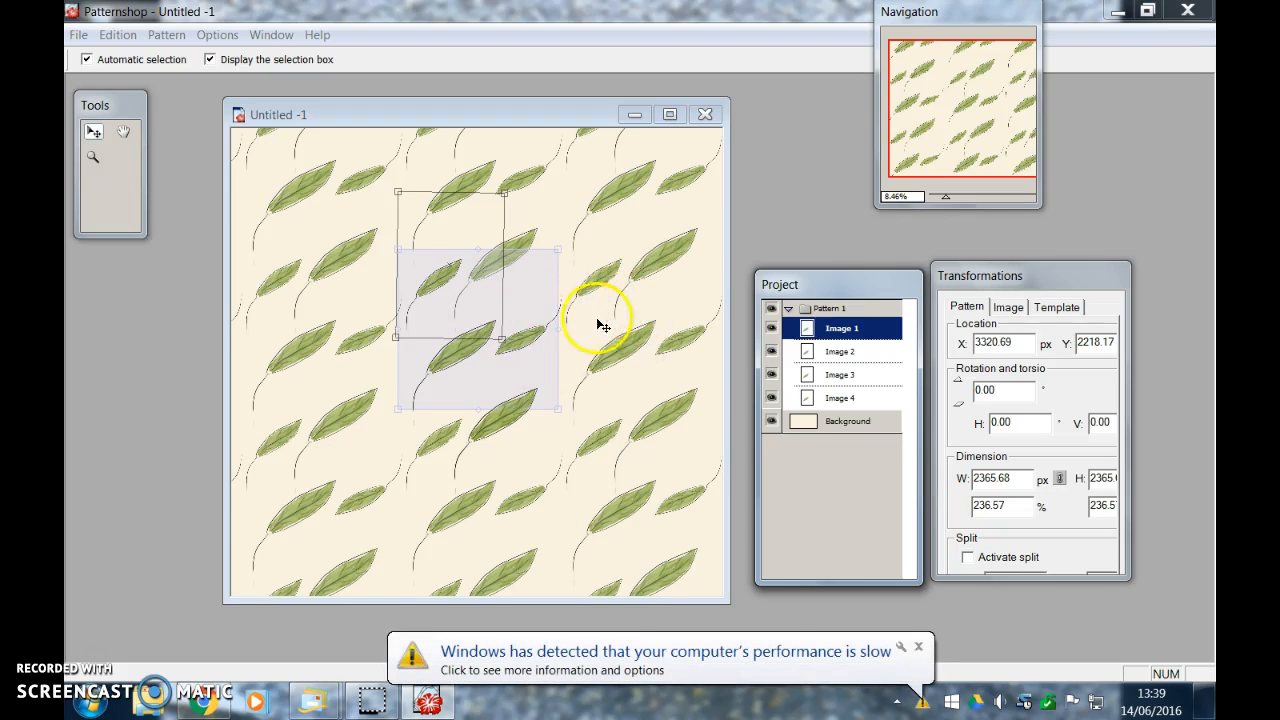
mouse_move(530, 414)
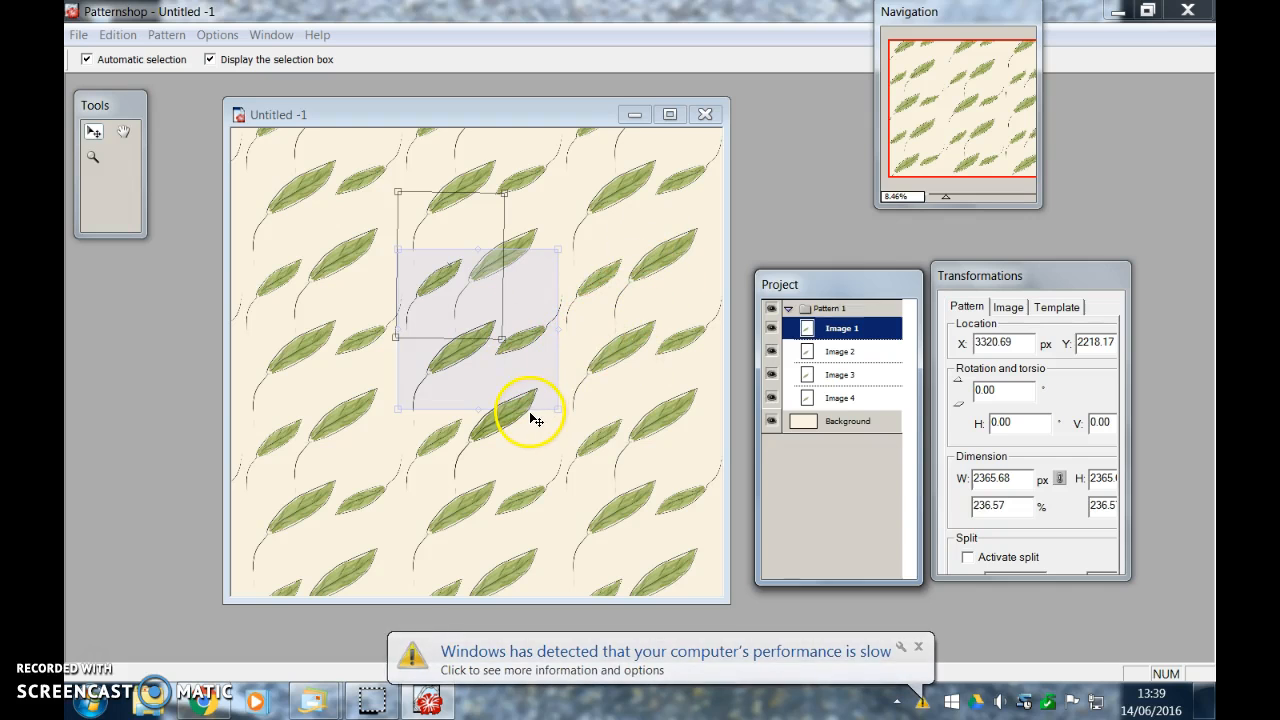
mouse_move(556, 384)
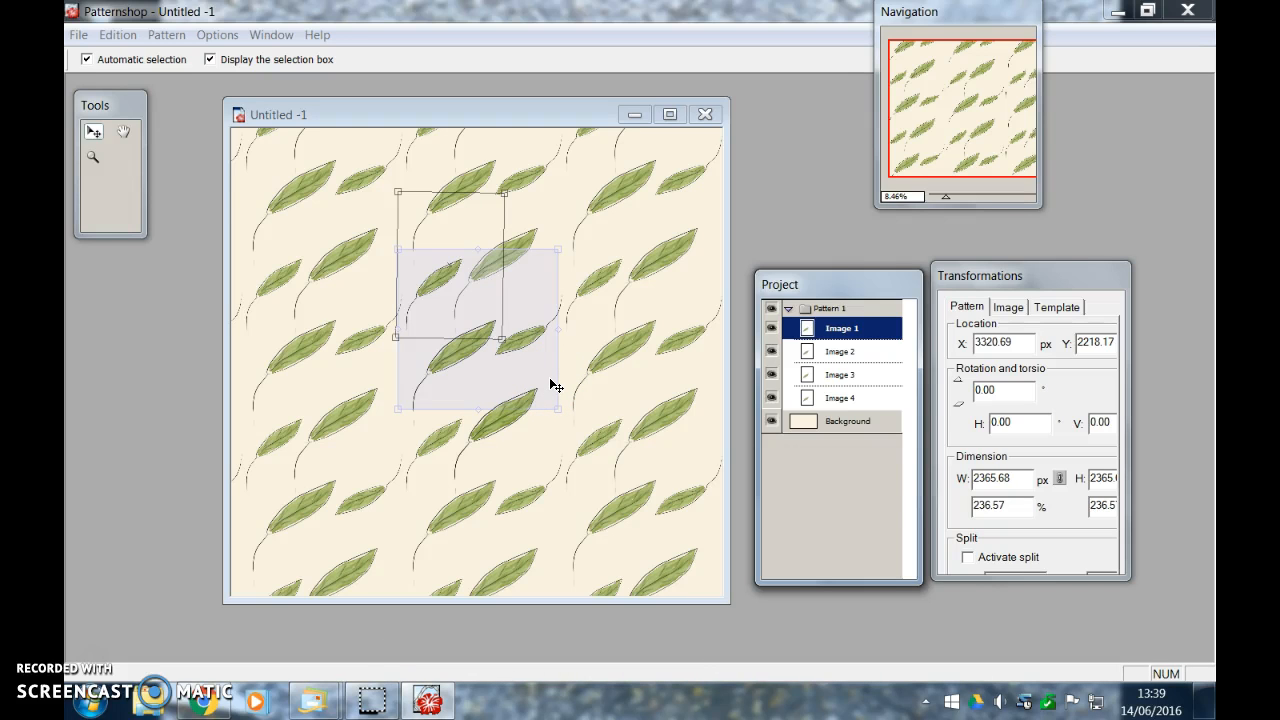
mouse_move(78, 34)
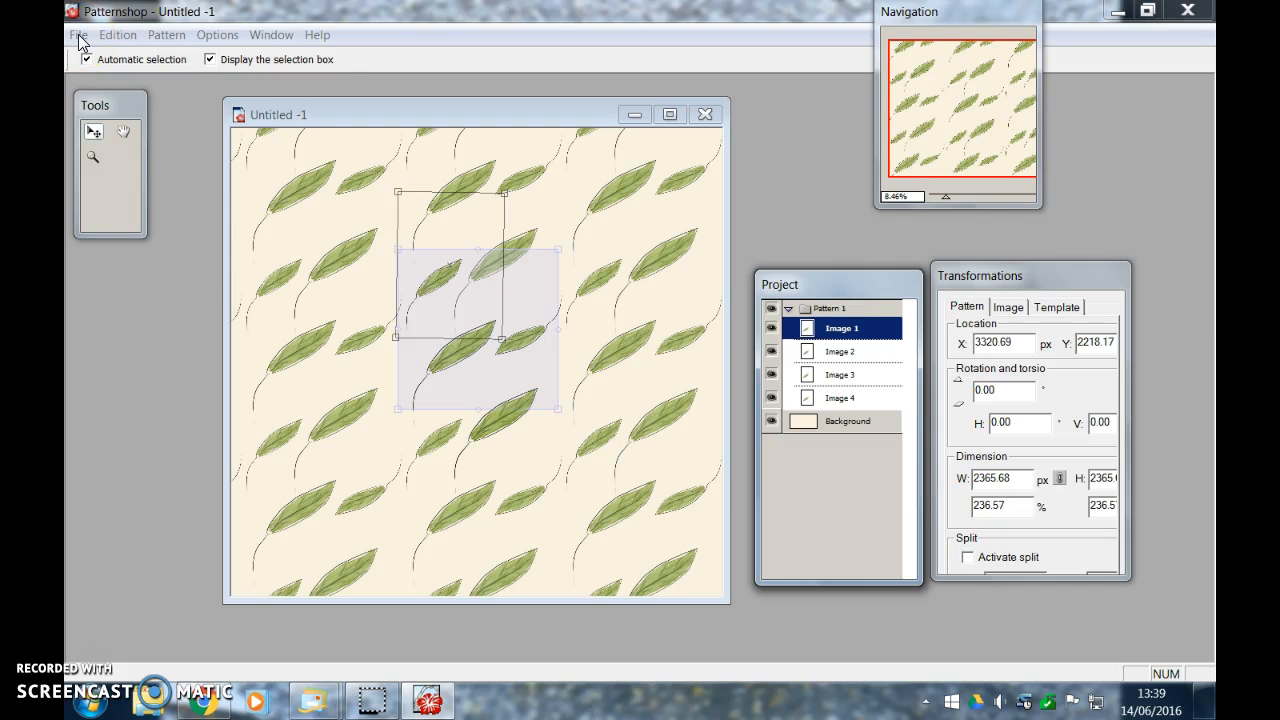
Save the document as basicleafpattern via Save As
click(78, 34)
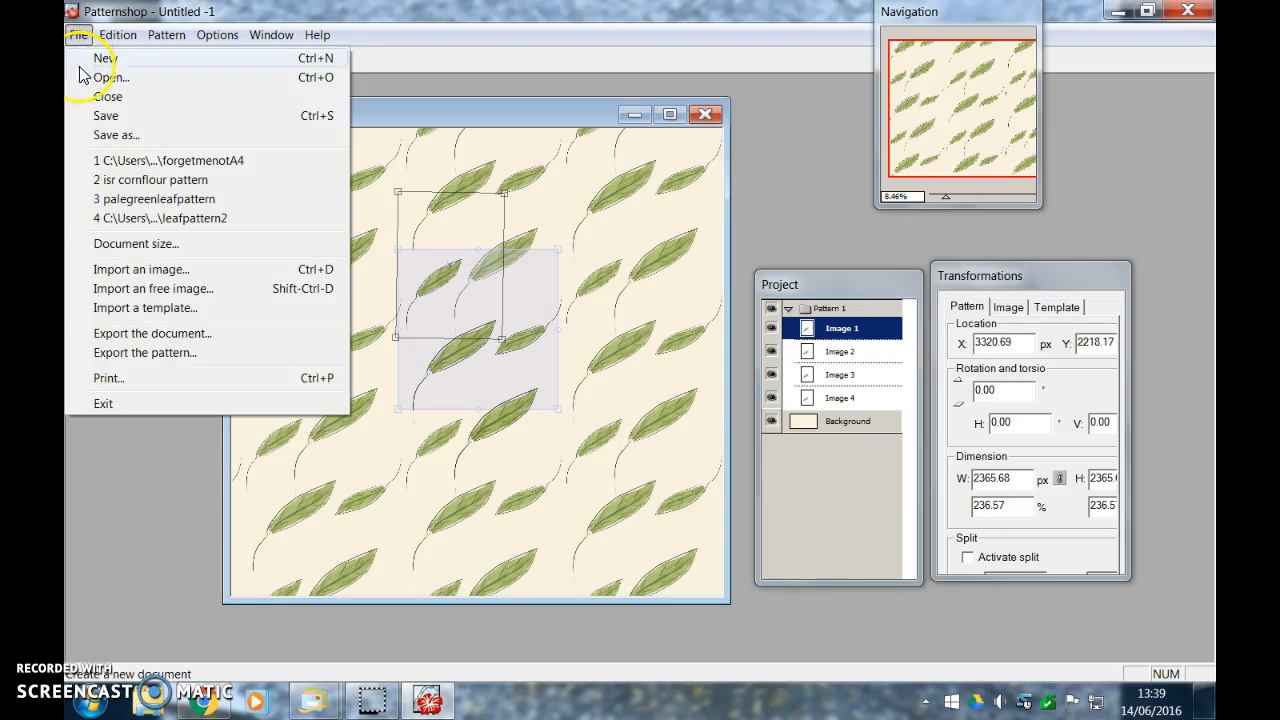
mouse_move(104, 120)
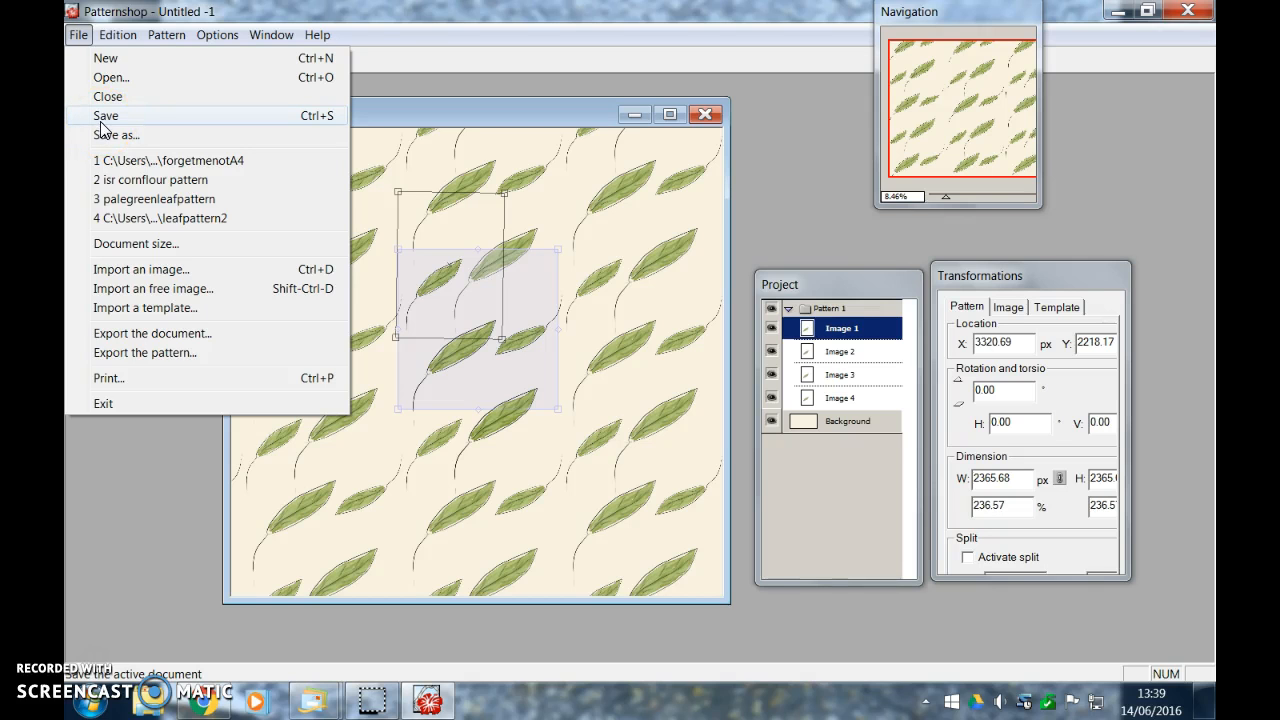
click(116, 134)
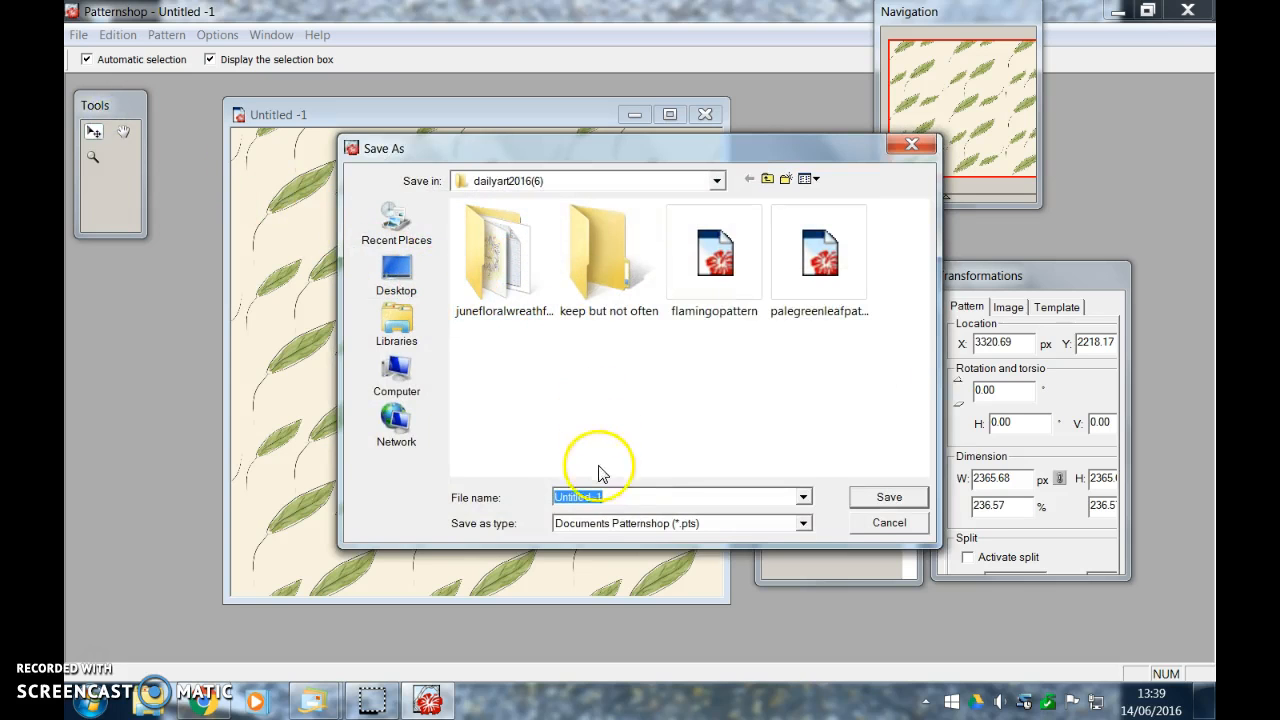
mouse_move(604, 464)
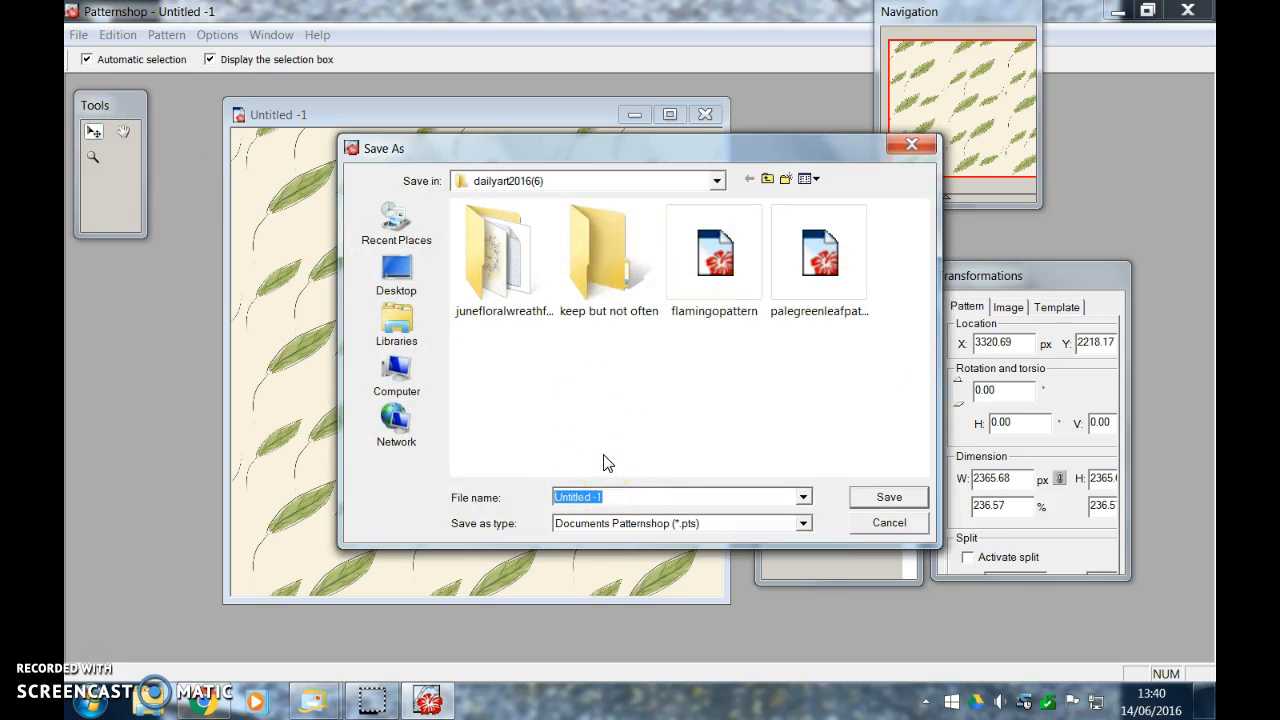
text(basi)
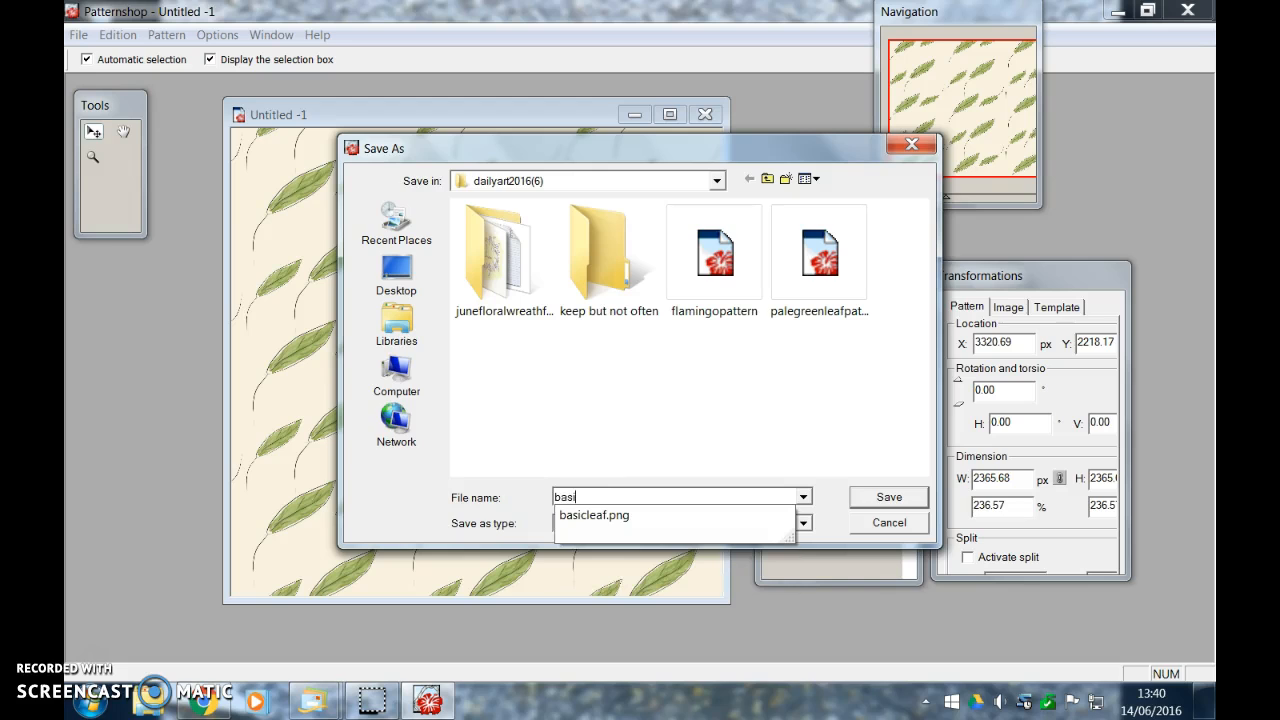
text(cleafpattern)
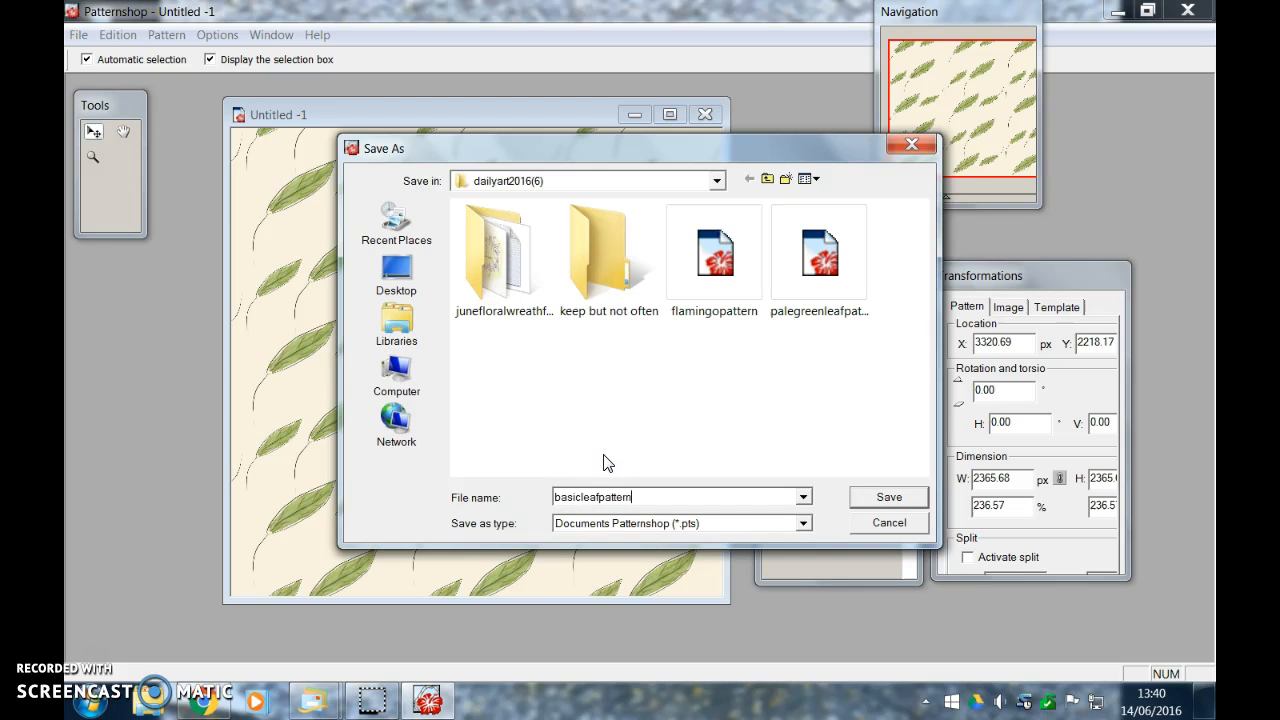
click(888, 496)
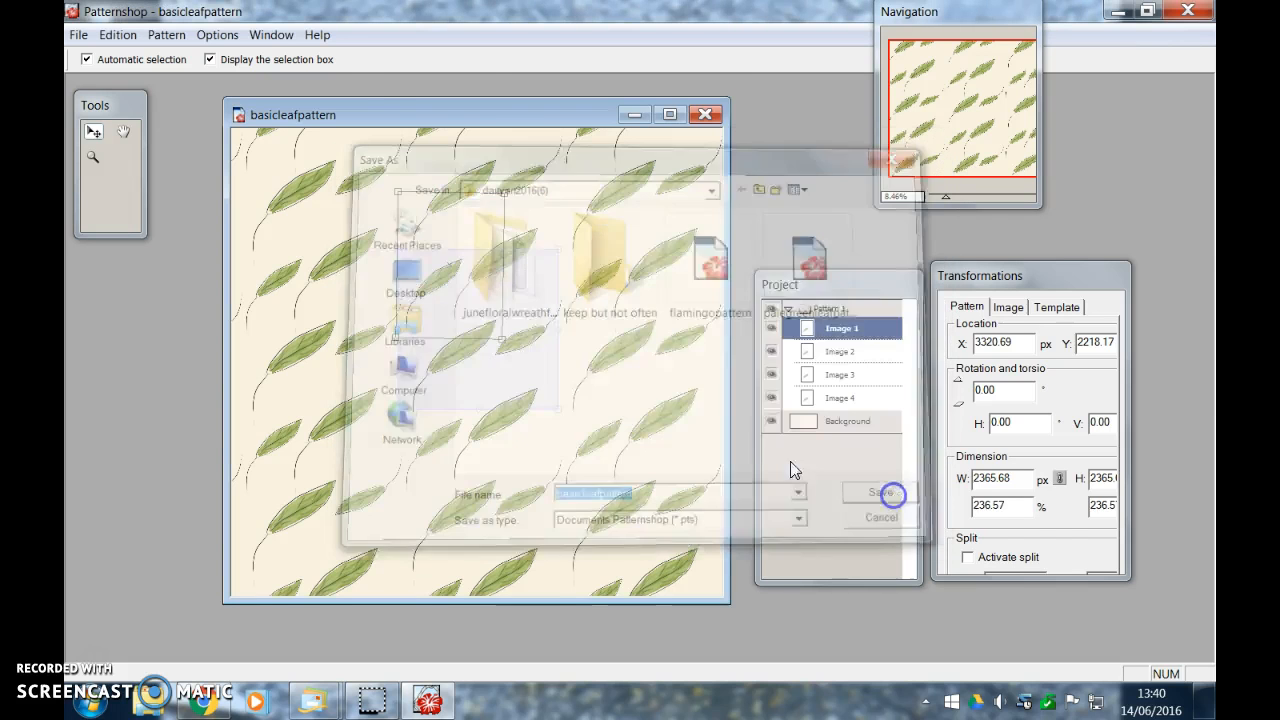
click(880, 492)
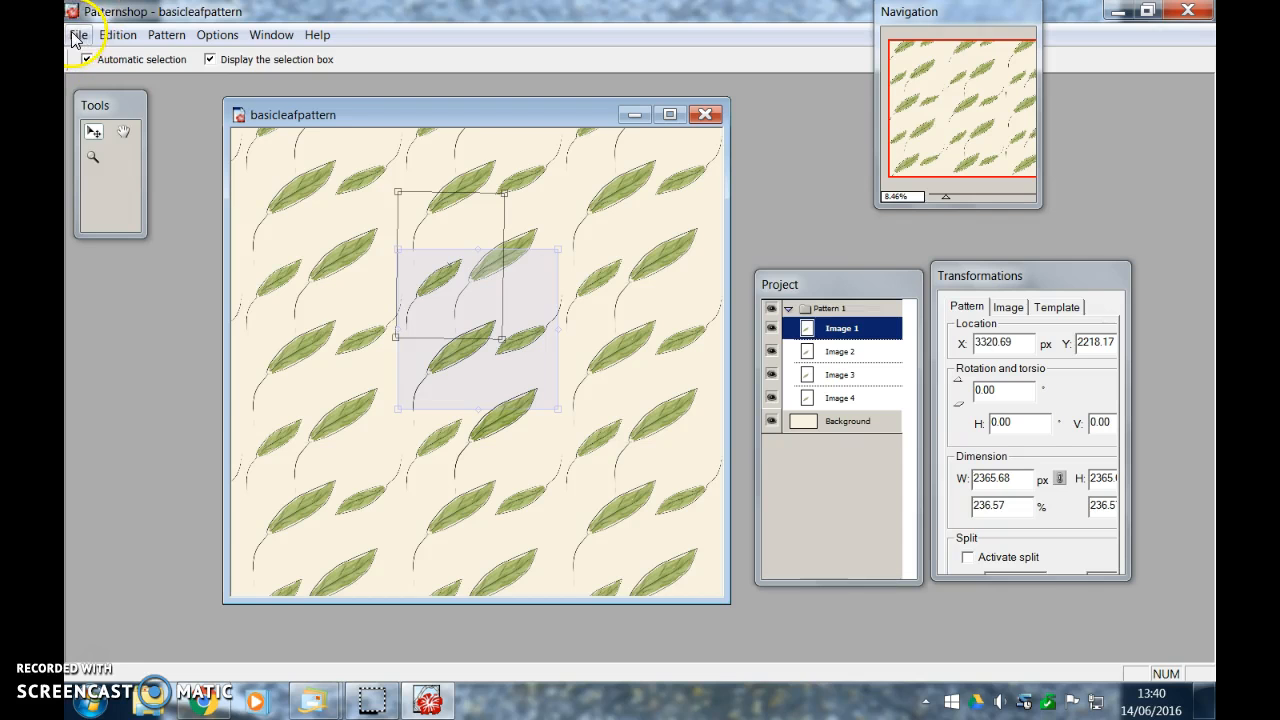
Bring up pattern export showing a 20.02 cm square tile at 300 dpi
click(78, 34)
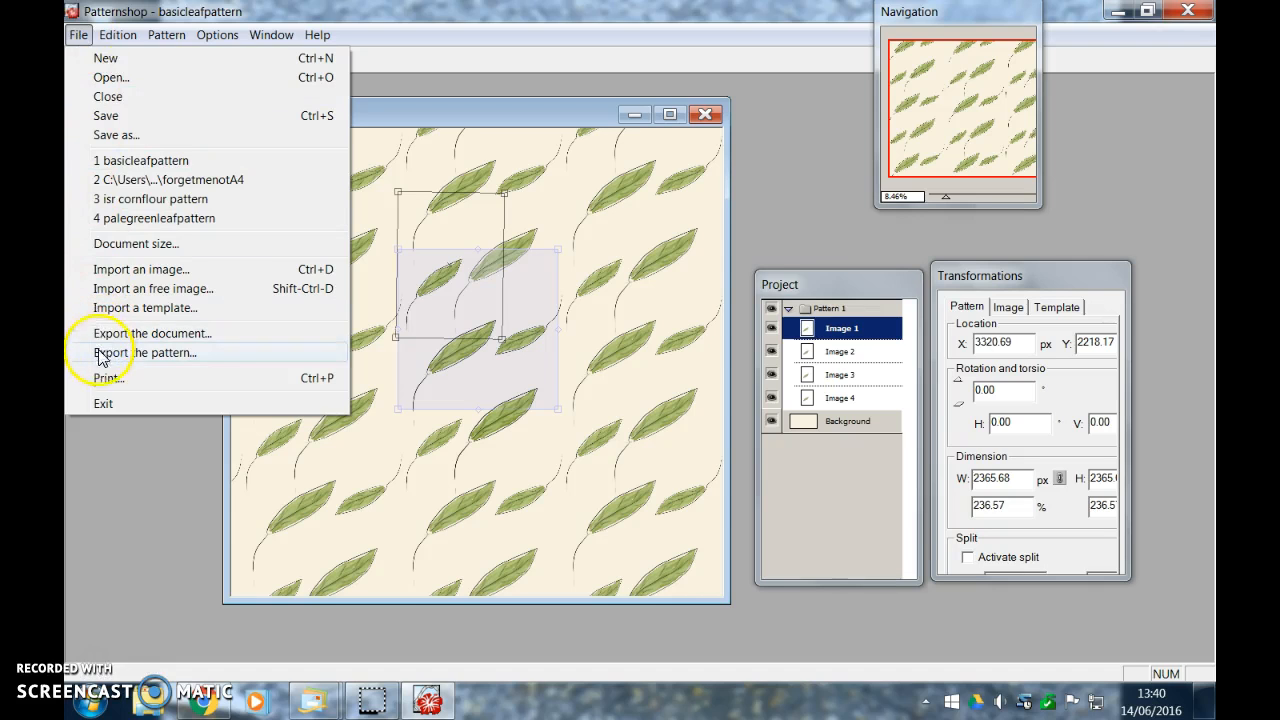
mouse_move(116, 340)
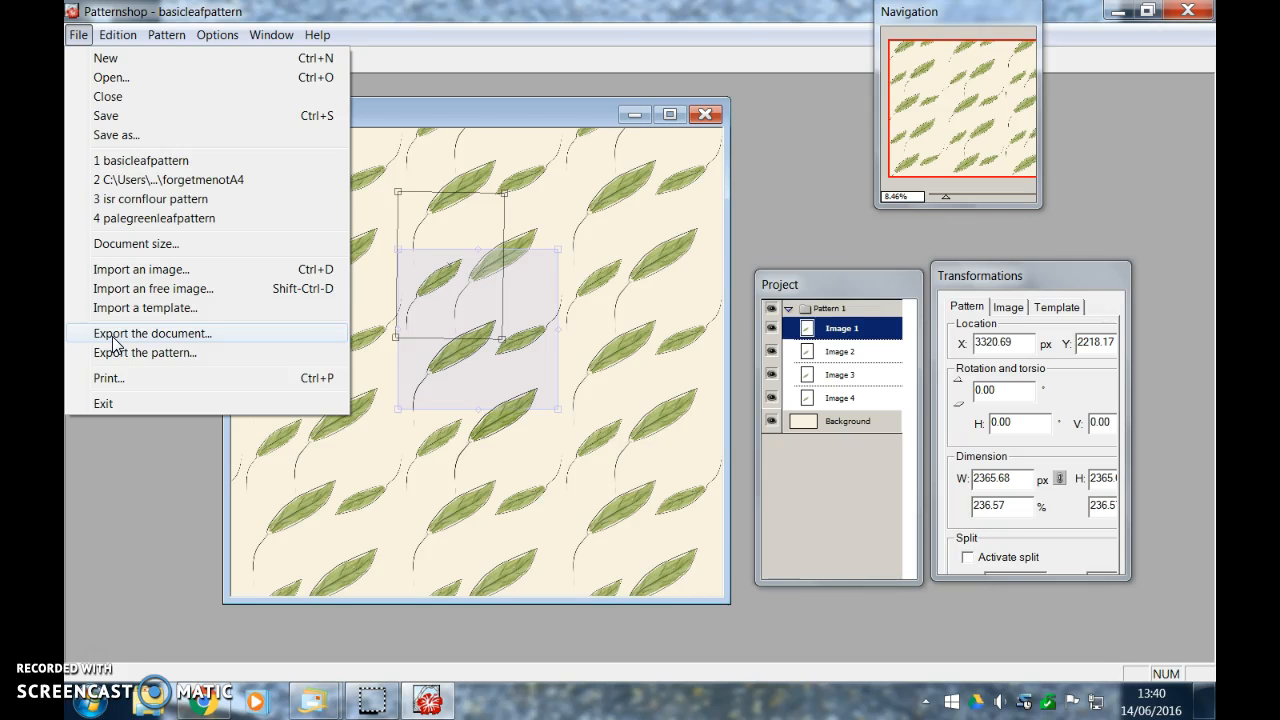
click(144, 352)
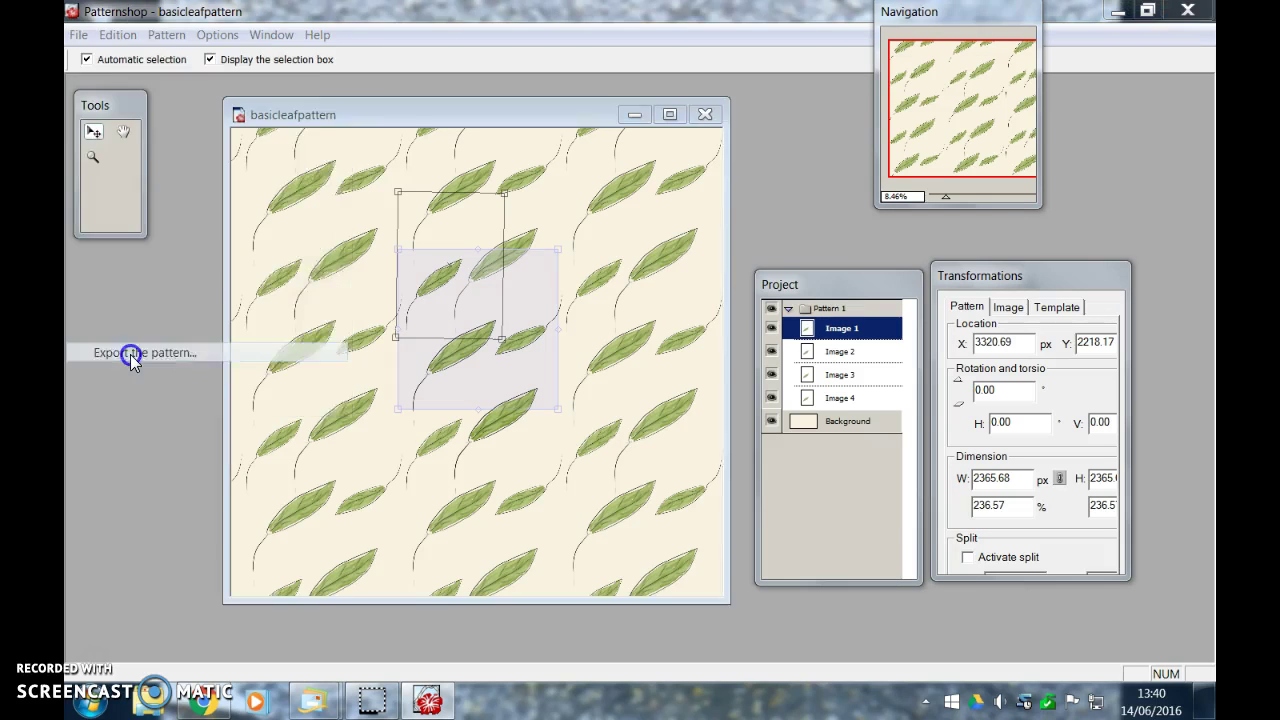
click(144, 352)
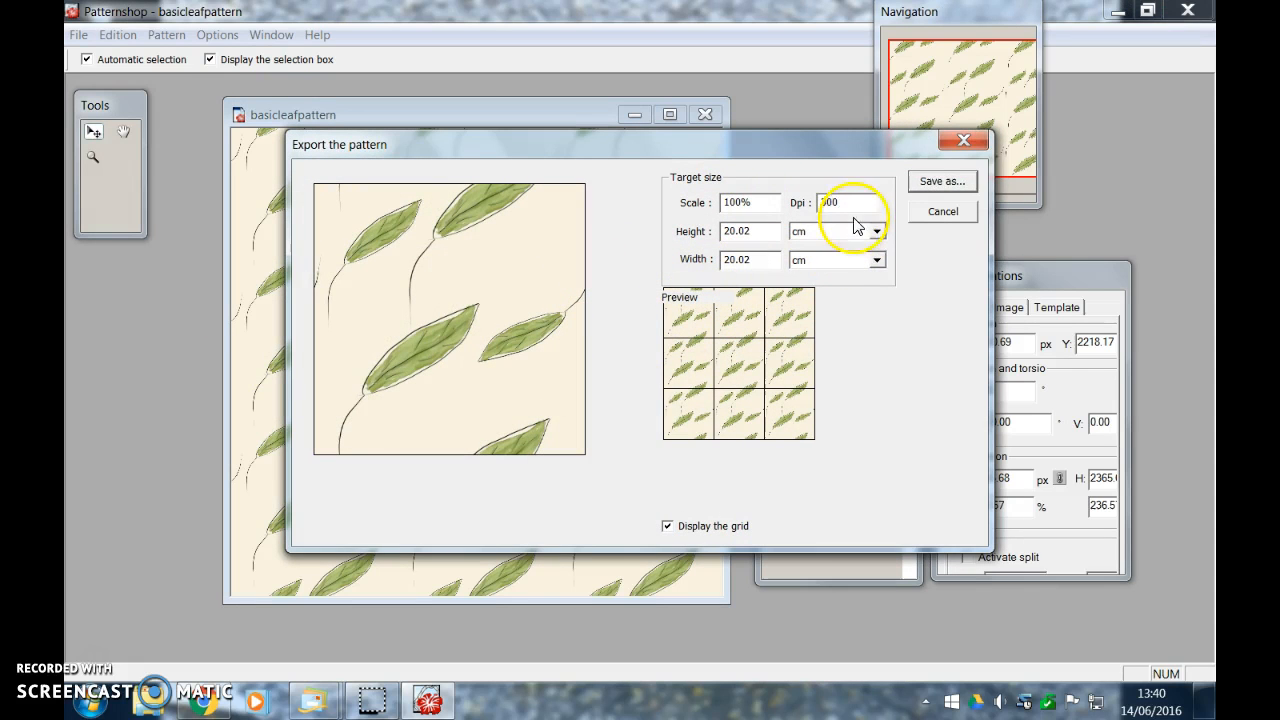
mouse_move(950, 180)
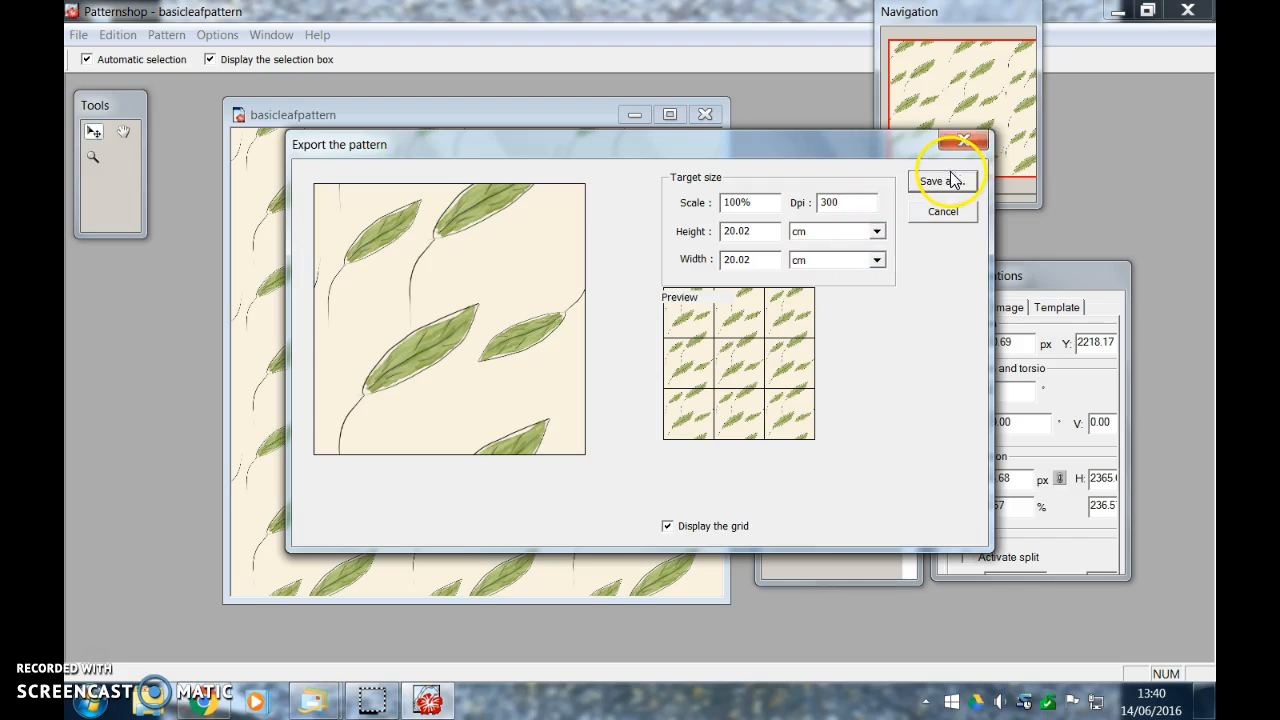
mouse_move(678, 528)
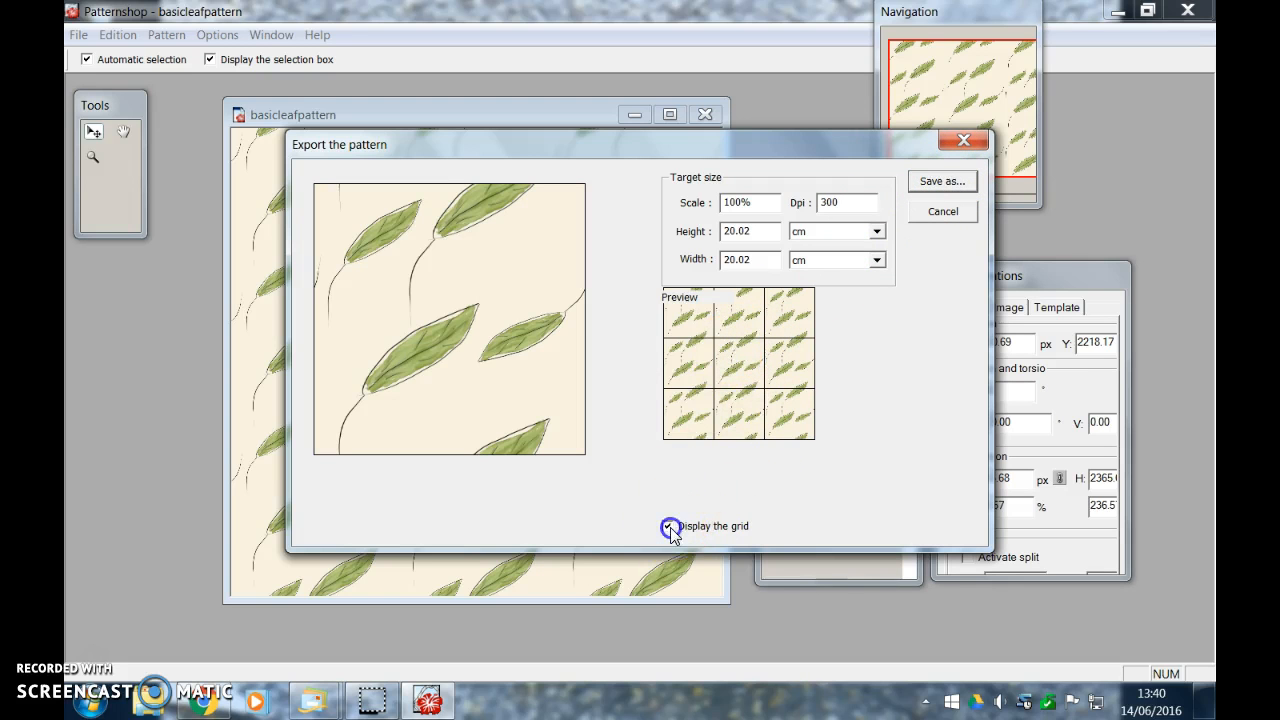
Hide the grid in the repeat preview, then show it again
click(668, 526)
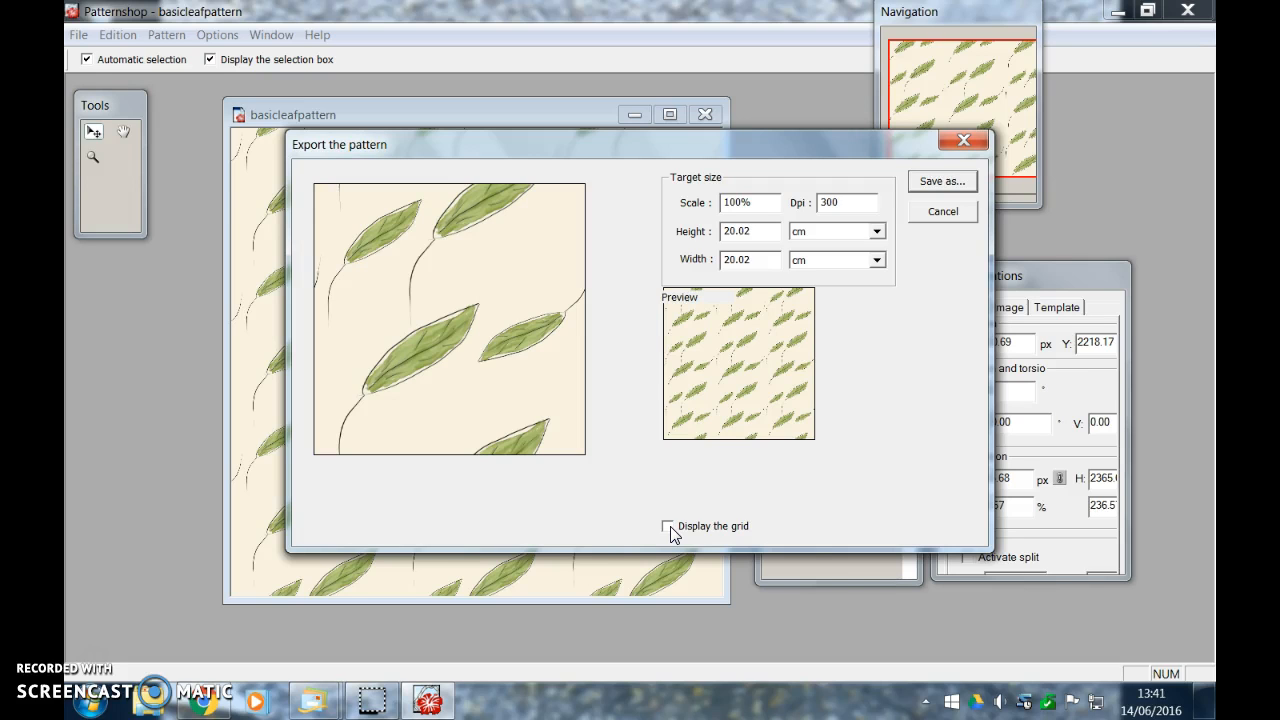
click(668, 526)
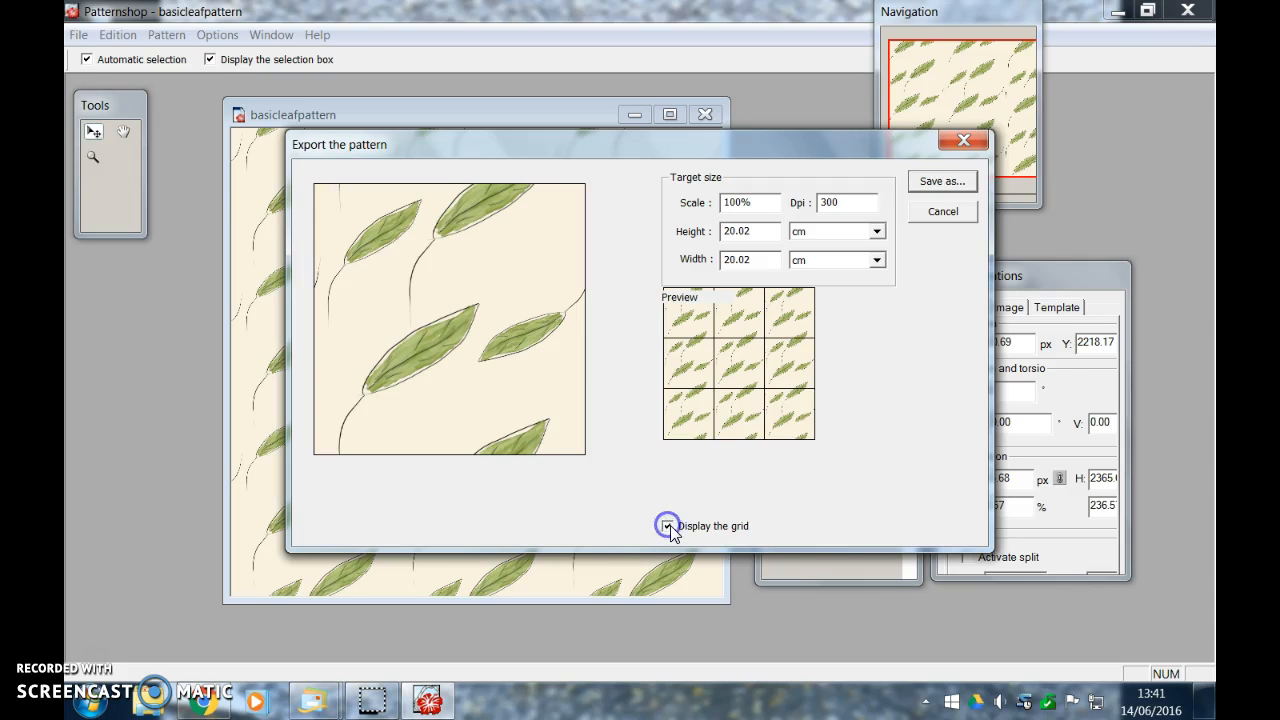
click(668, 526)
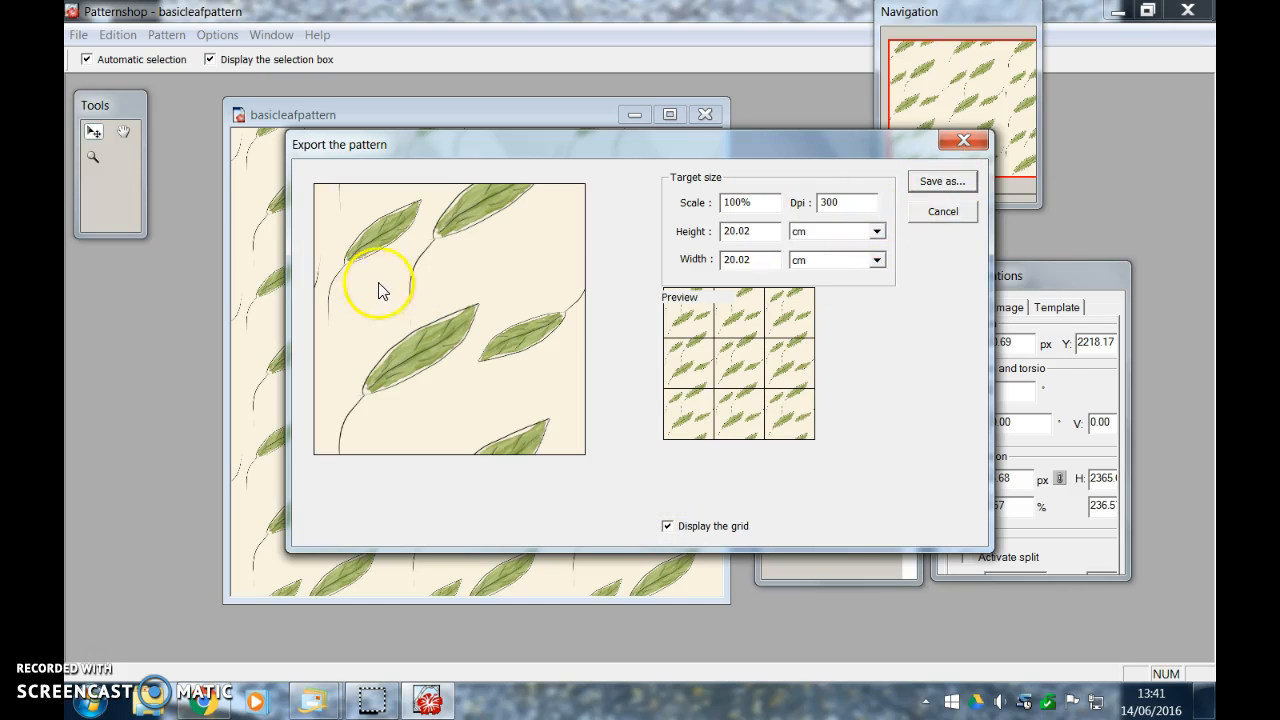
mouse_move(936, 188)
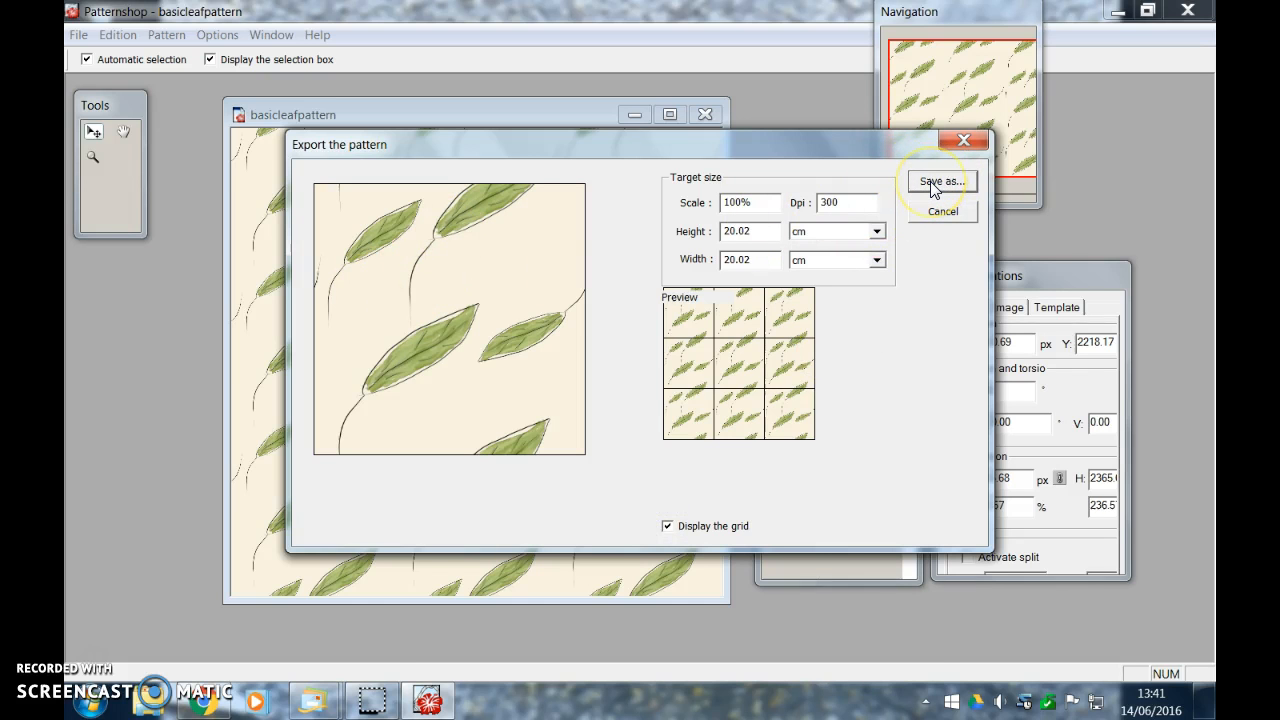
Save the tile as a TIFF named basicleaffile in the dailyart2016(6) folder
click(940, 180)
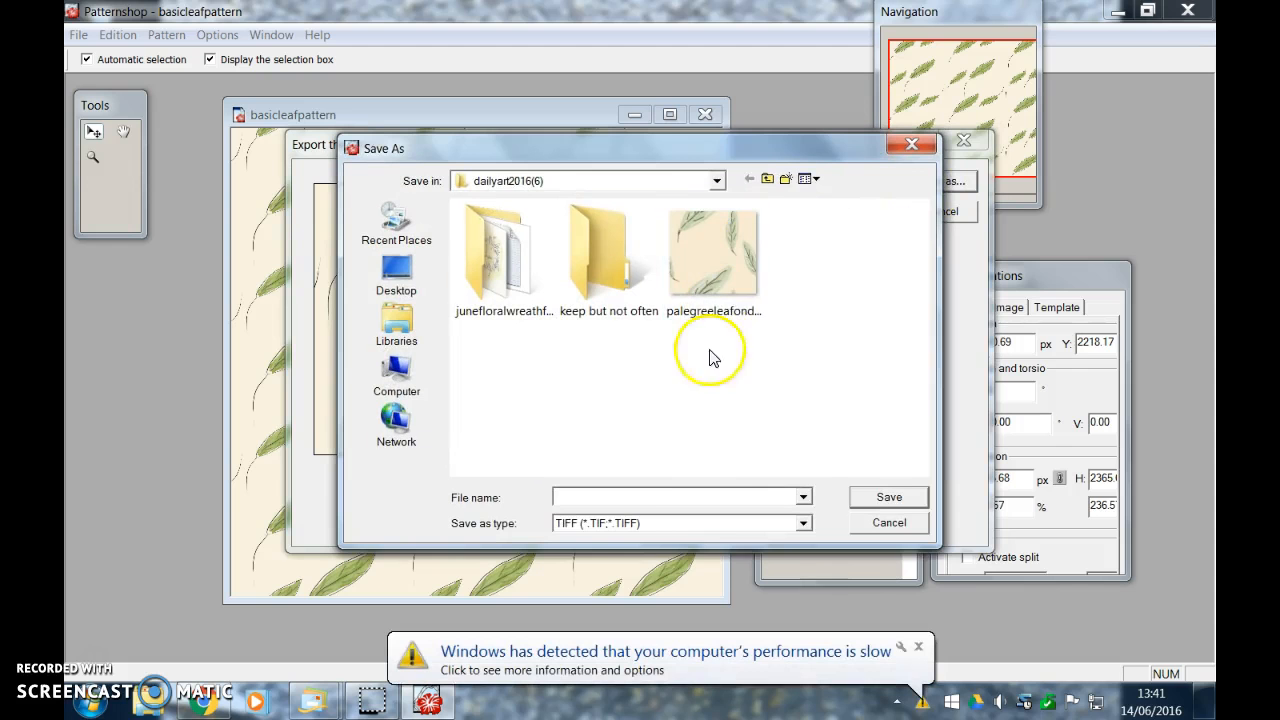
mouse_move(568, 544)
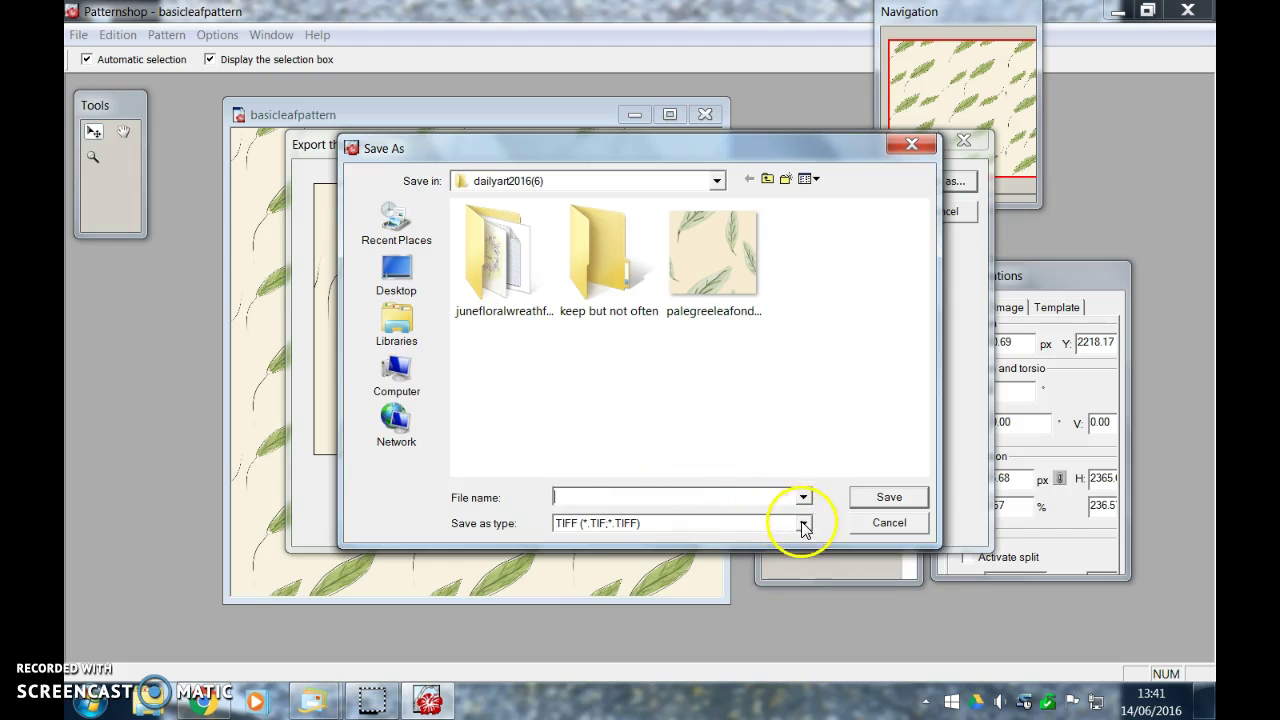
click(804, 522)
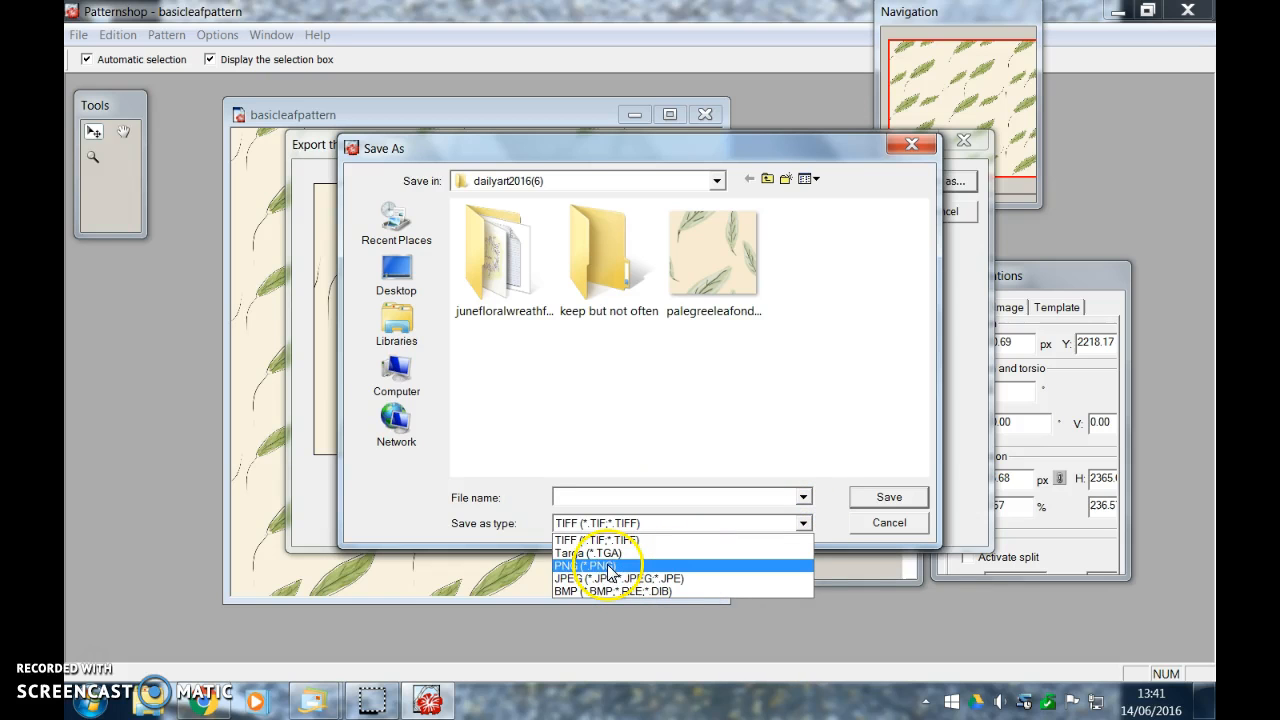
mouse_move(584, 578)
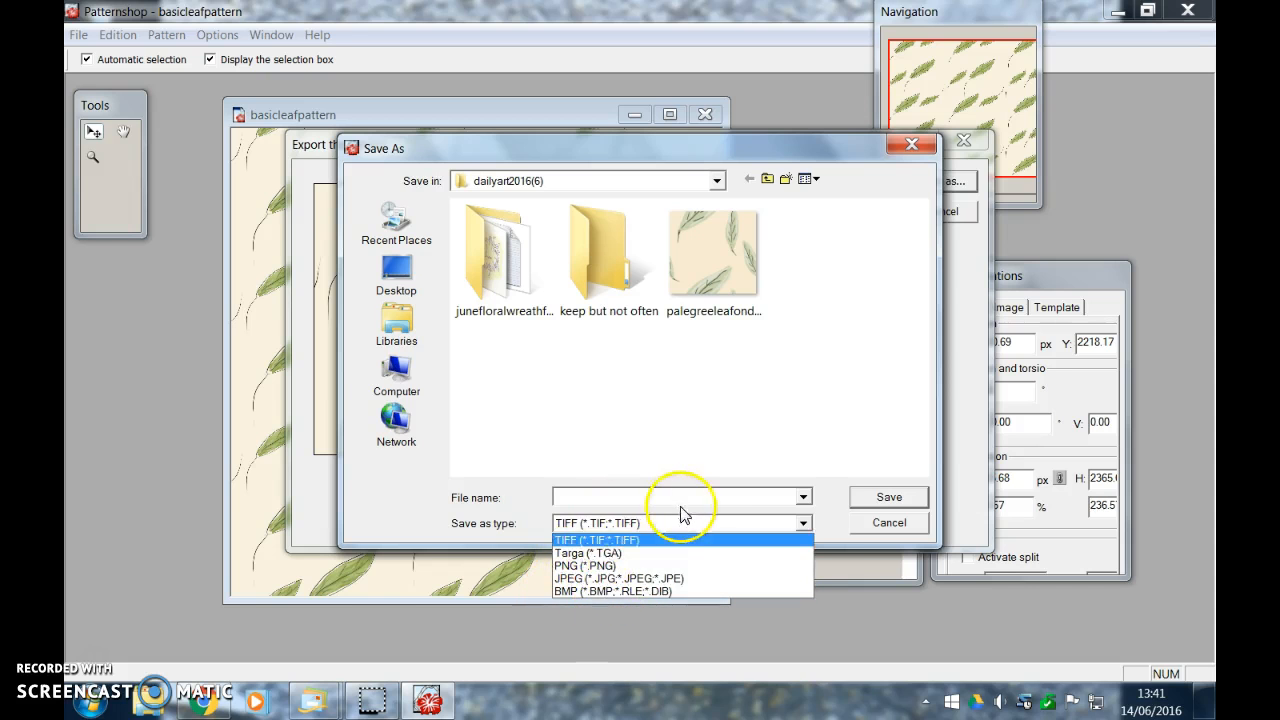
mouse_move(584, 578)
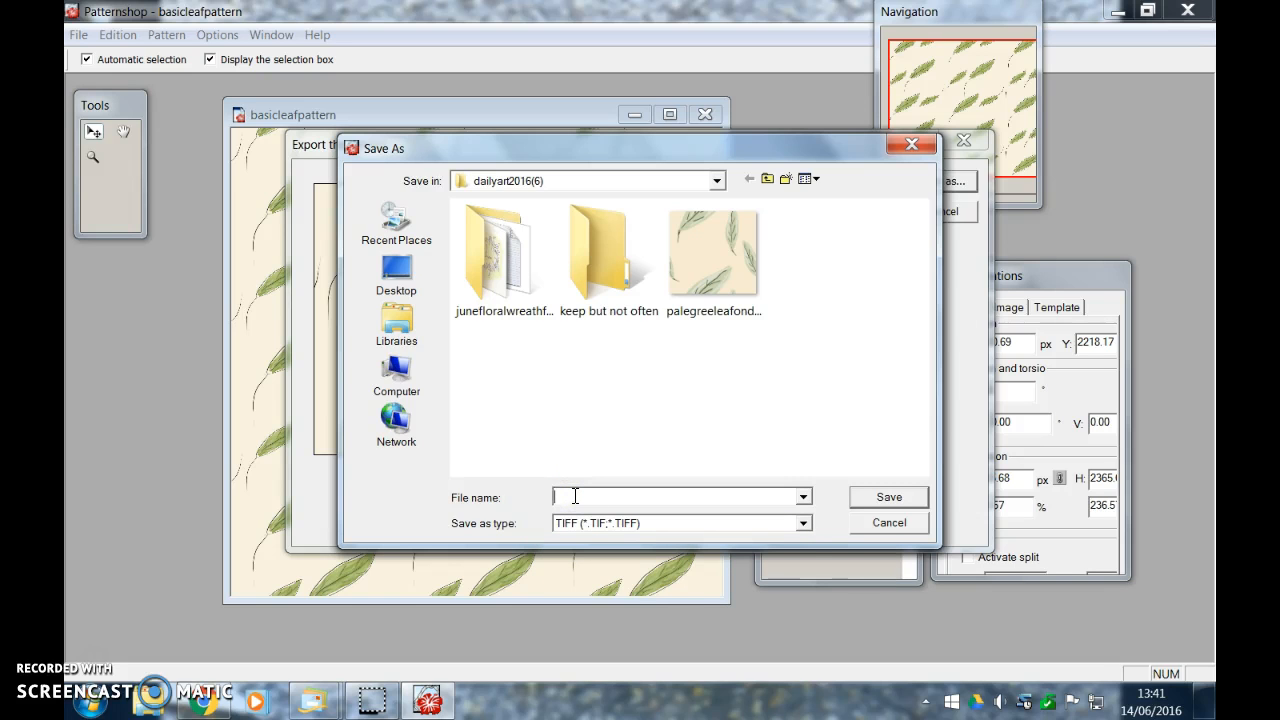
text(basicleaftile)
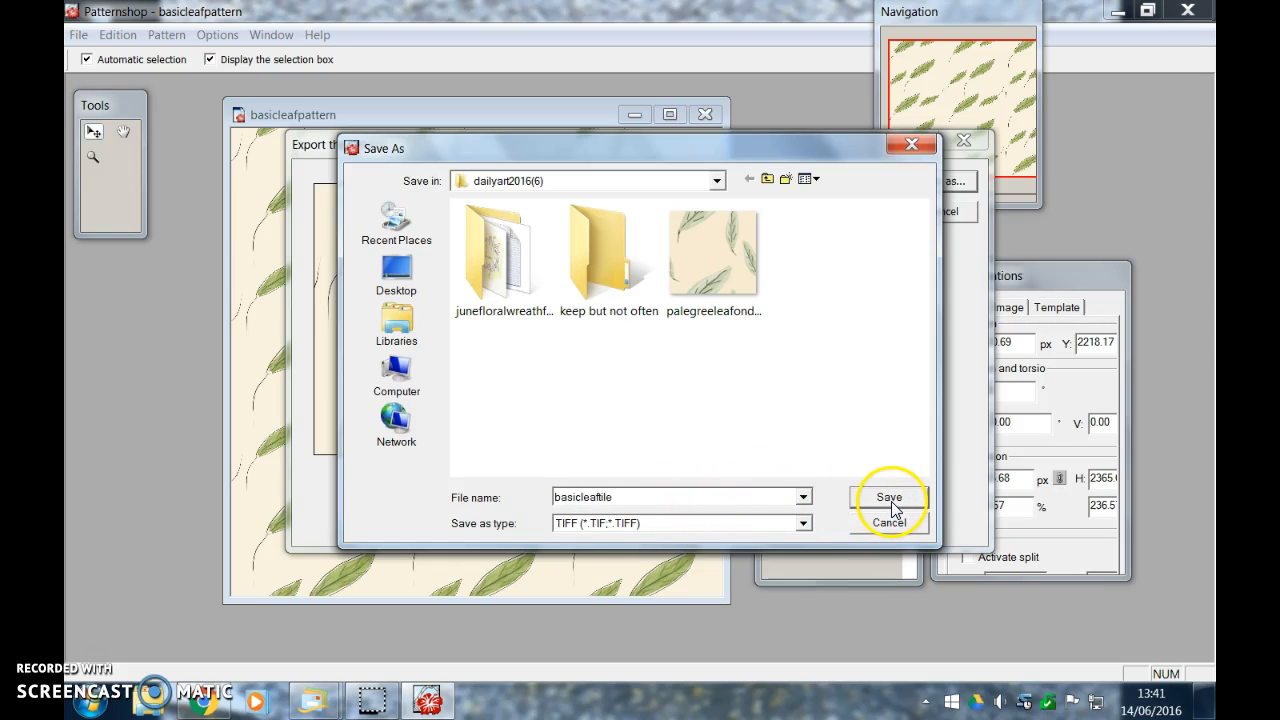
mouse_move(884, 504)
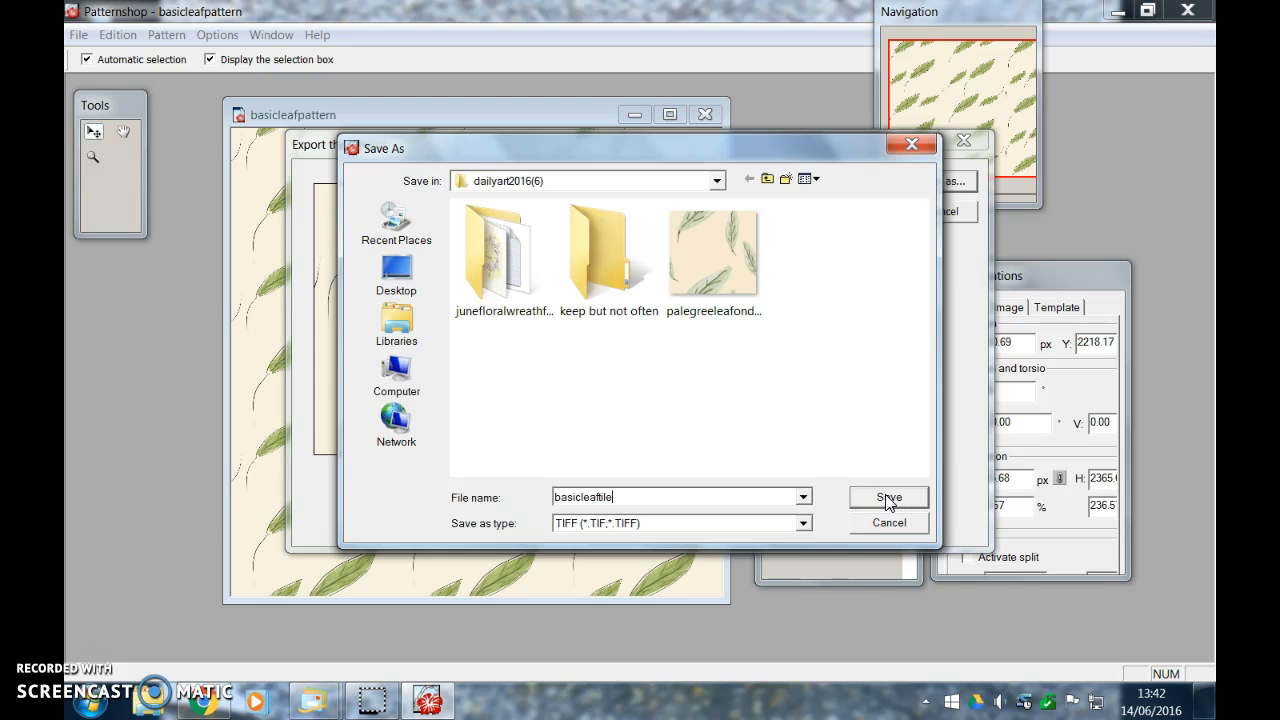
click(888, 496)
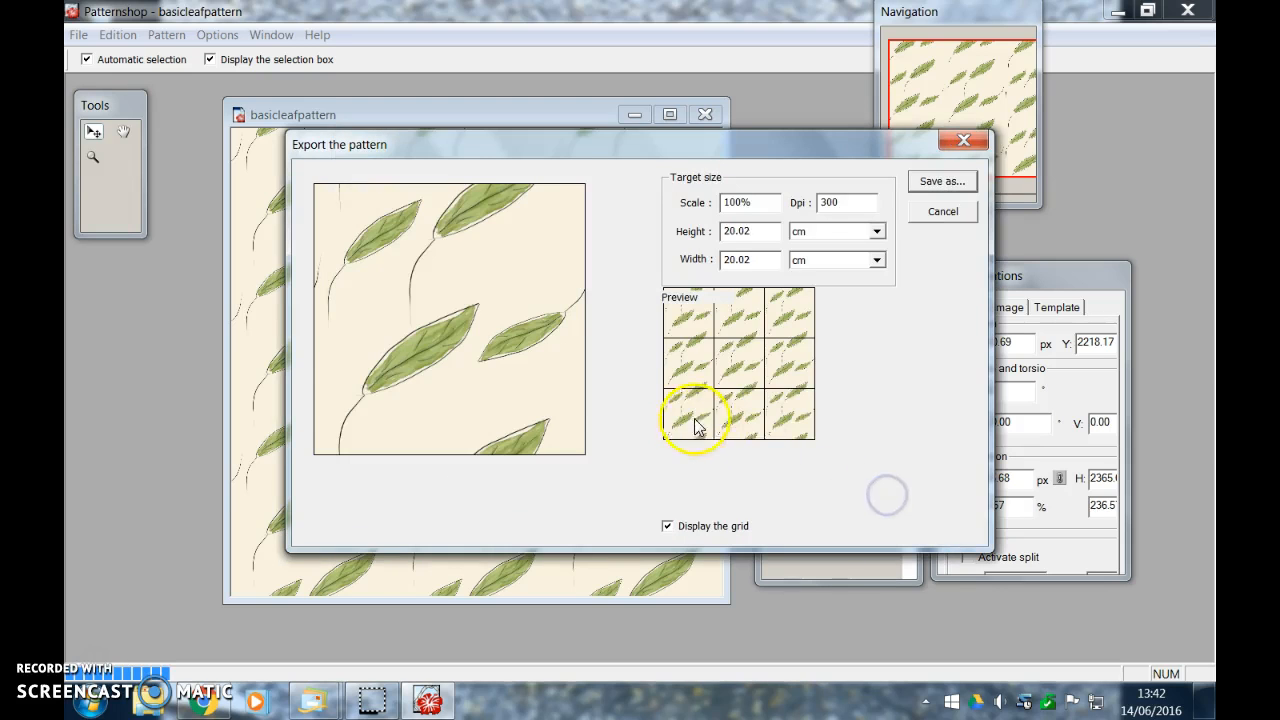
mouse_move(436, 110)
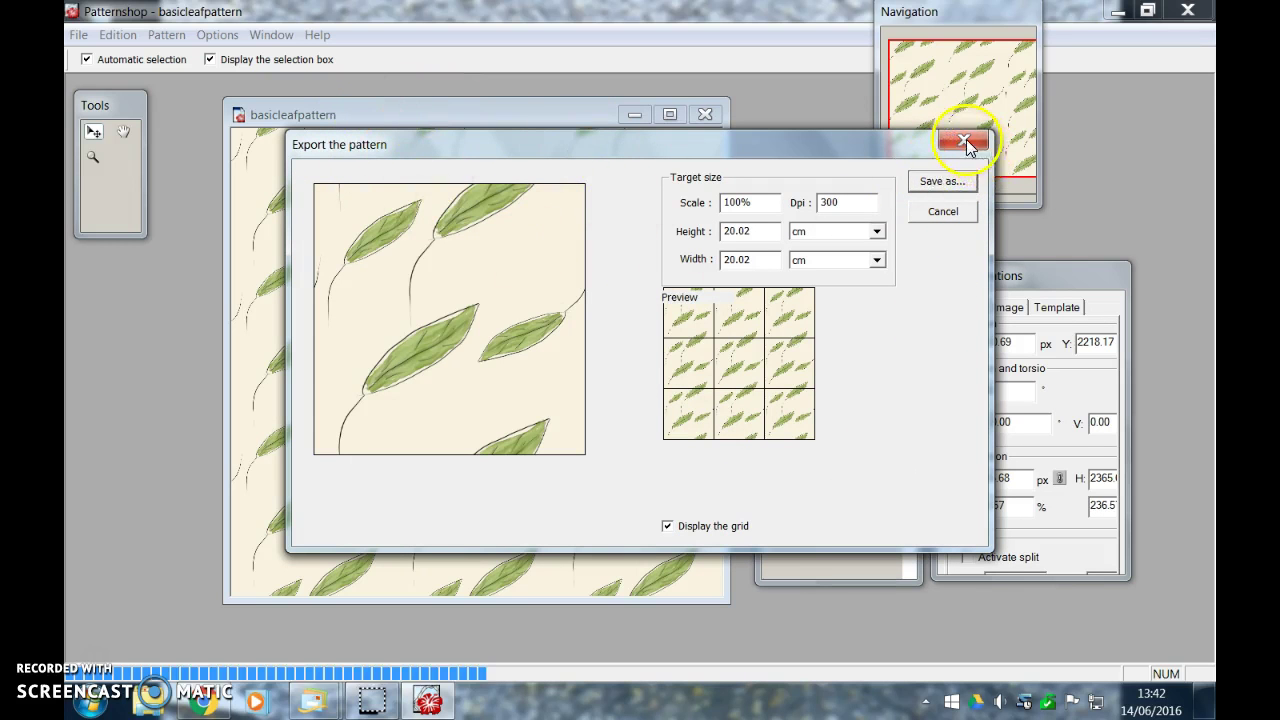
Close the export window, returning to the basicleafpattern document
click(964, 140)
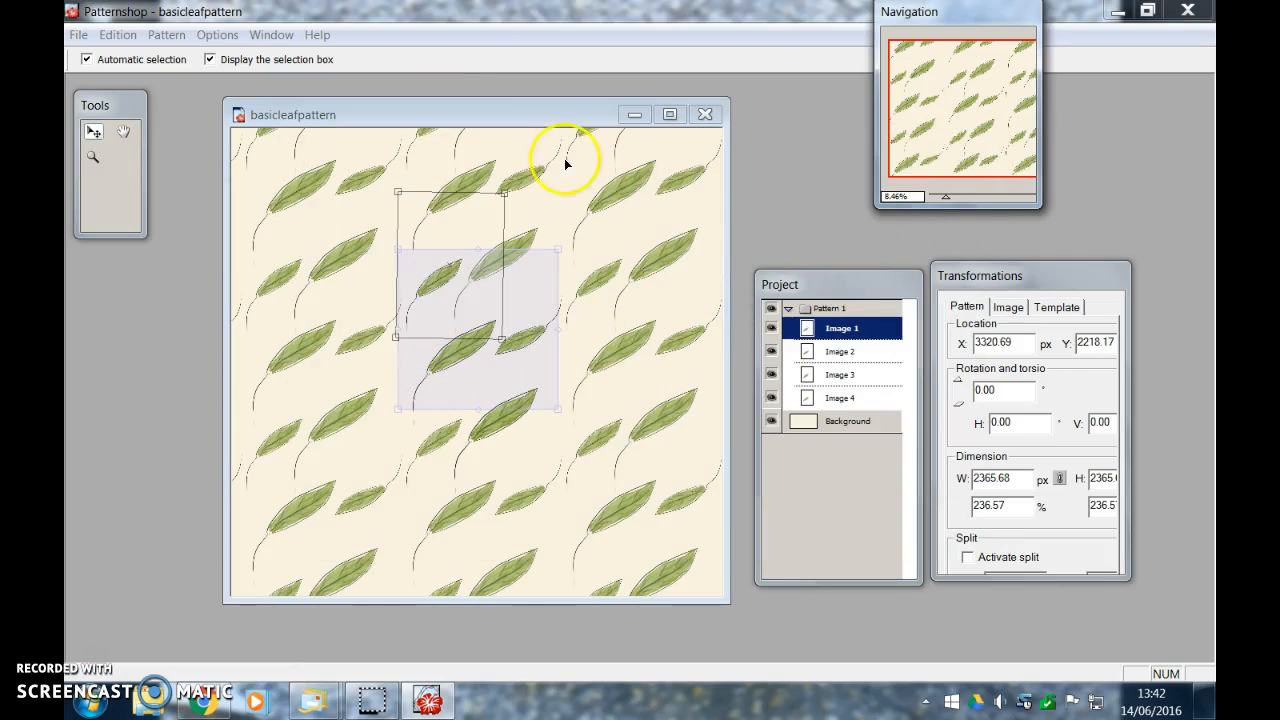
mouse_move(706, 114)
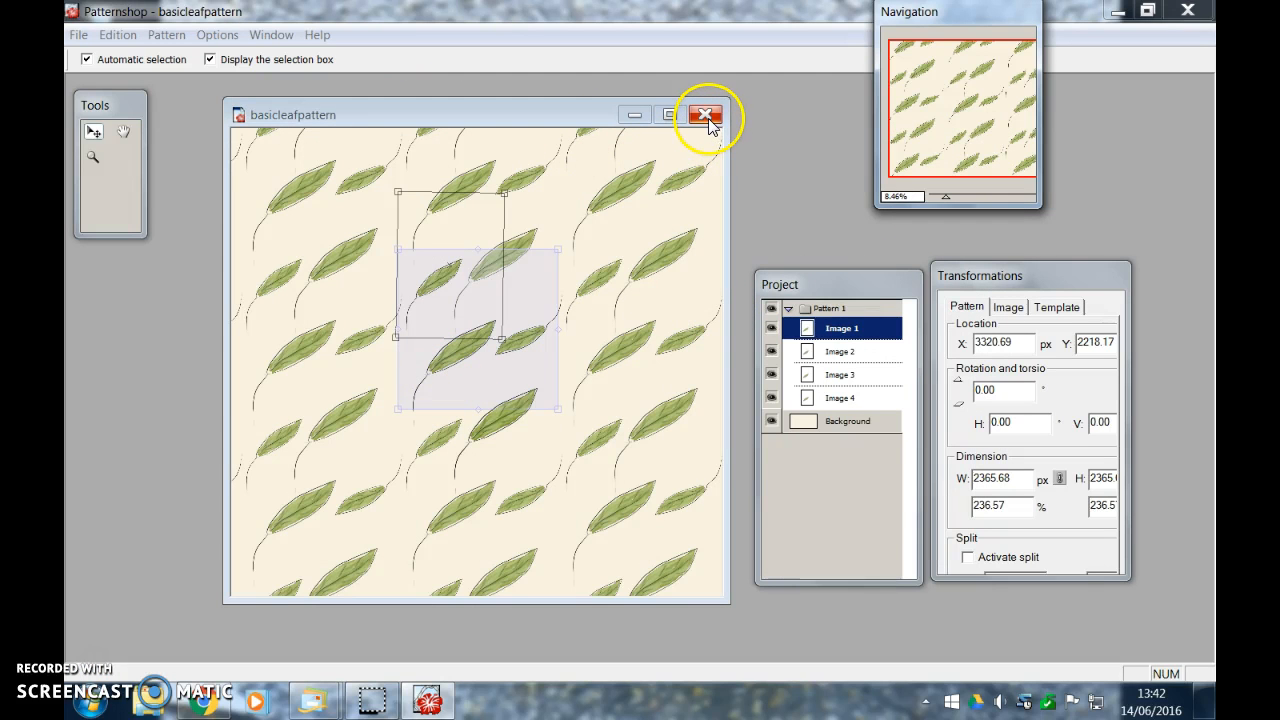
mouse_move(706, 114)
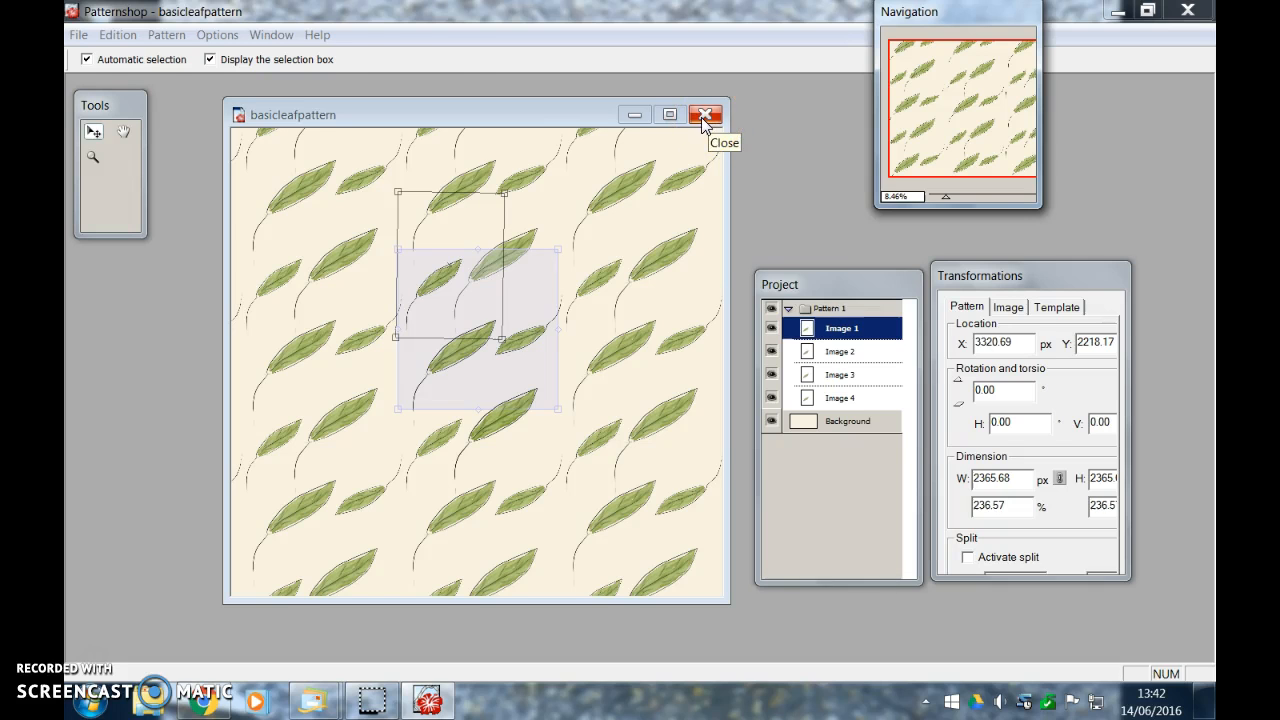
mouse_move(256, 118)
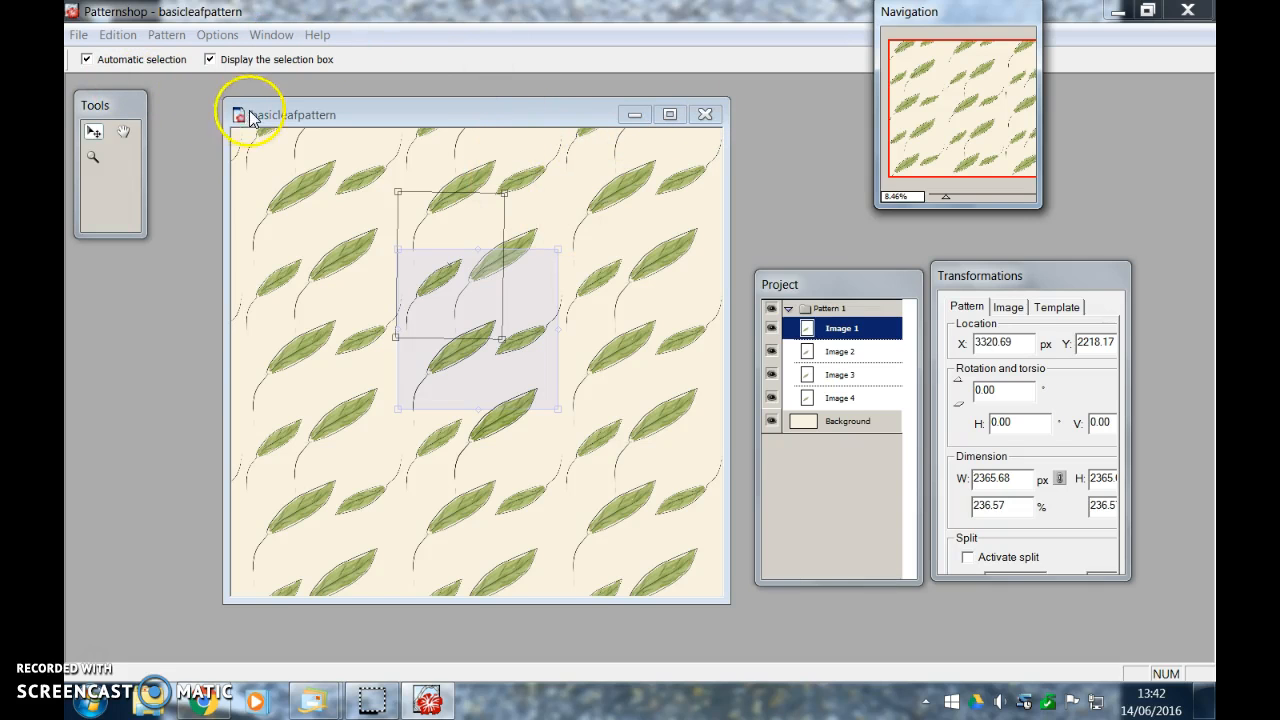
mouse_move(148, 148)
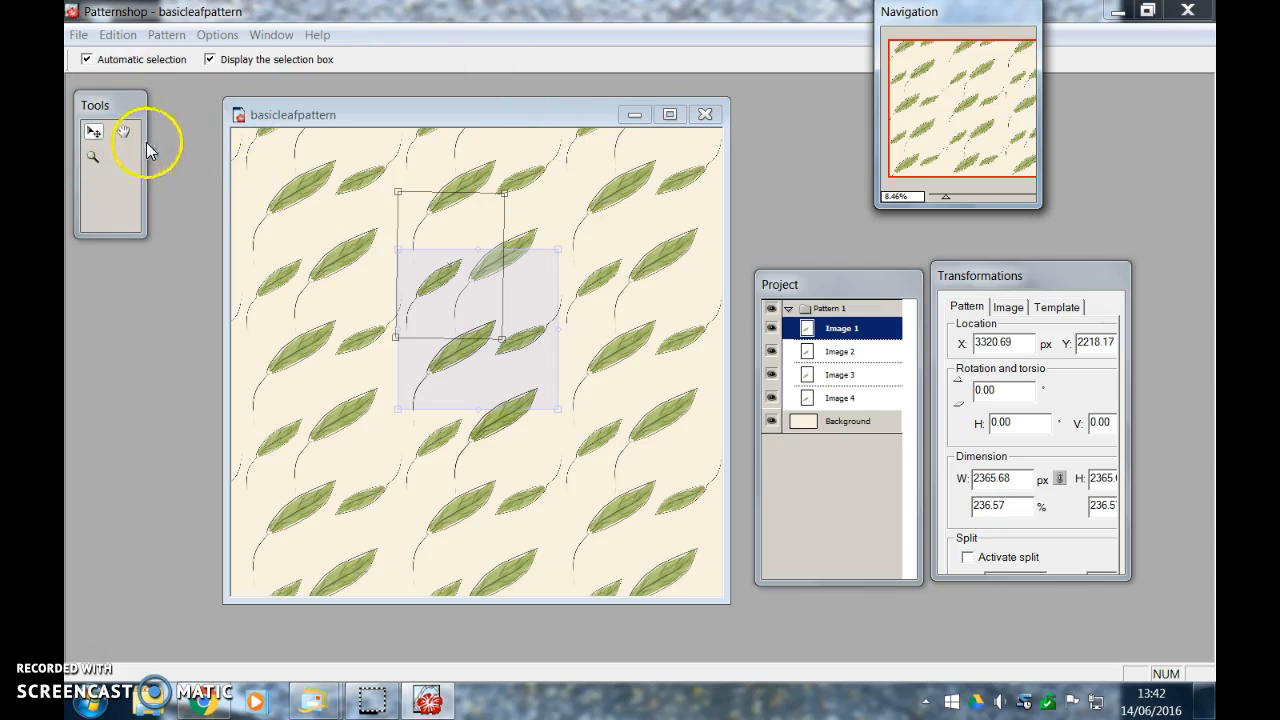
mouse_move(184, 108)
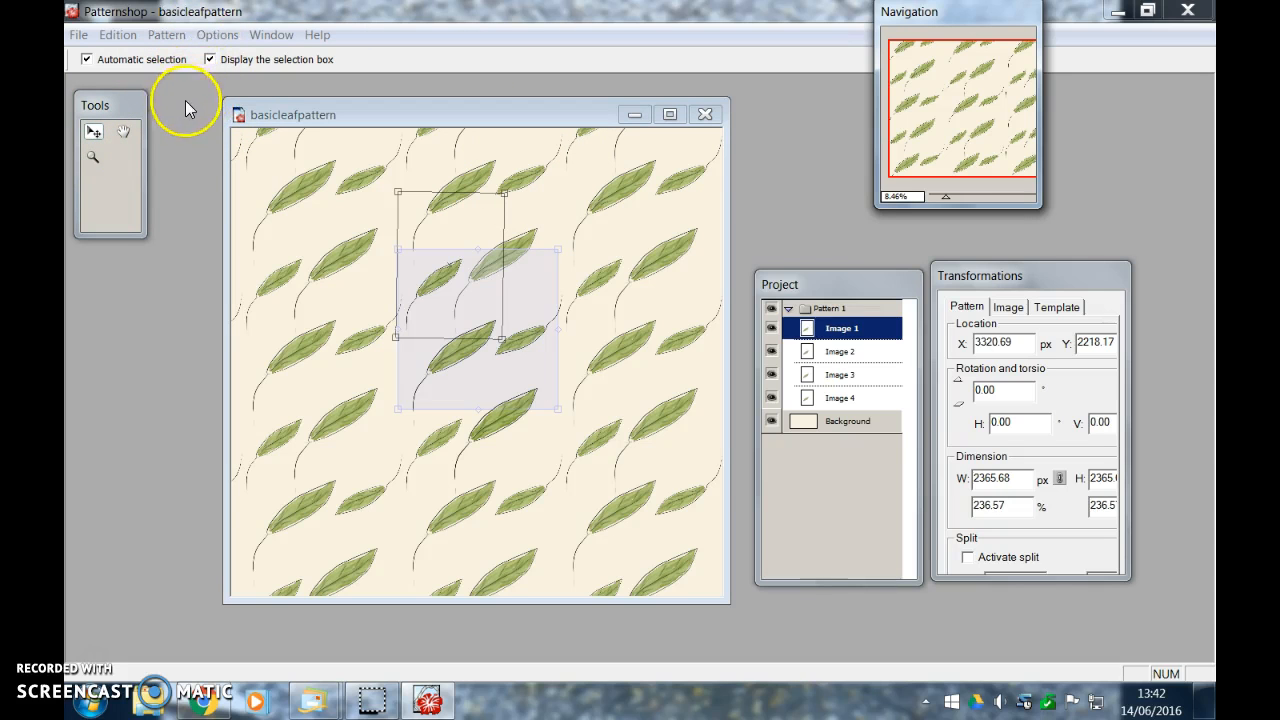
mouse_move(198, 114)
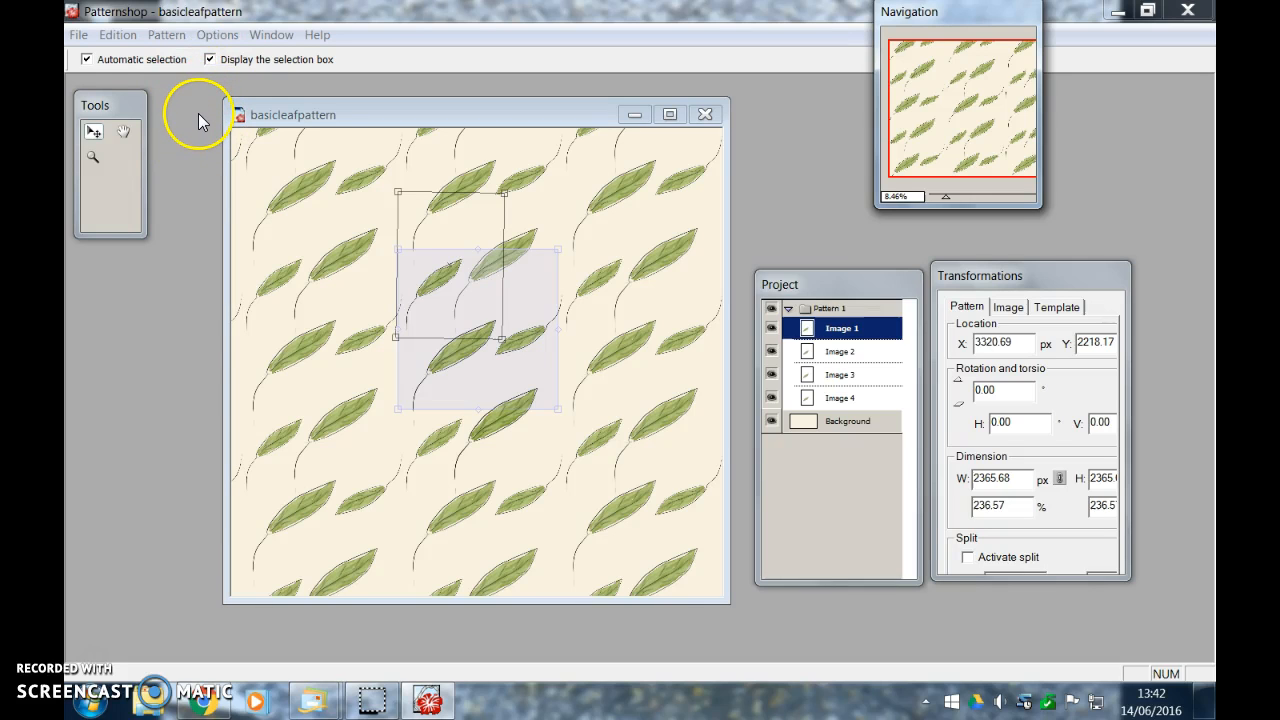
mouse_move(170, 108)
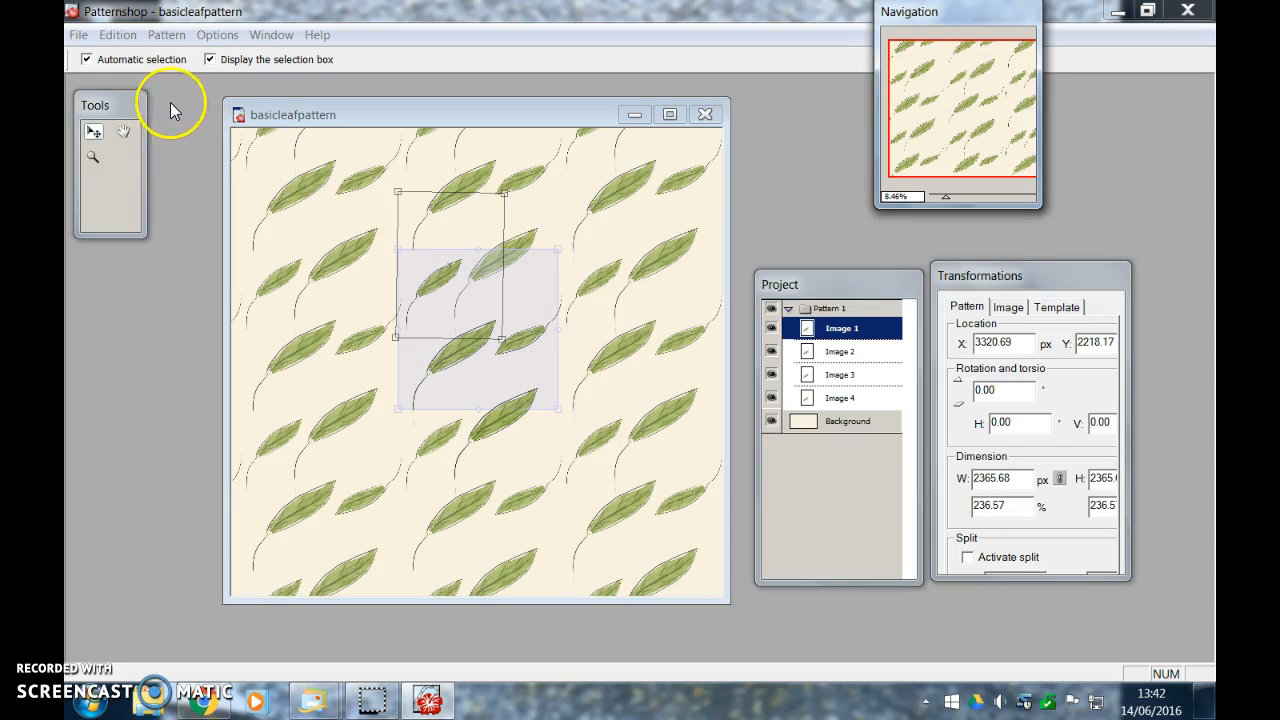